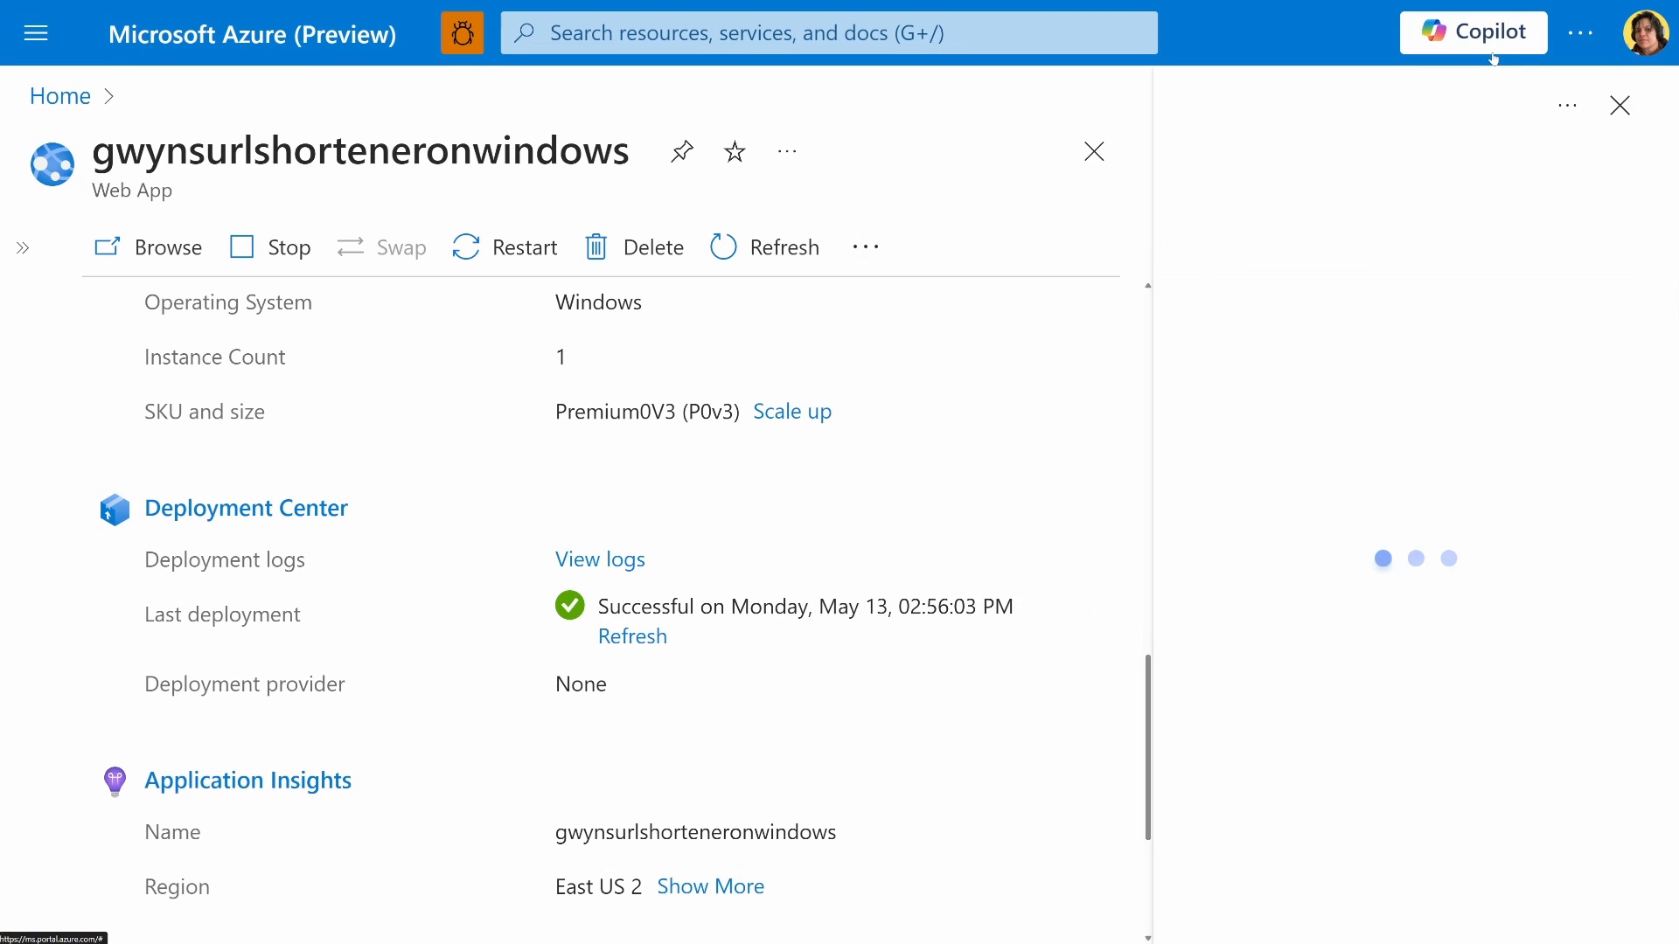
Step: Open Copilot and start typing a question about services typically deployed alongside apps like this
{"action": "left_click", "coordinate": [1472, 32]}
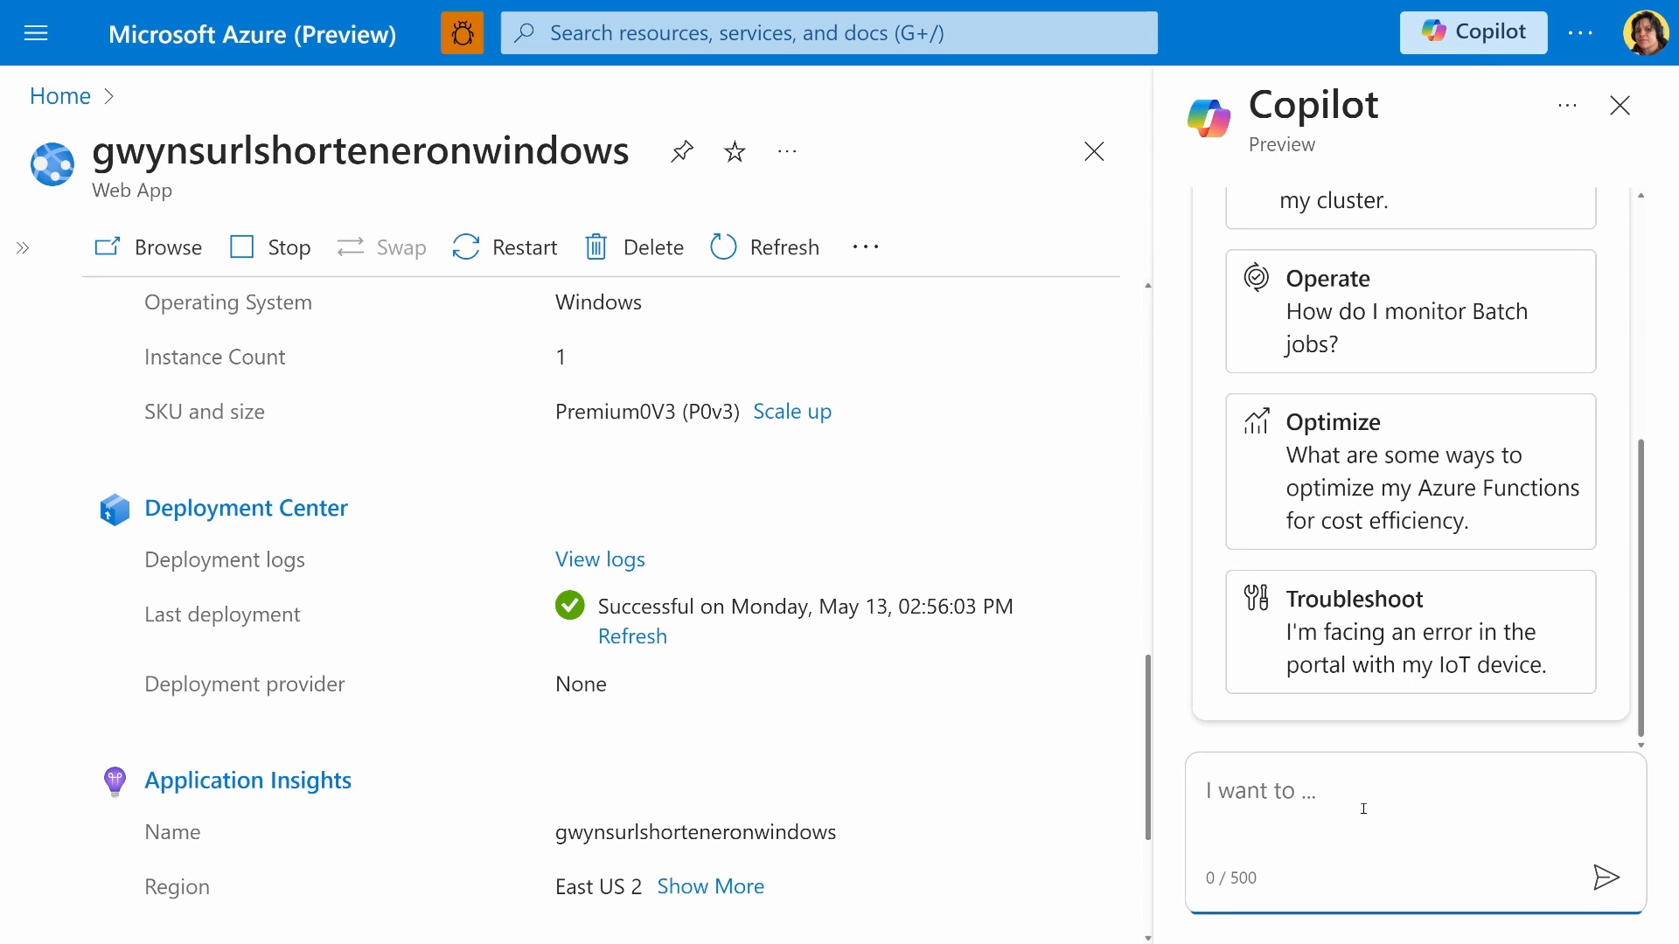
{"action": "type", "text": "W"}
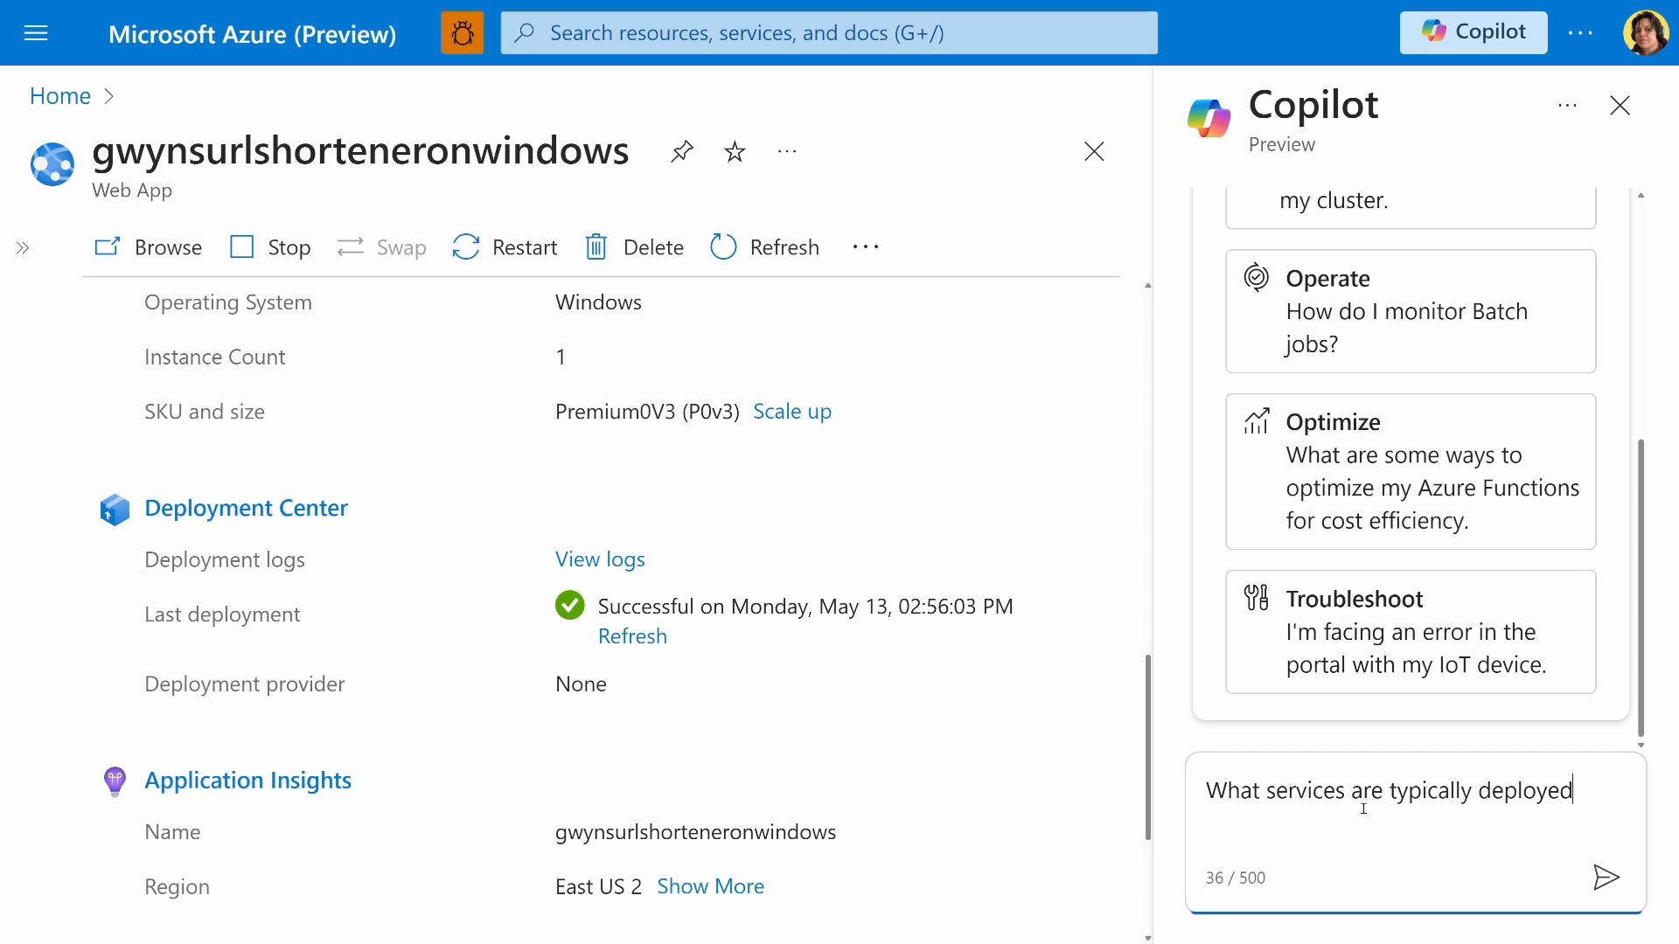
{"action": "type", "text": "alongside applications"}
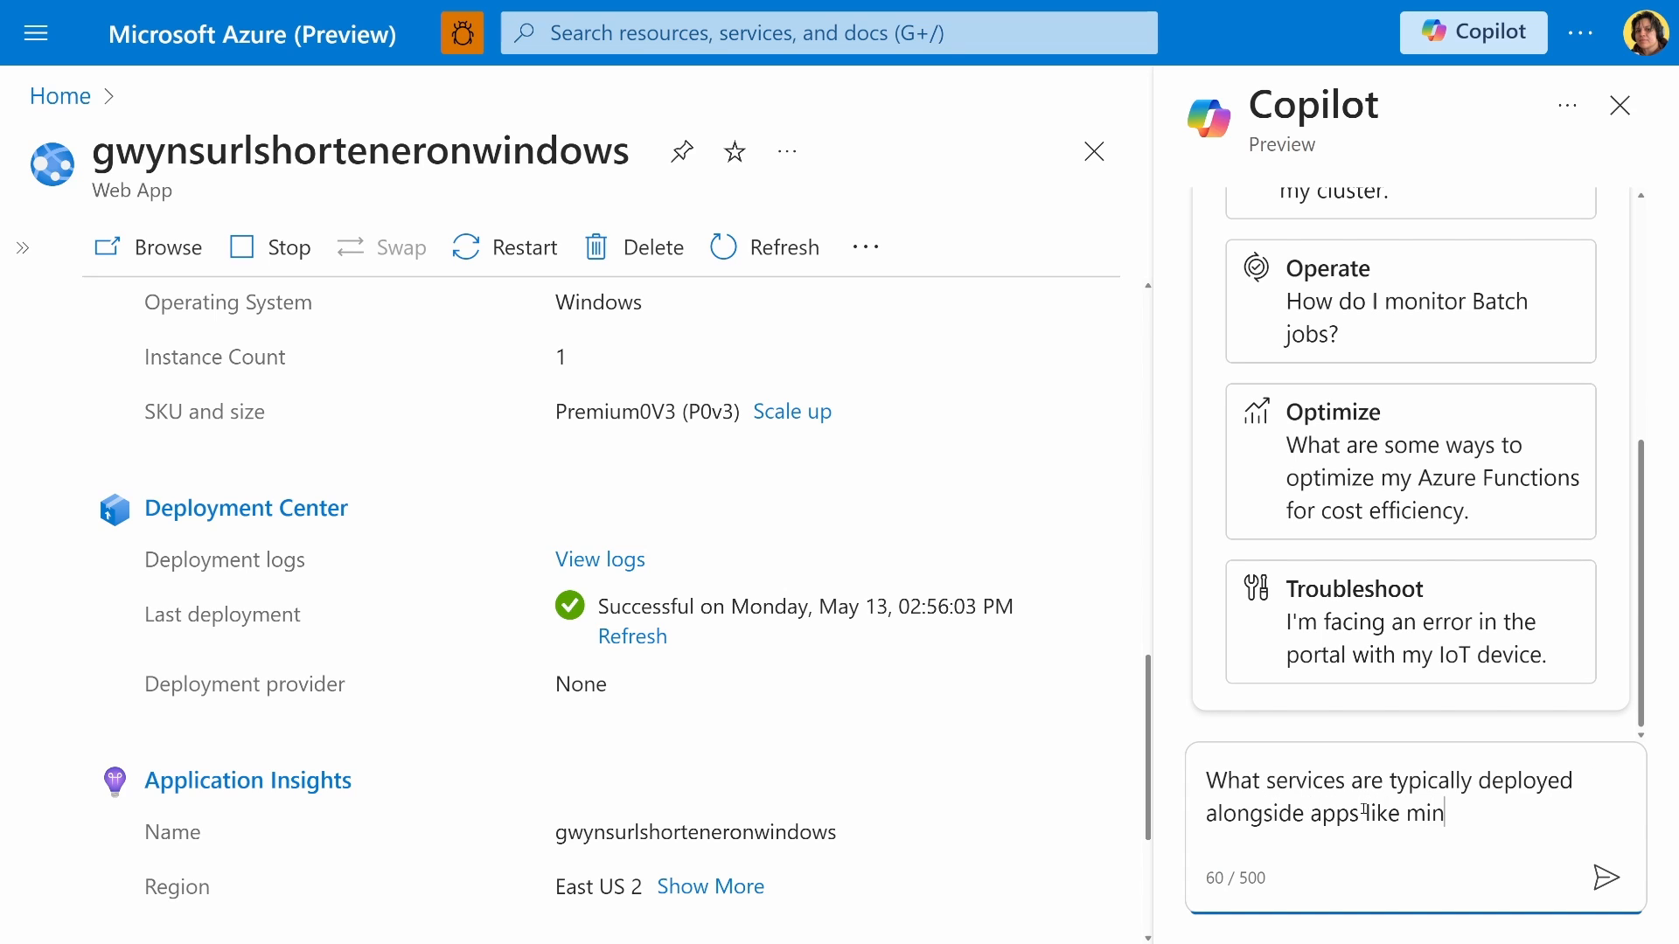
Step: Send the question and scroll through the SQL Database, Application Insights and Defender suggestions
{"action": "left_click", "coordinate": [1604, 877]}
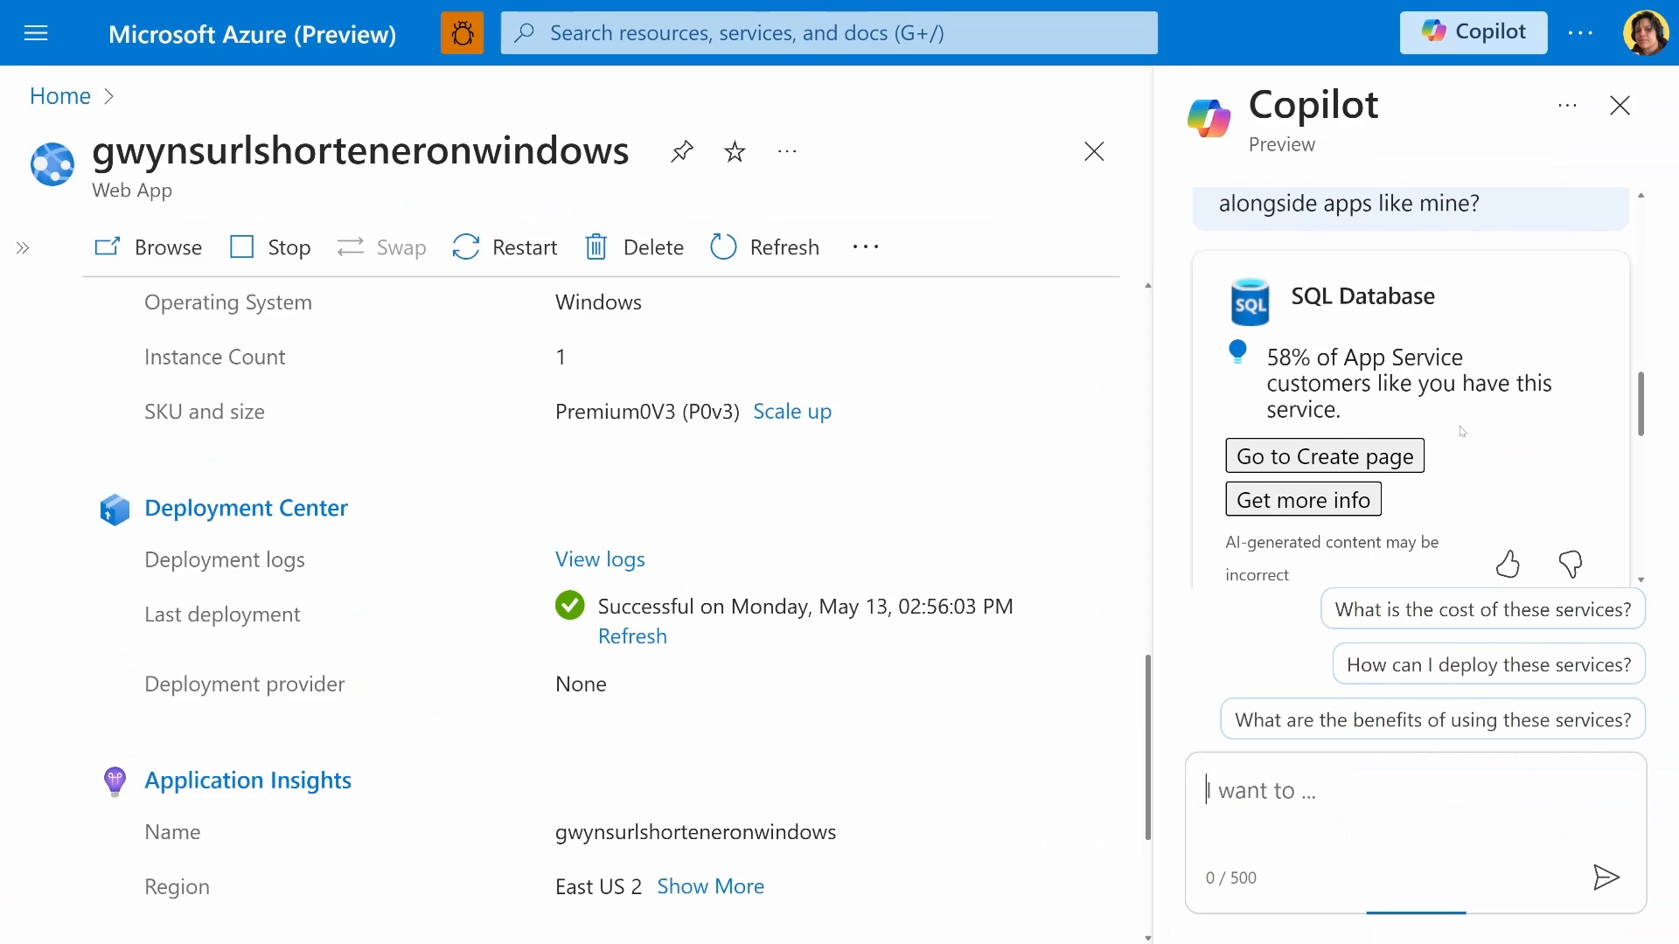
{"action": "scroll", "scroll_direction": "down", "scroll_amount": 3}
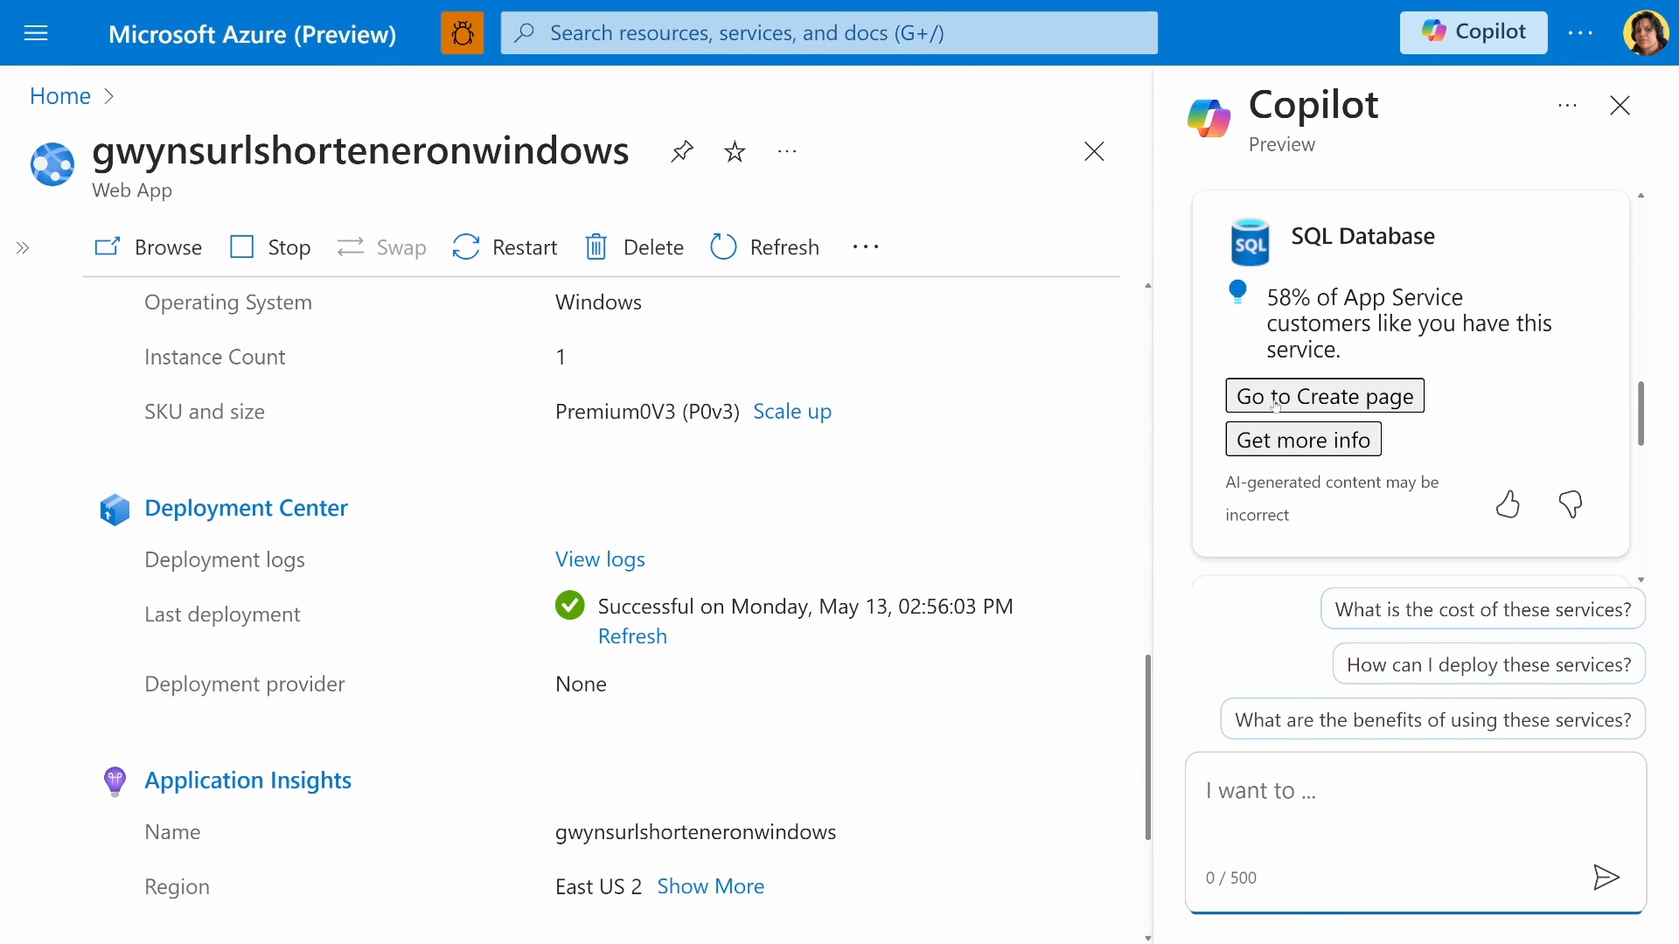
{"action": "scroll", "scroll_direction": "down", "scroll_amount": 3}
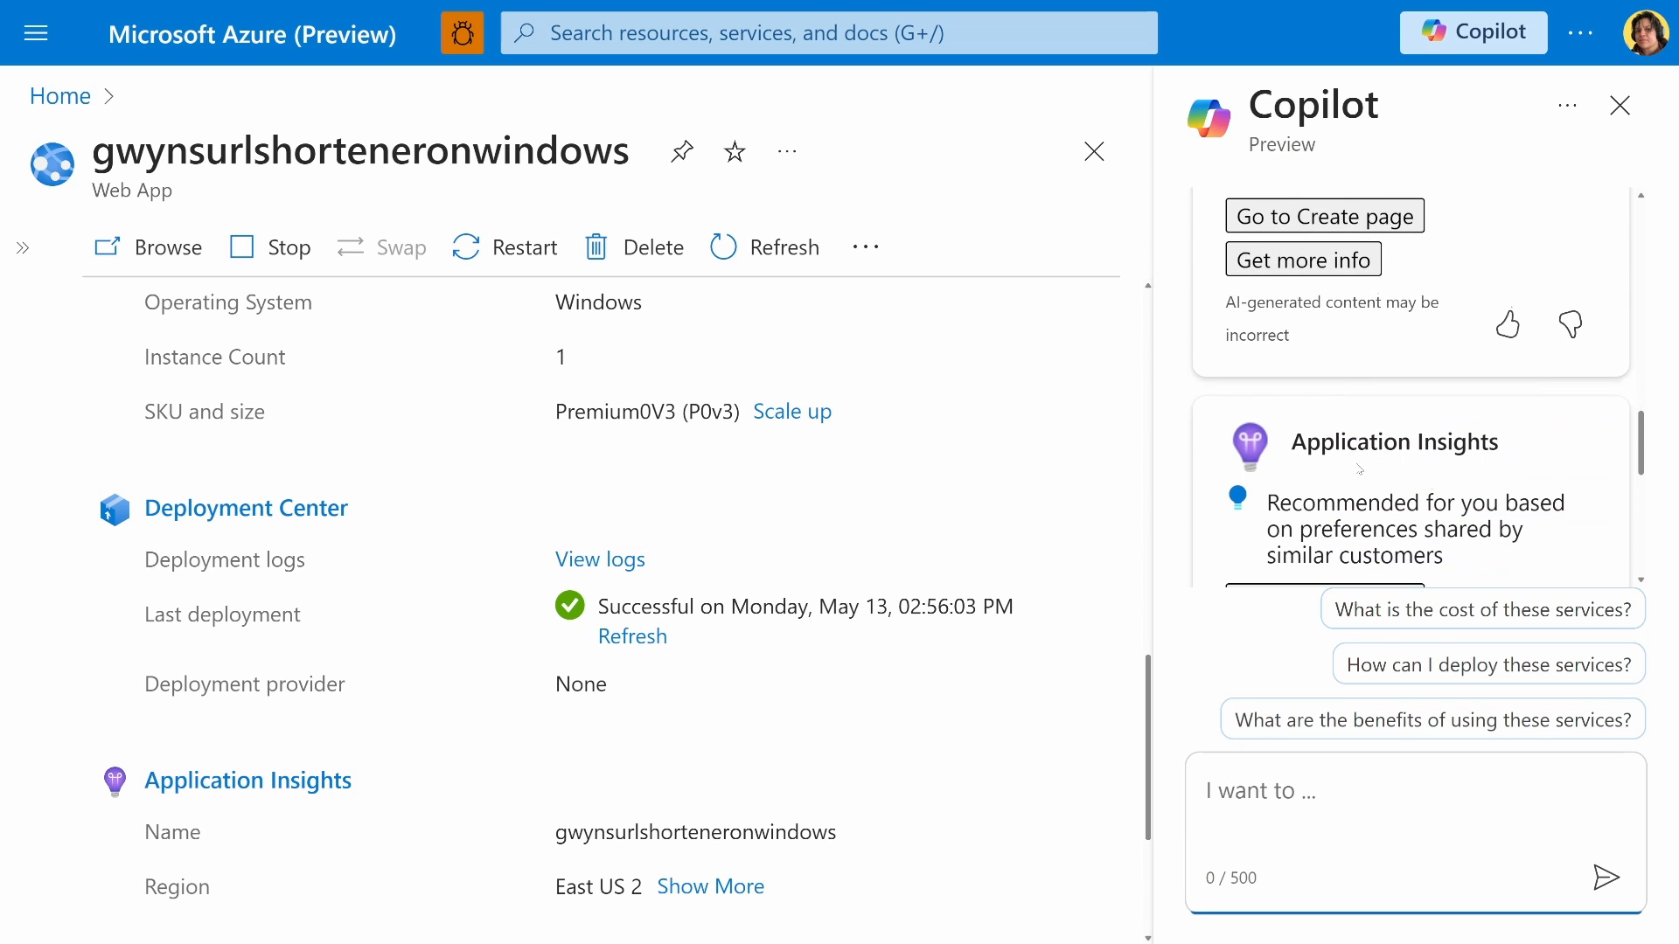
{"action": "scroll", "scroll_direction": "down", "scroll_amount": 3}
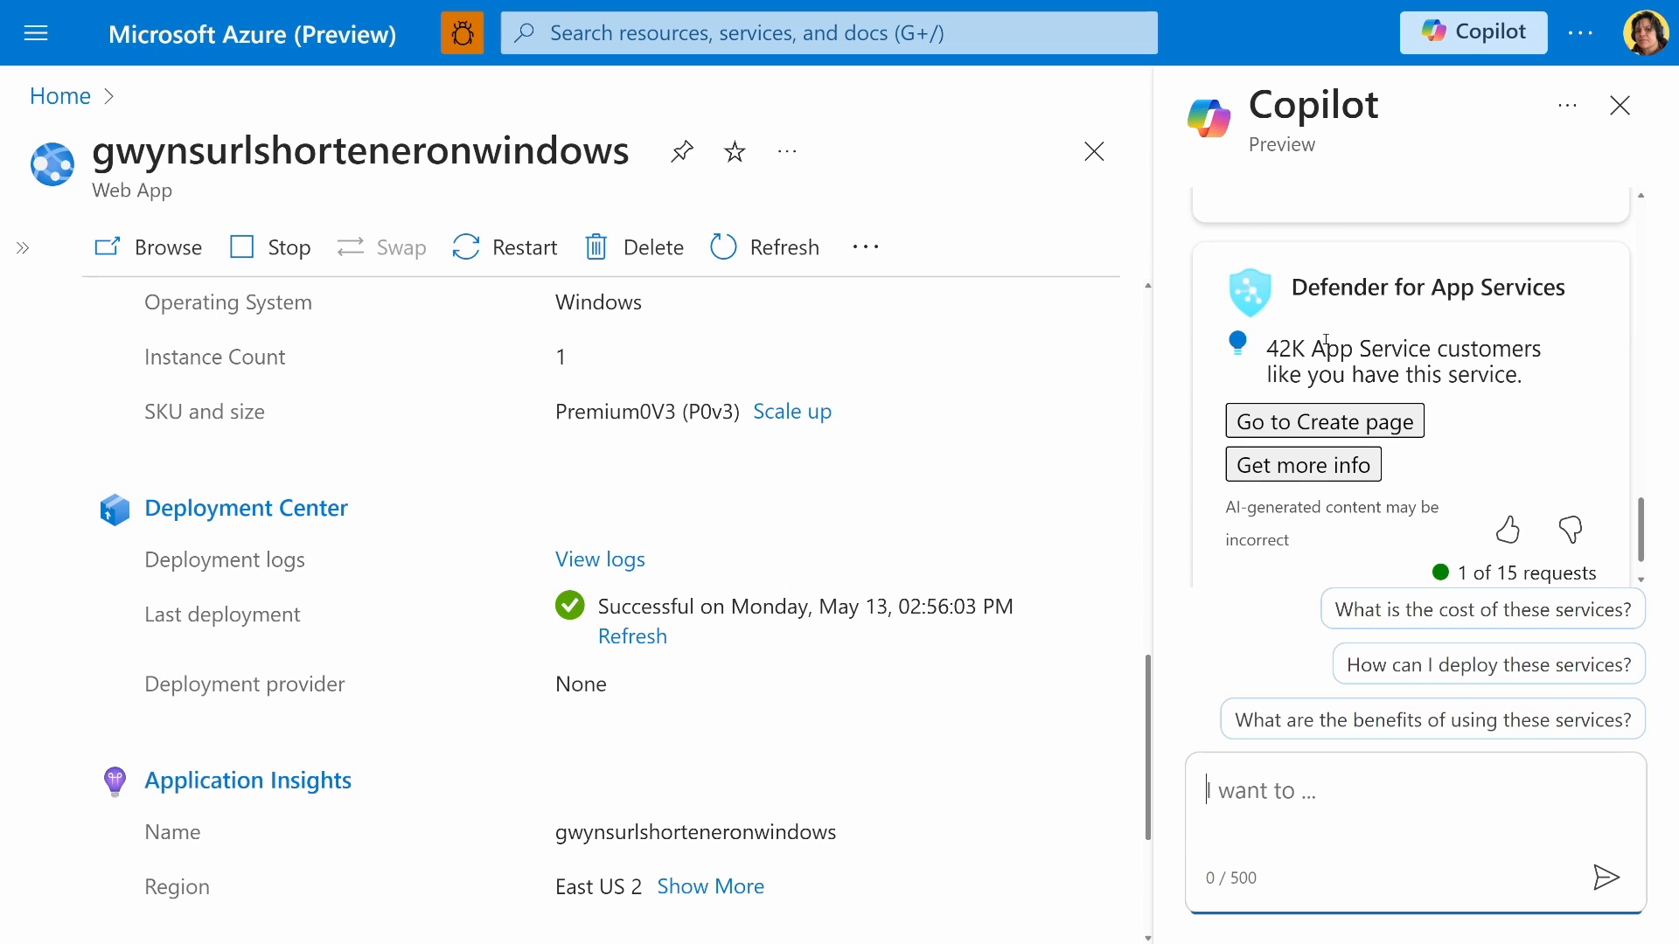
{"action": "mouse_move", "coordinate": [1441, 449]}
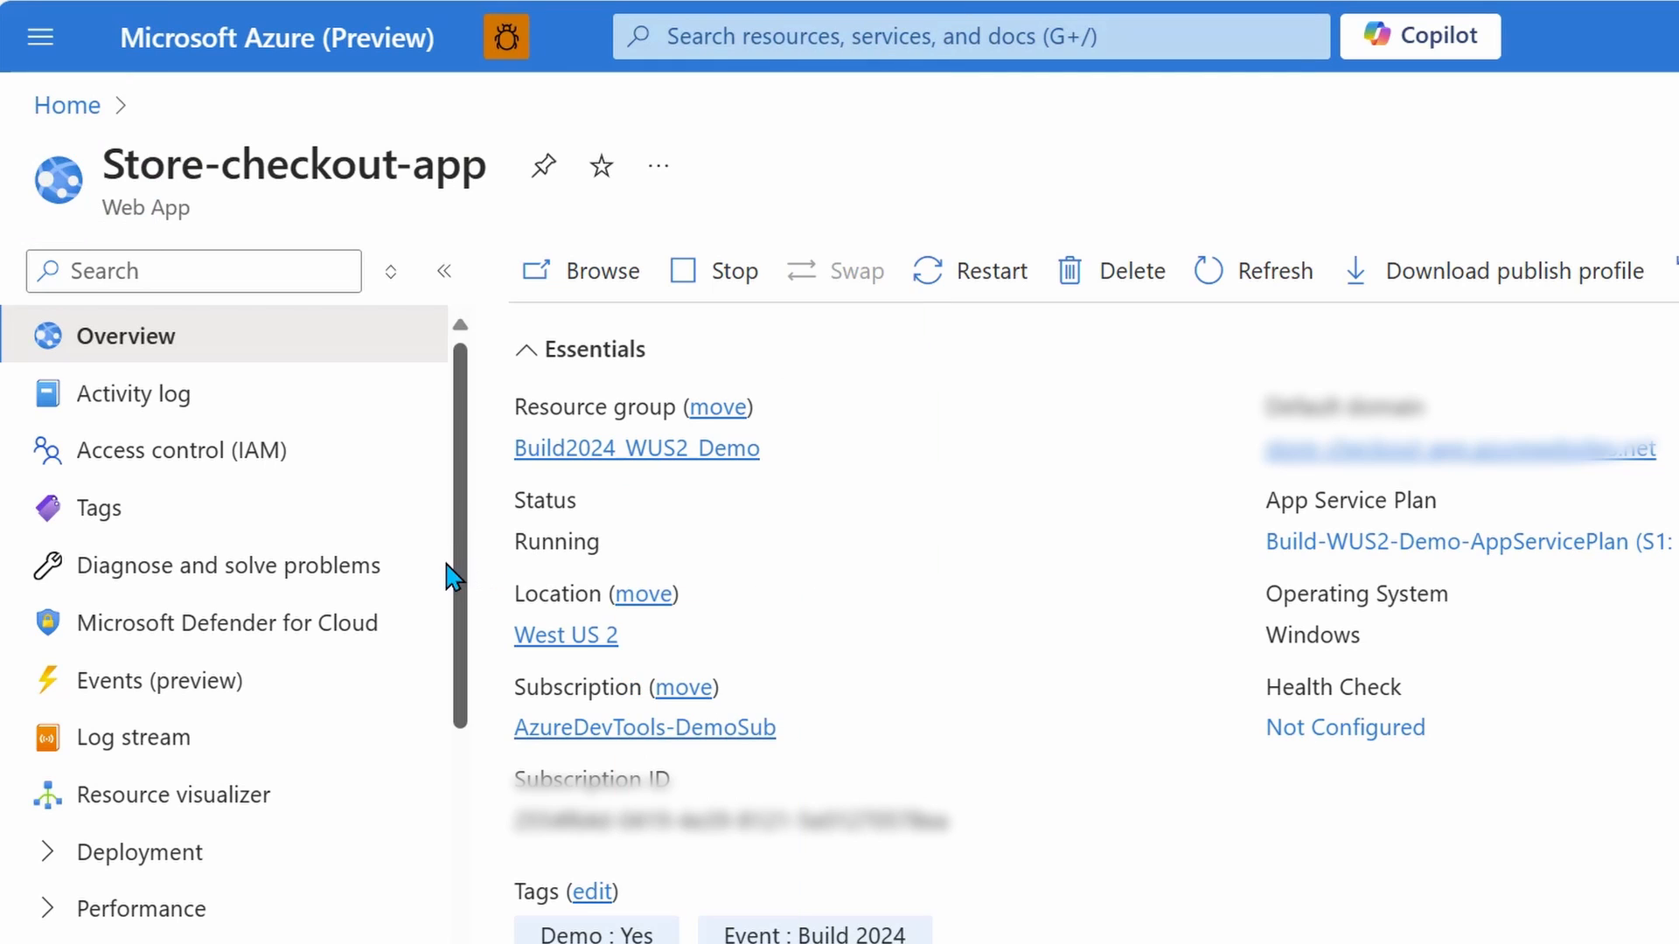
Step: Review Store-checkout-app's Availability and Performance diagnostics and open Code Optimizations, which lists seven issues
{"action": "left_click", "coordinate": [226, 566]}
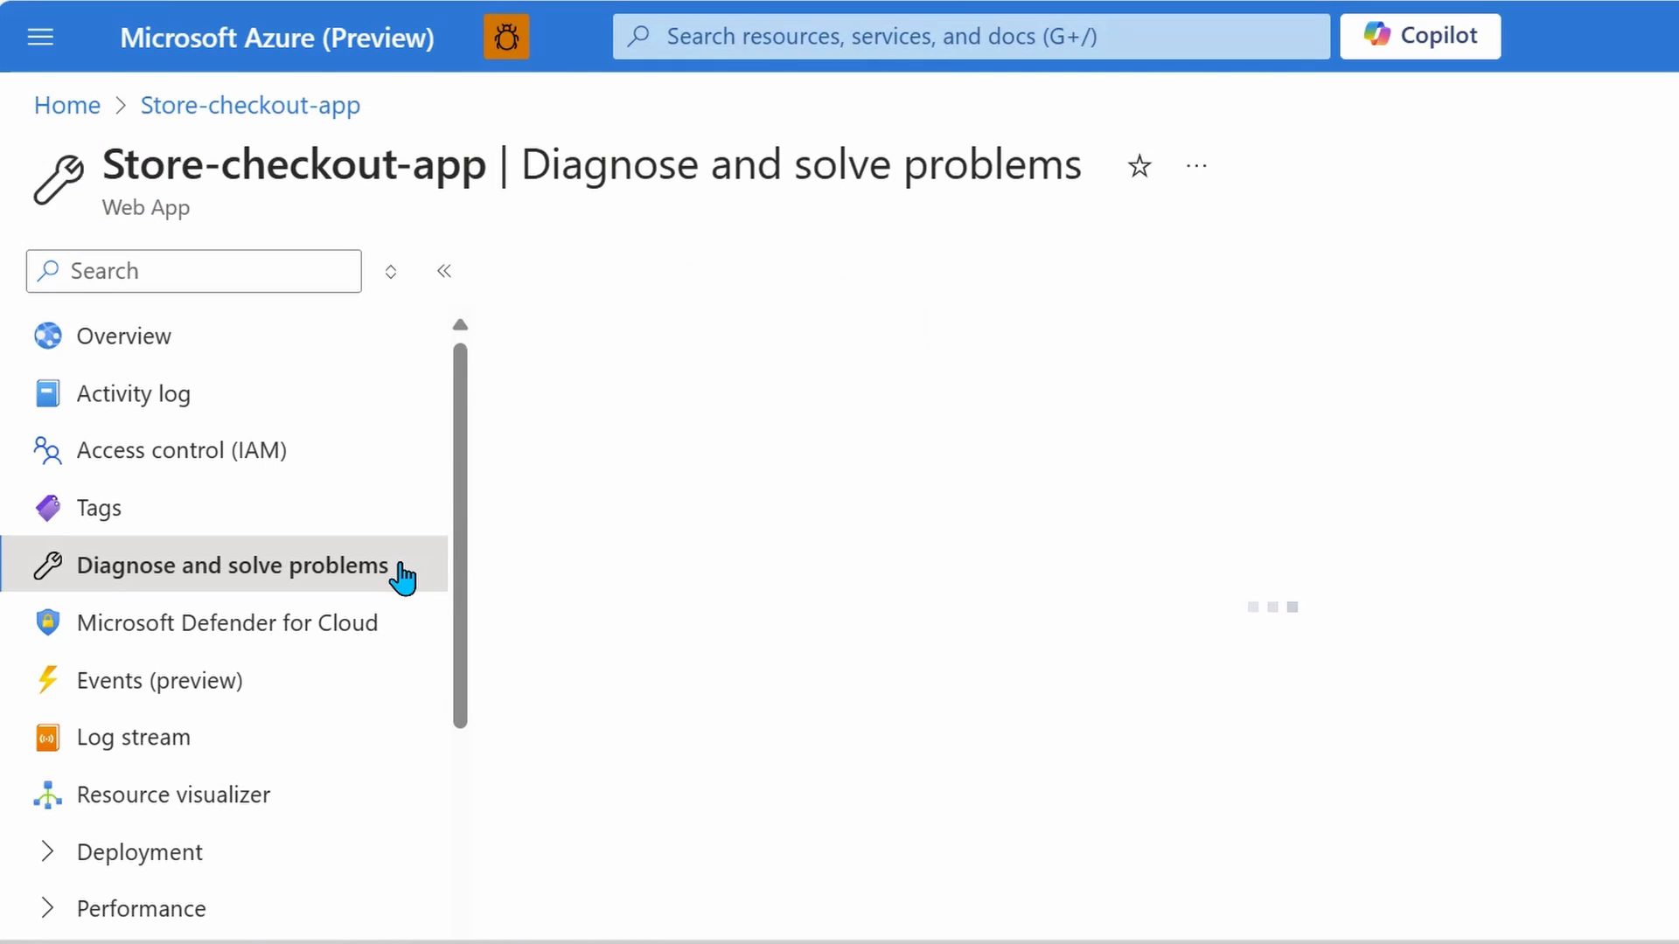
{"action": "left_click", "coordinate": [228, 566]}
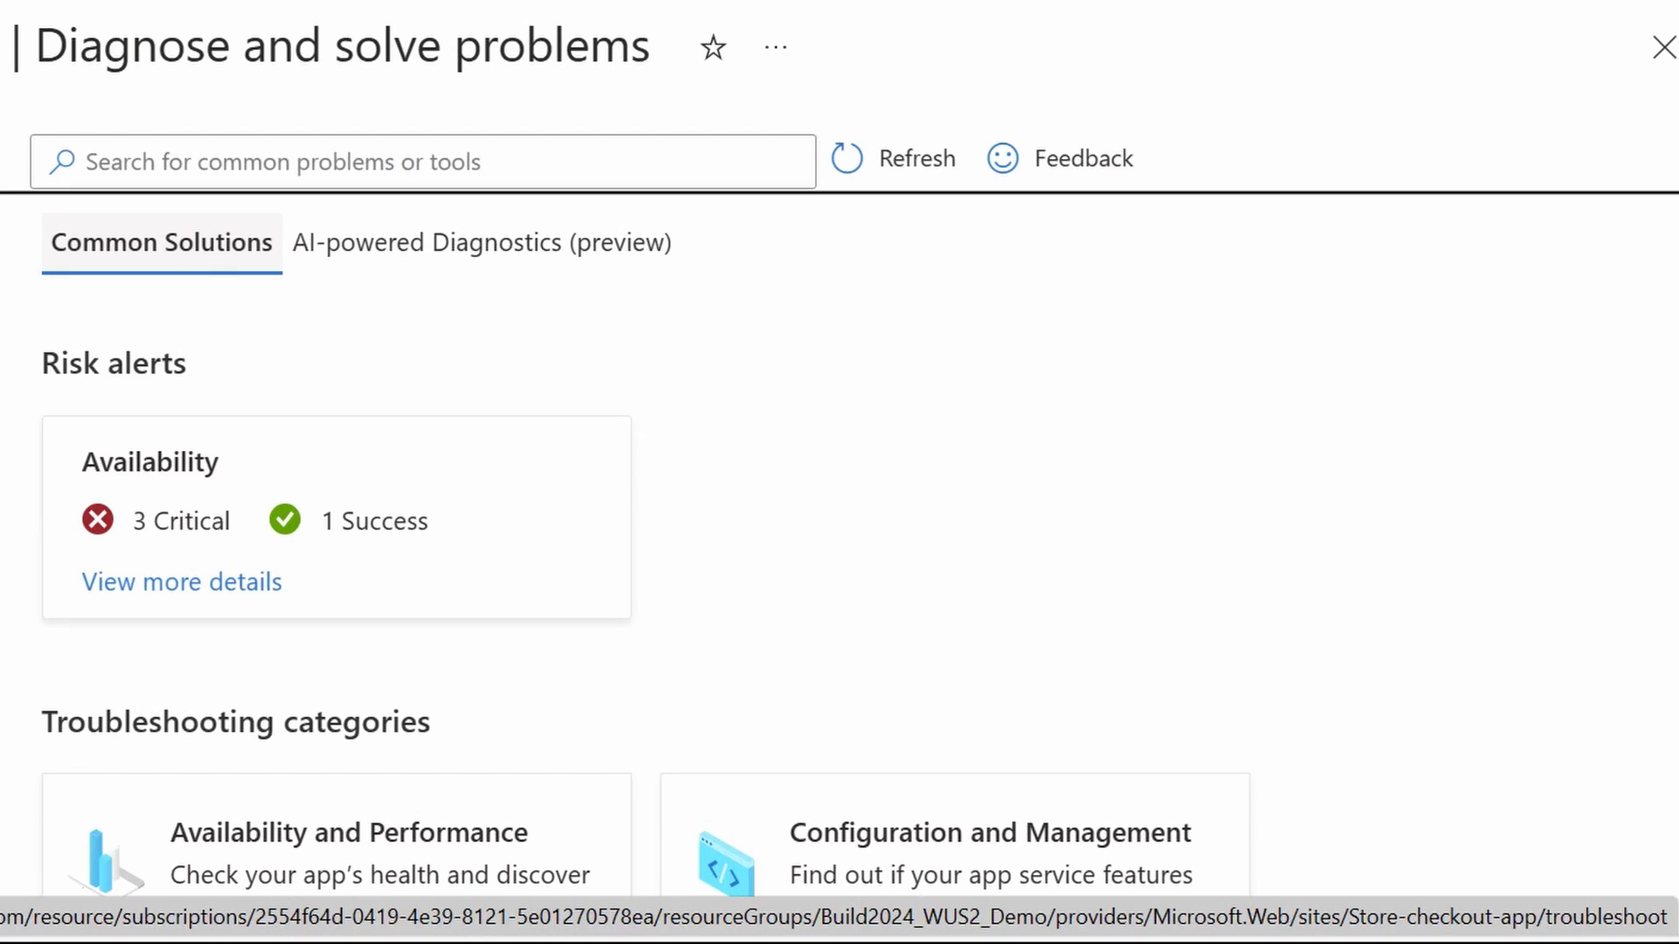
{"action": "mouse_move", "coordinate": [10, 503]}
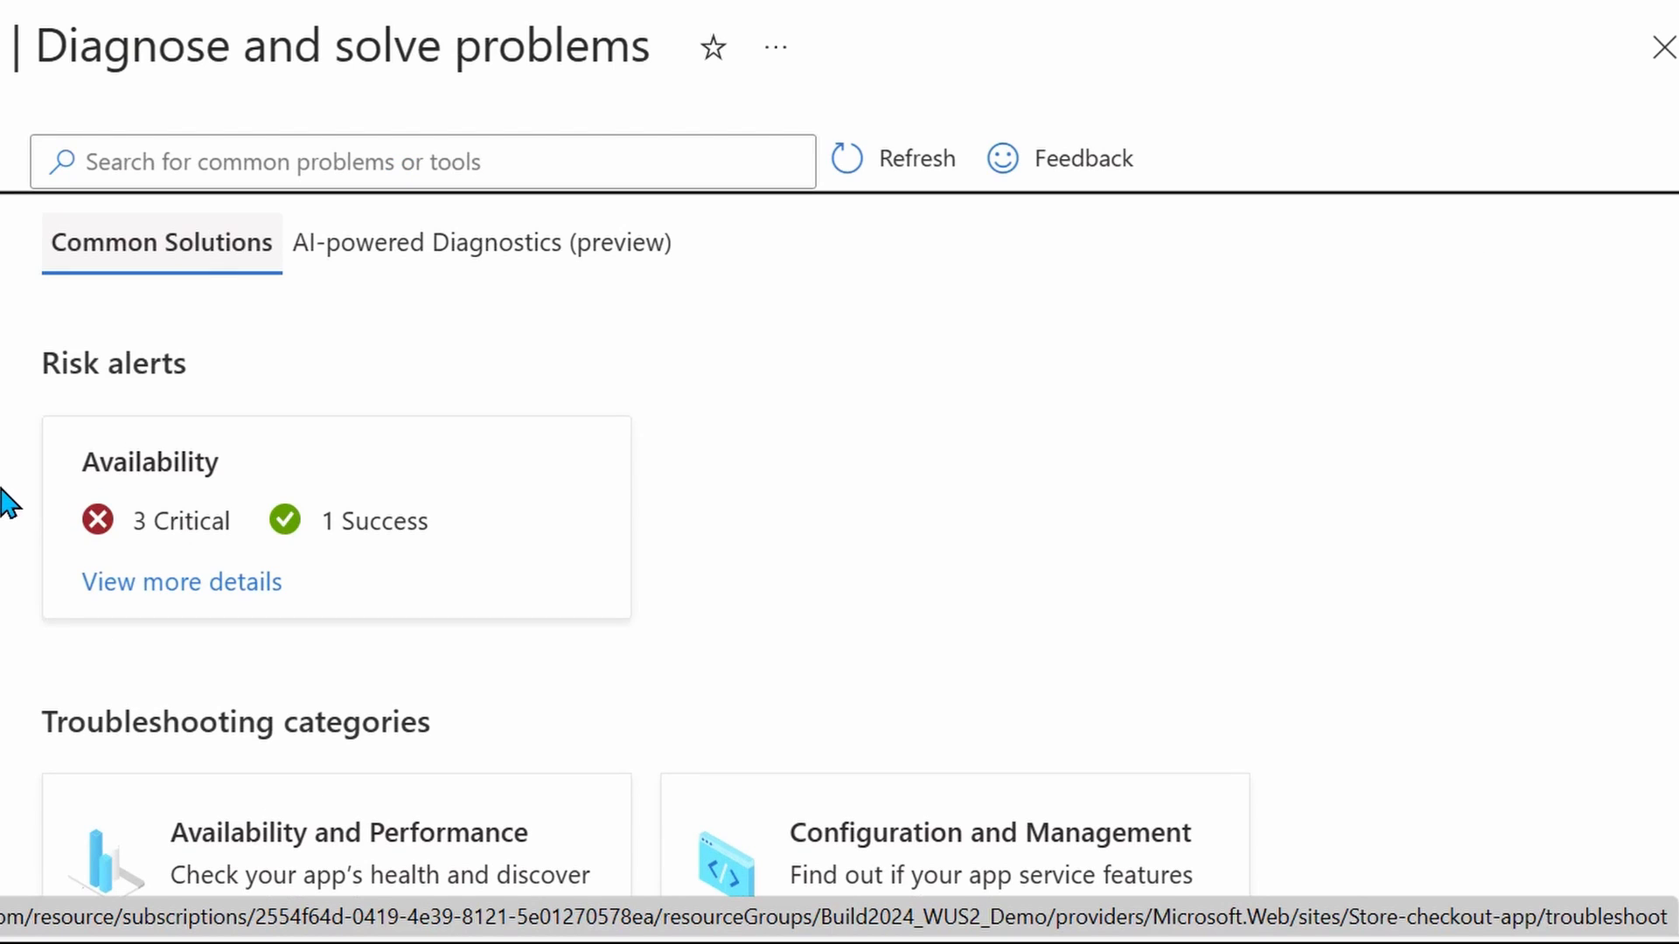
{"action": "scroll", "scroll_direction": "down", "scroll_amount": 3}
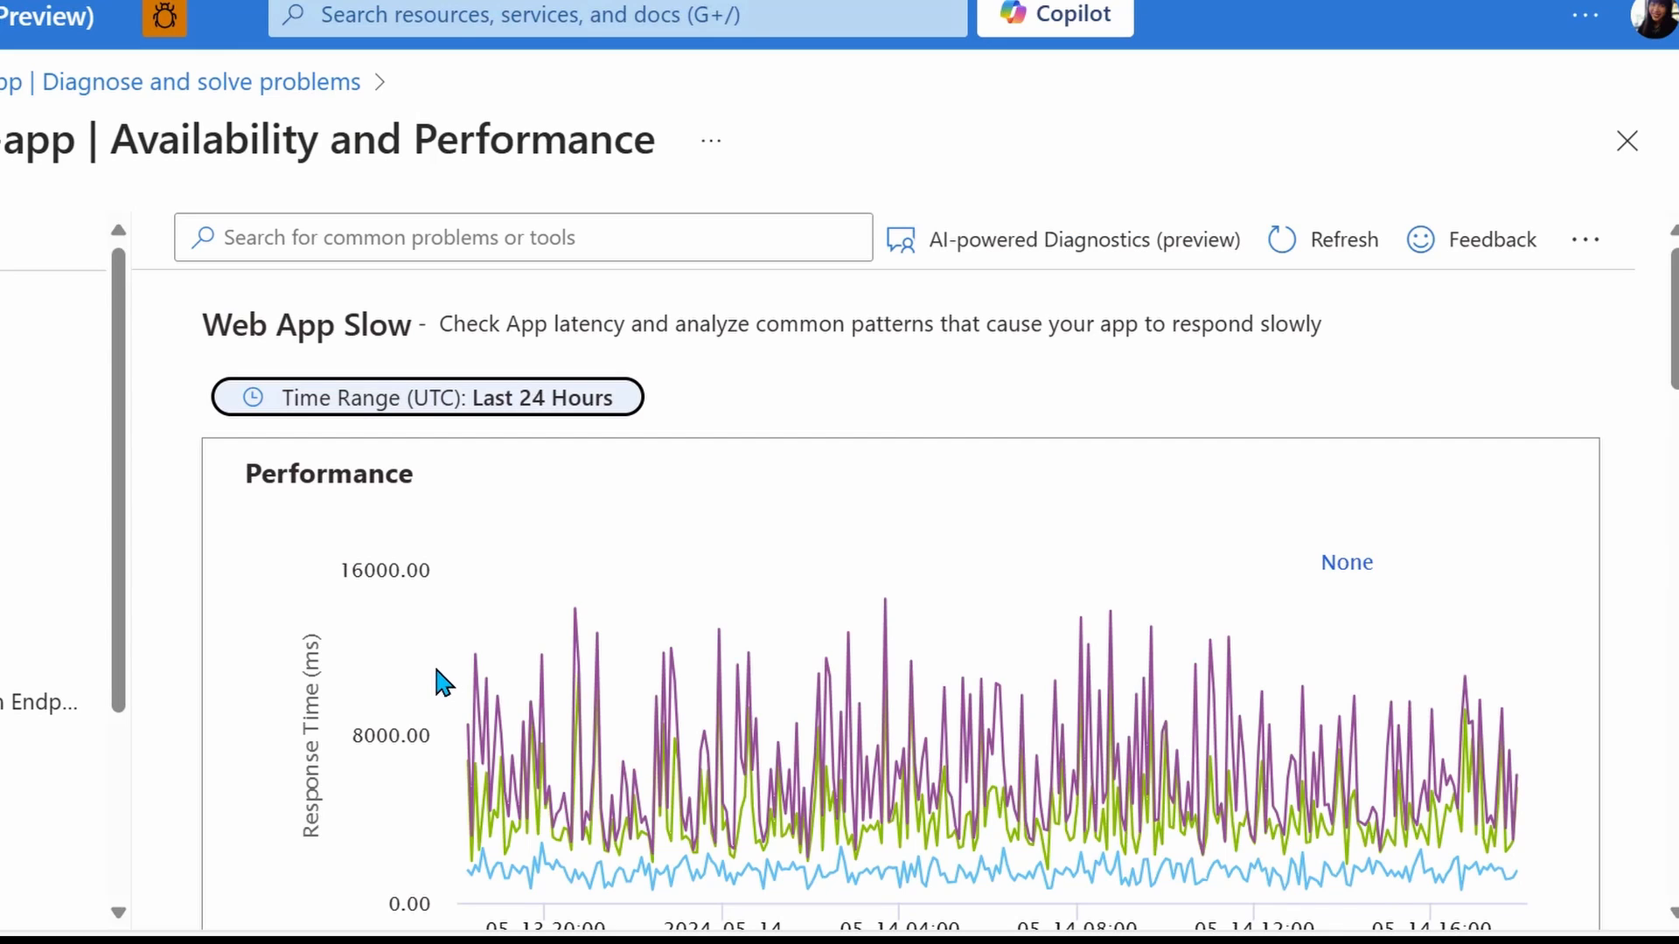
{"action": "scroll", "scroll_direction": "down", "scroll_amount": 3}
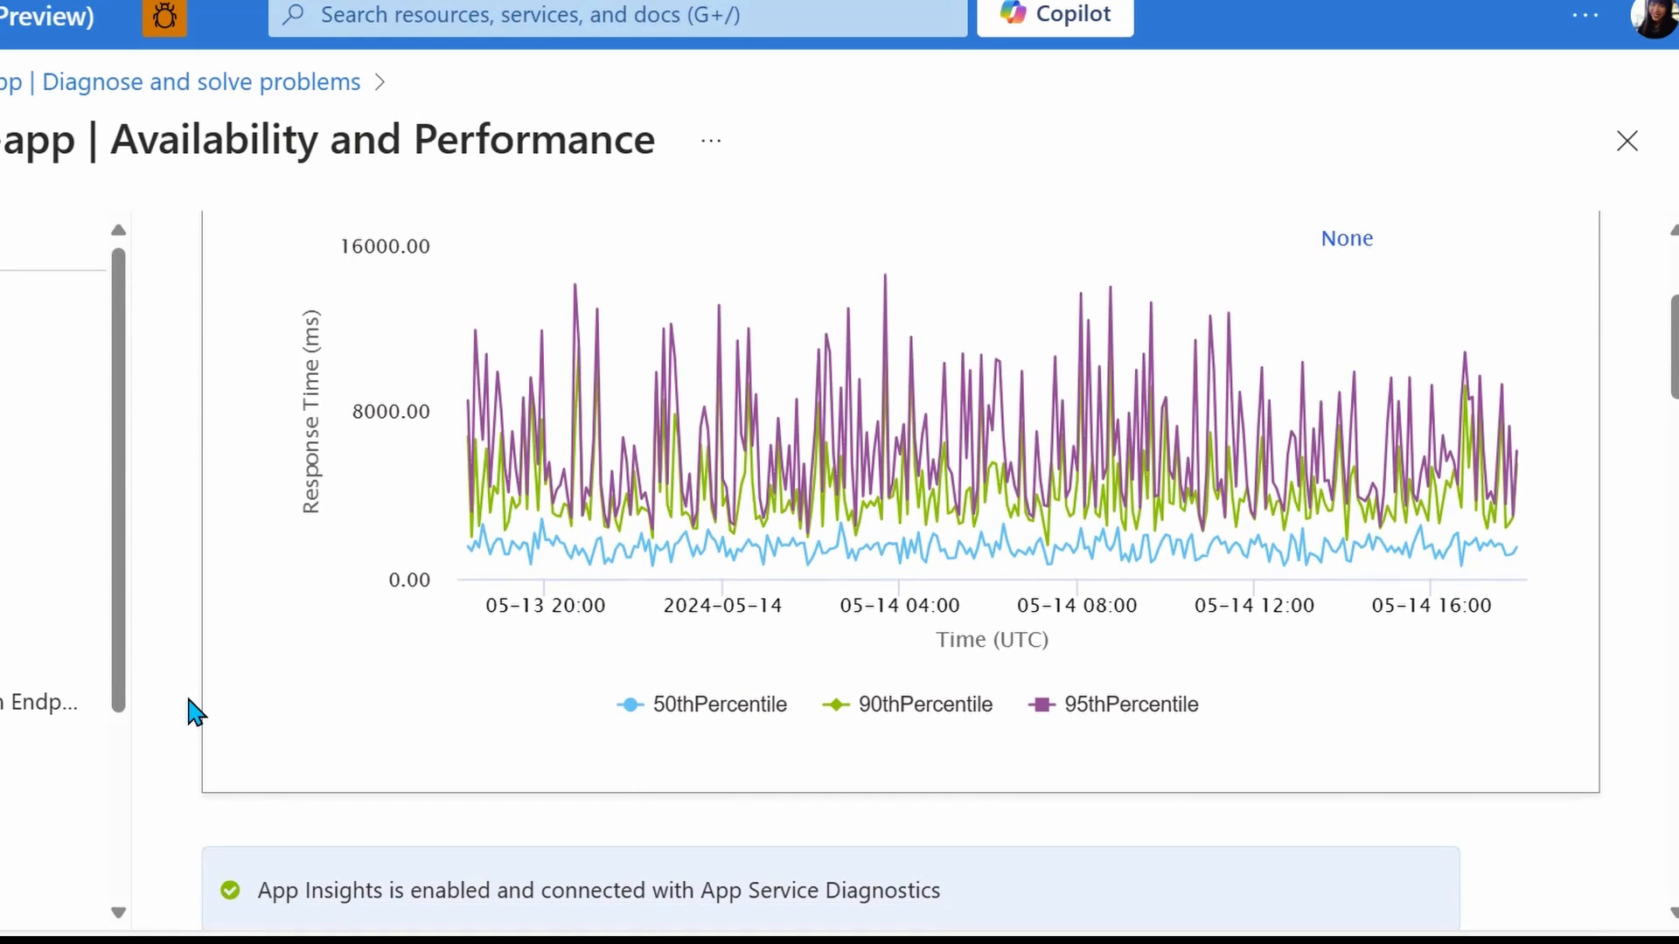
{"action": "scroll", "scroll_direction": "down", "scroll_amount": 3}
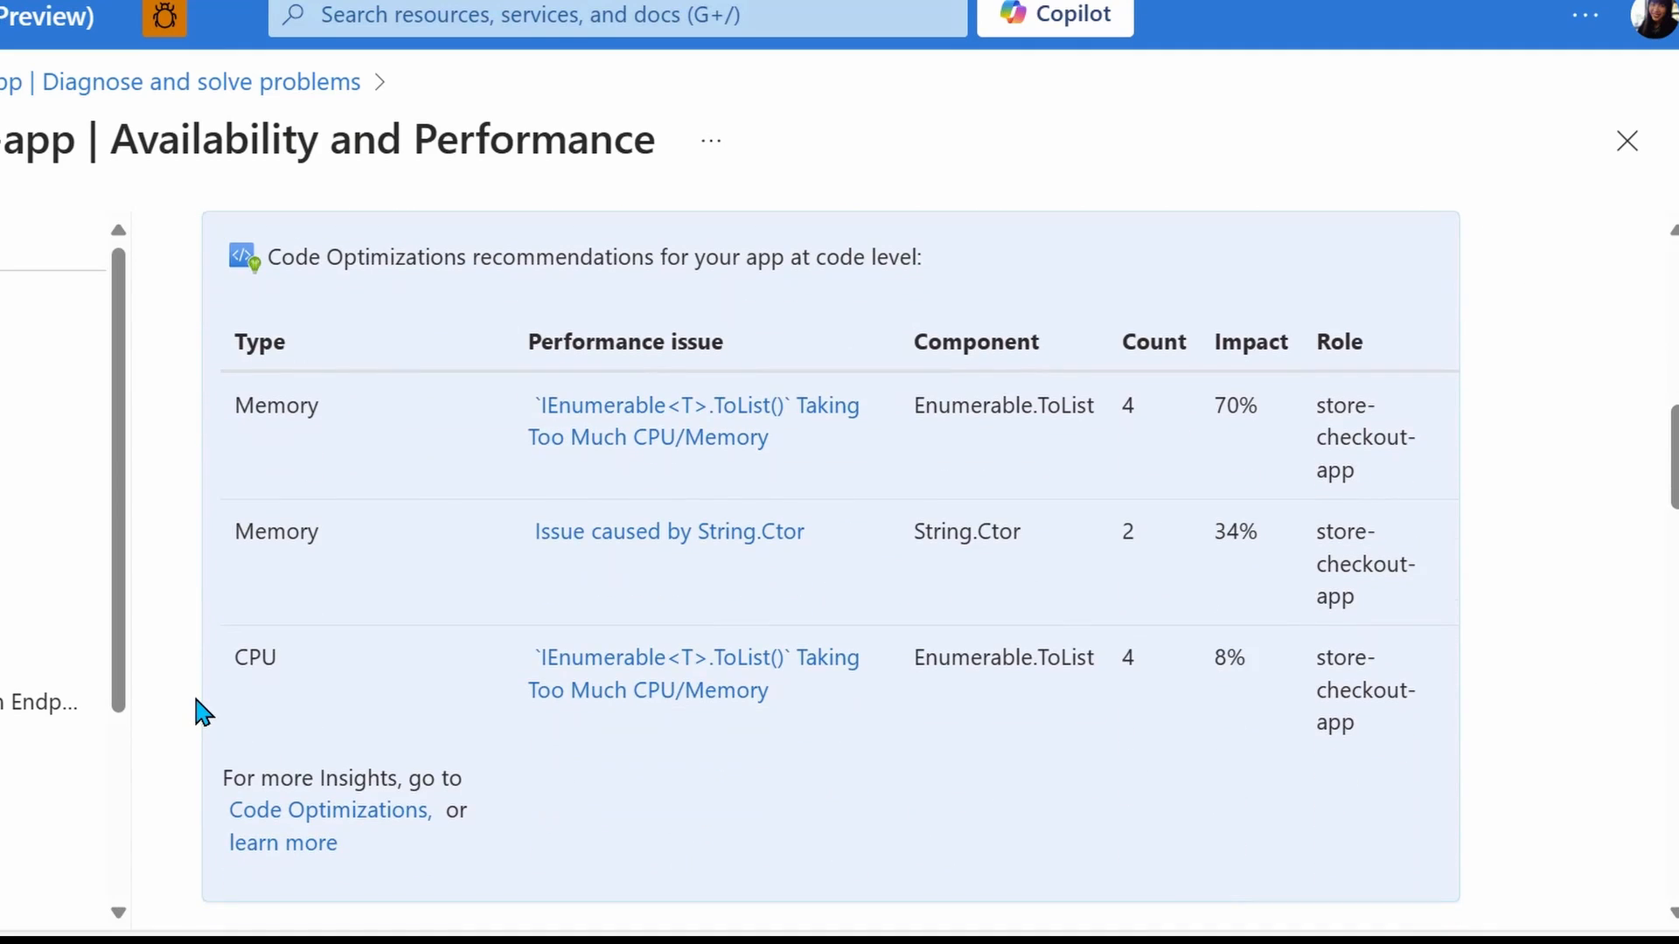
{"action": "scroll", "scroll_direction": "down", "scroll_amount": 3}
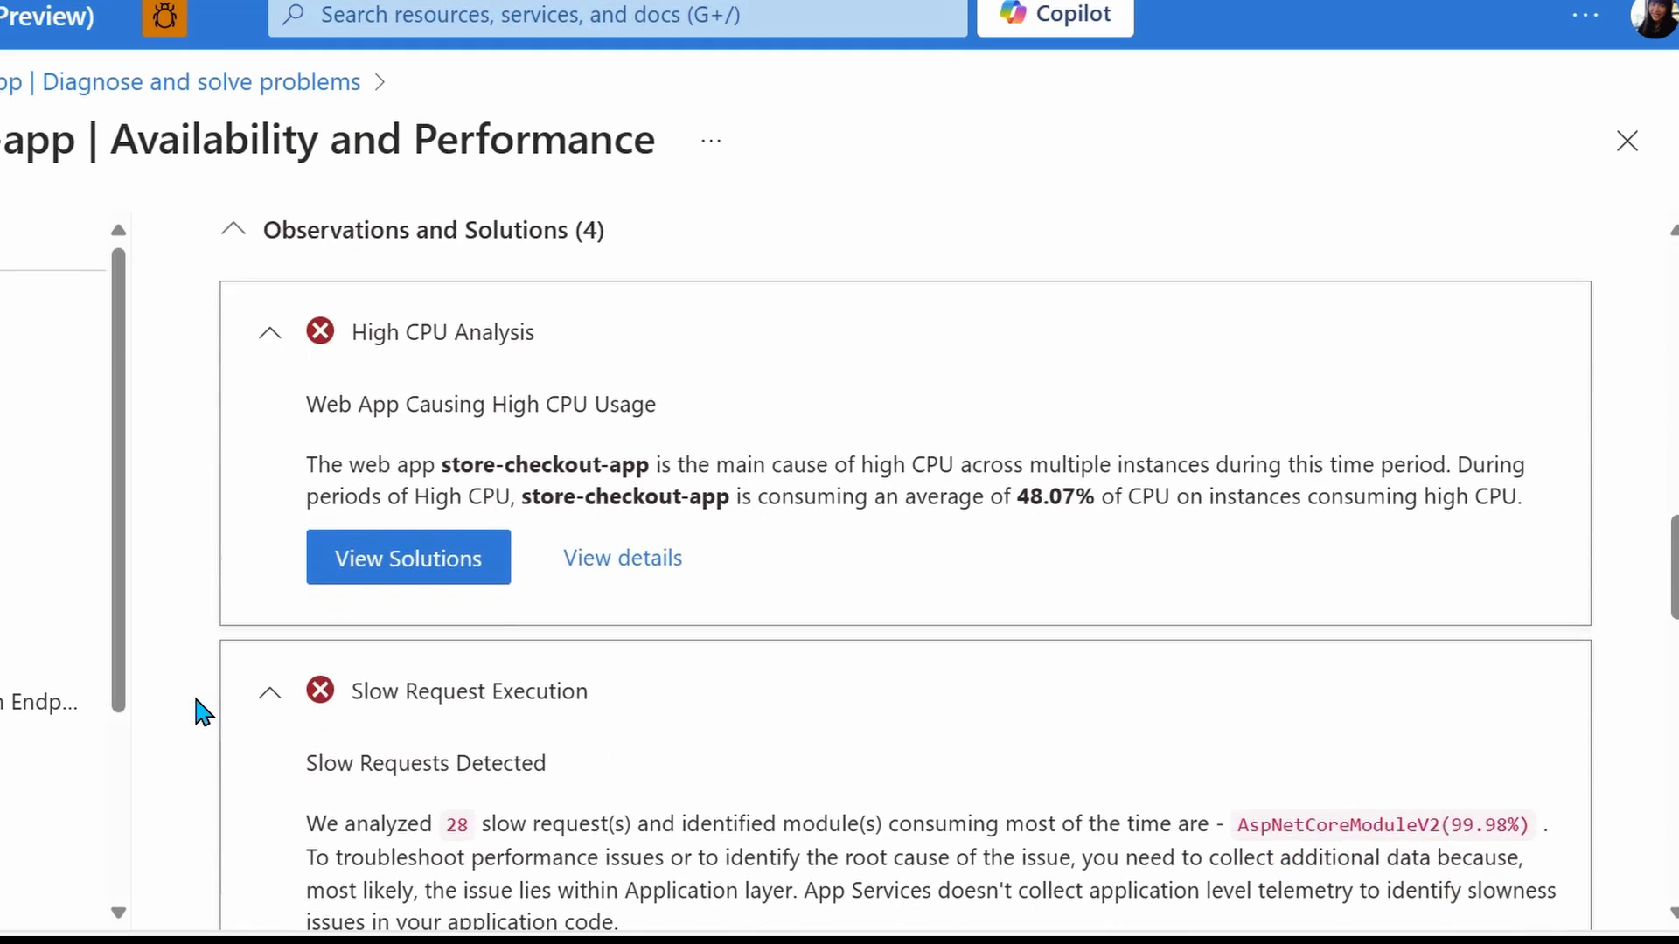
{"action": "scroll", "scroll_direction": "down", "scroll_amount": 3}
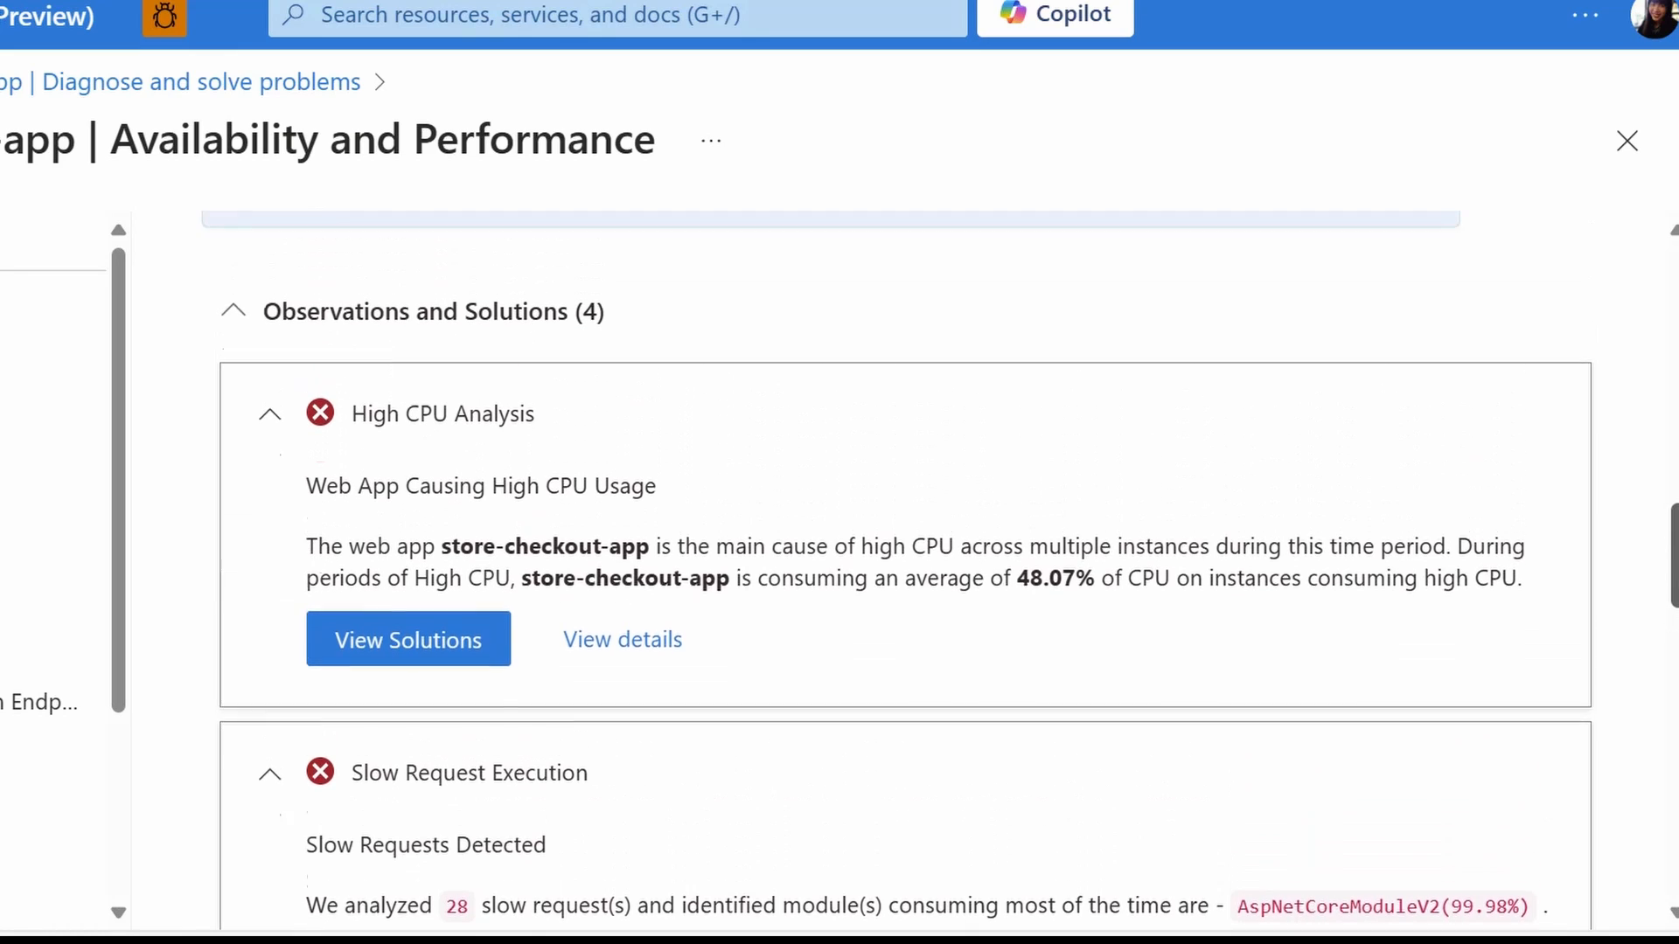
{"action": "left_click", "coordinate": [408, 639]}
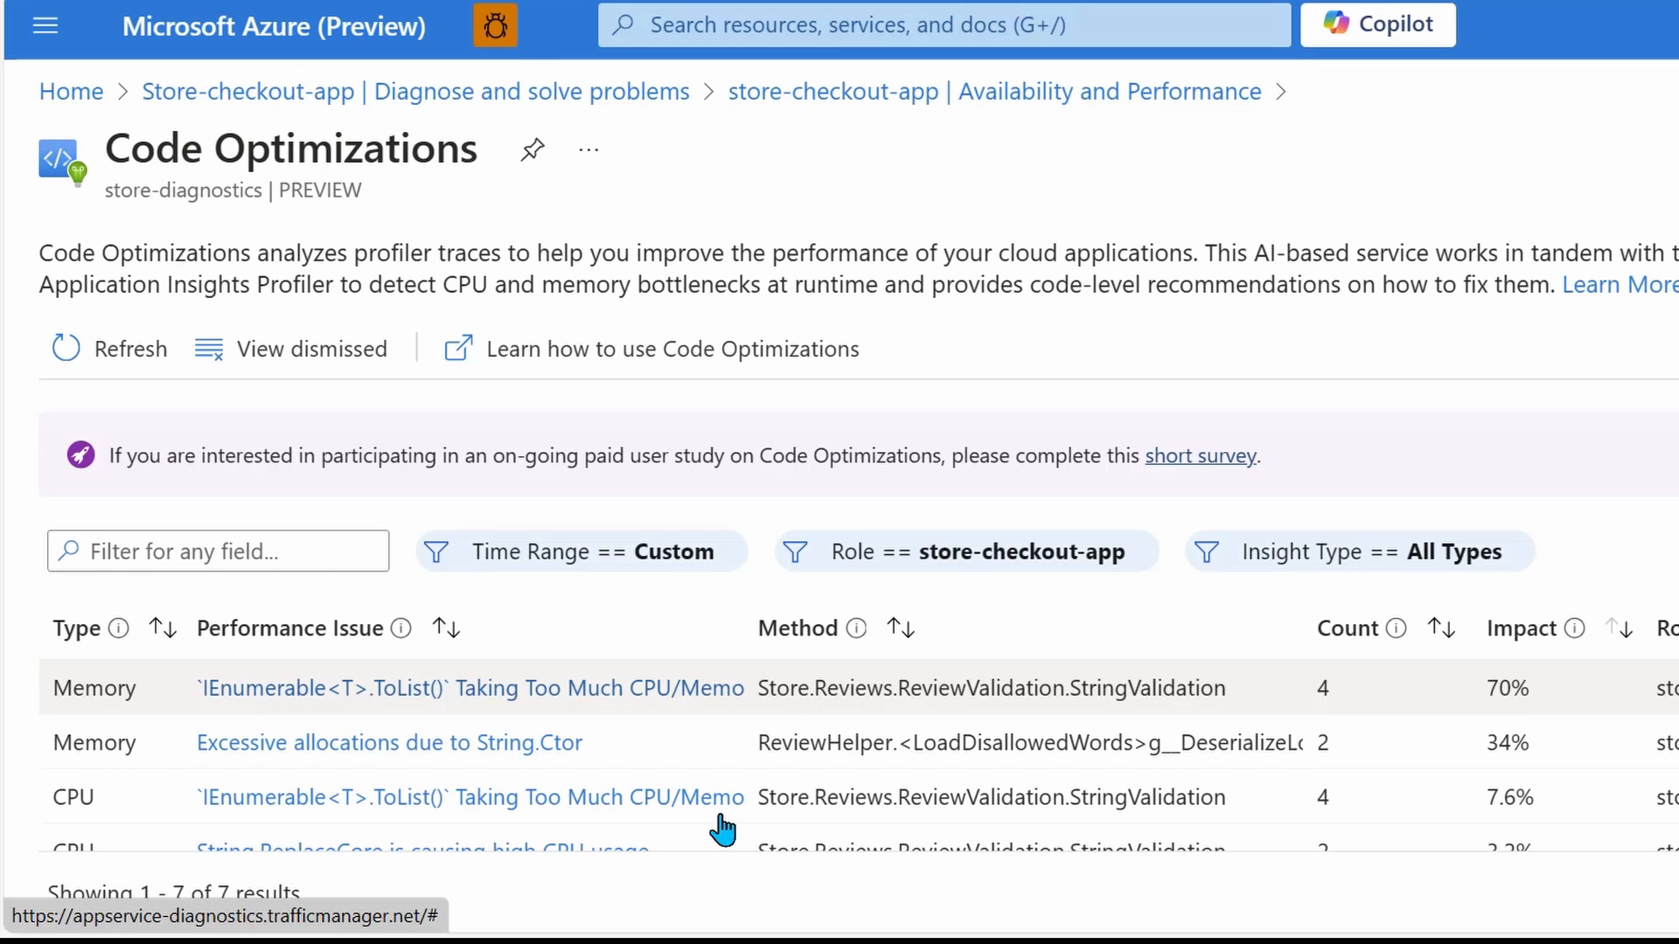
Step: Open the CPU-heavy IEnumerable ToList() issue and read its List<T> recommendation
{"action": "left_click", "coordinate": [467, 687]}
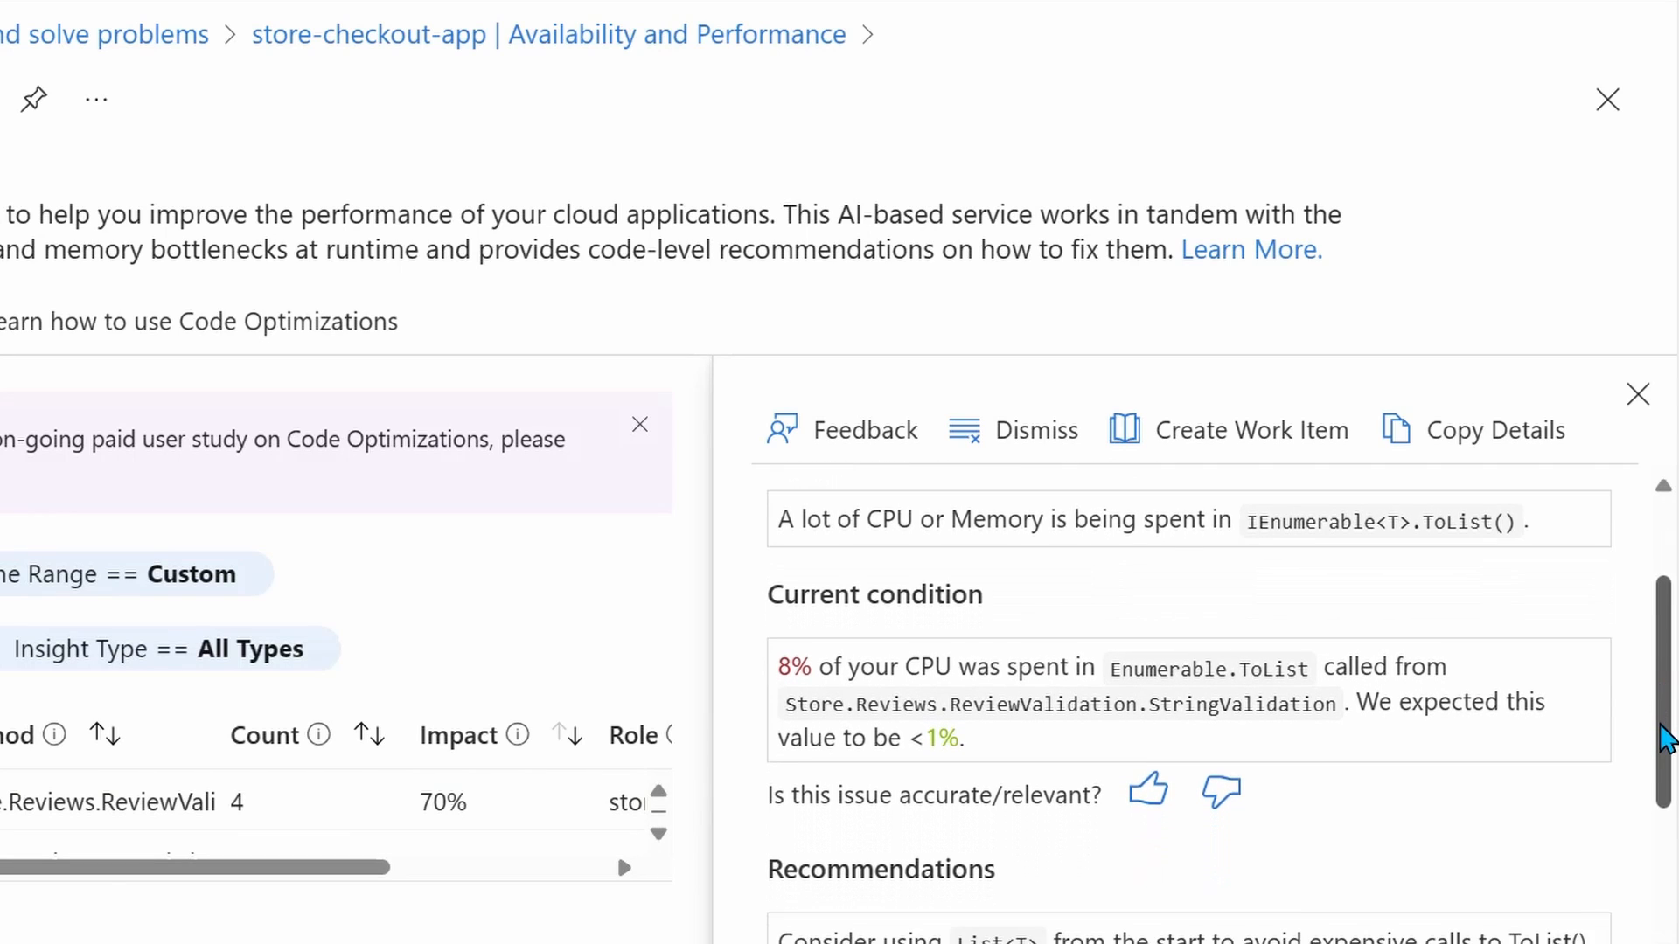
{"action": "scroll", "scroll_direction": "down", "scroll_amount": 3}
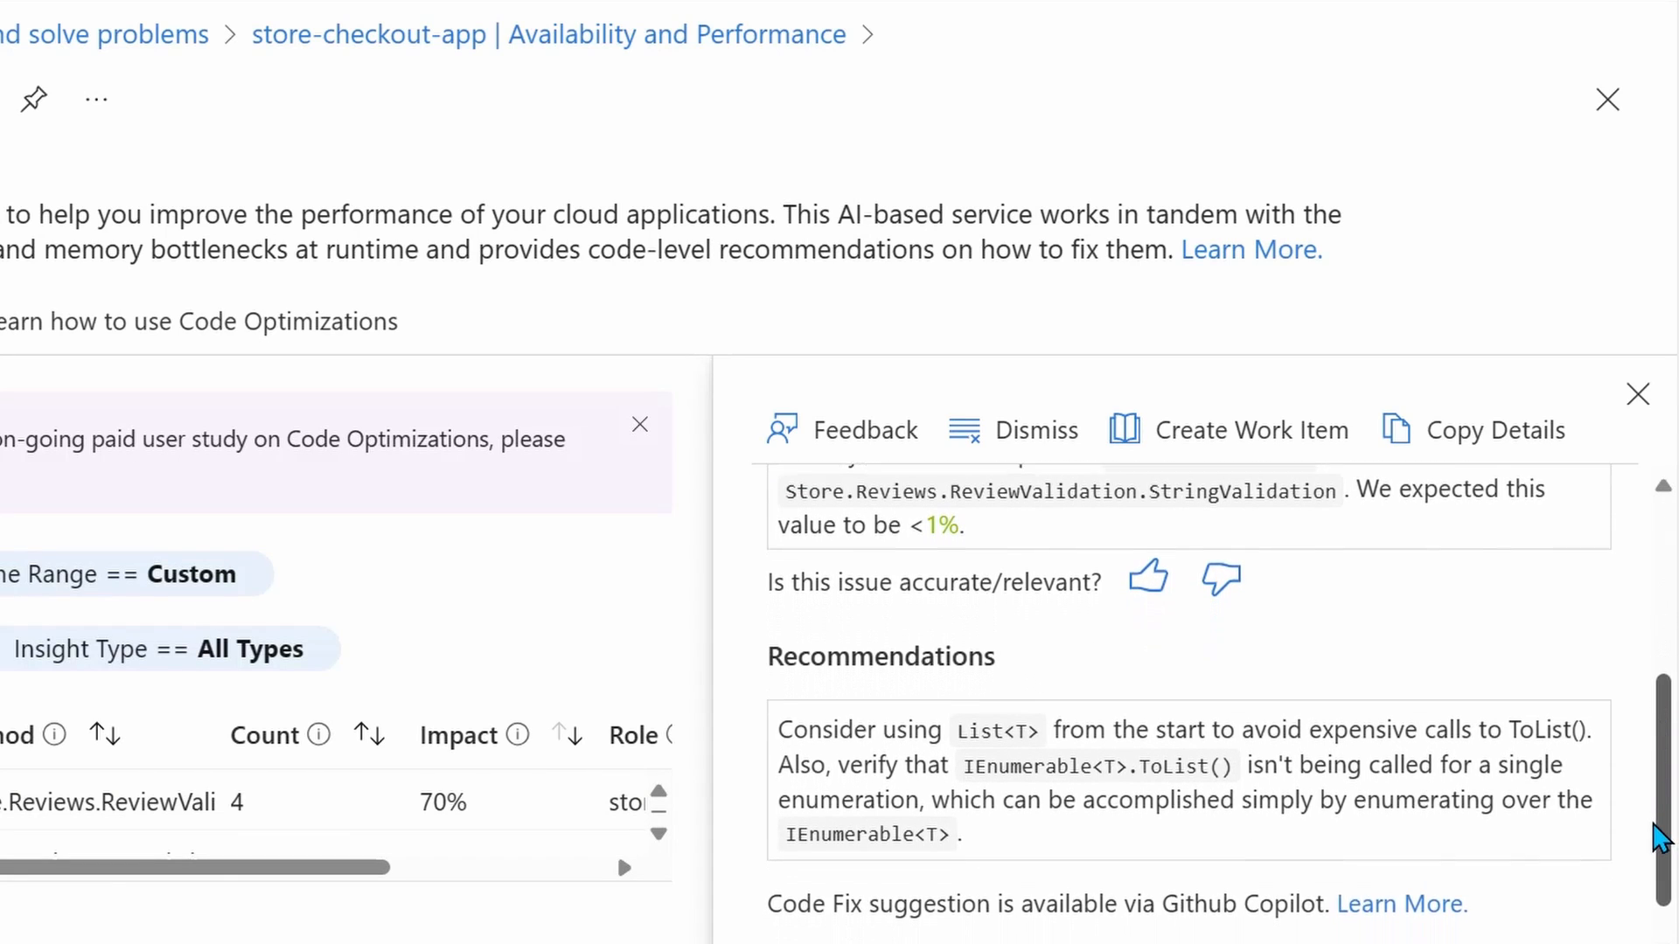
{"action": "scroll", "scroll_direction": "down", "scroll_amount": 3}
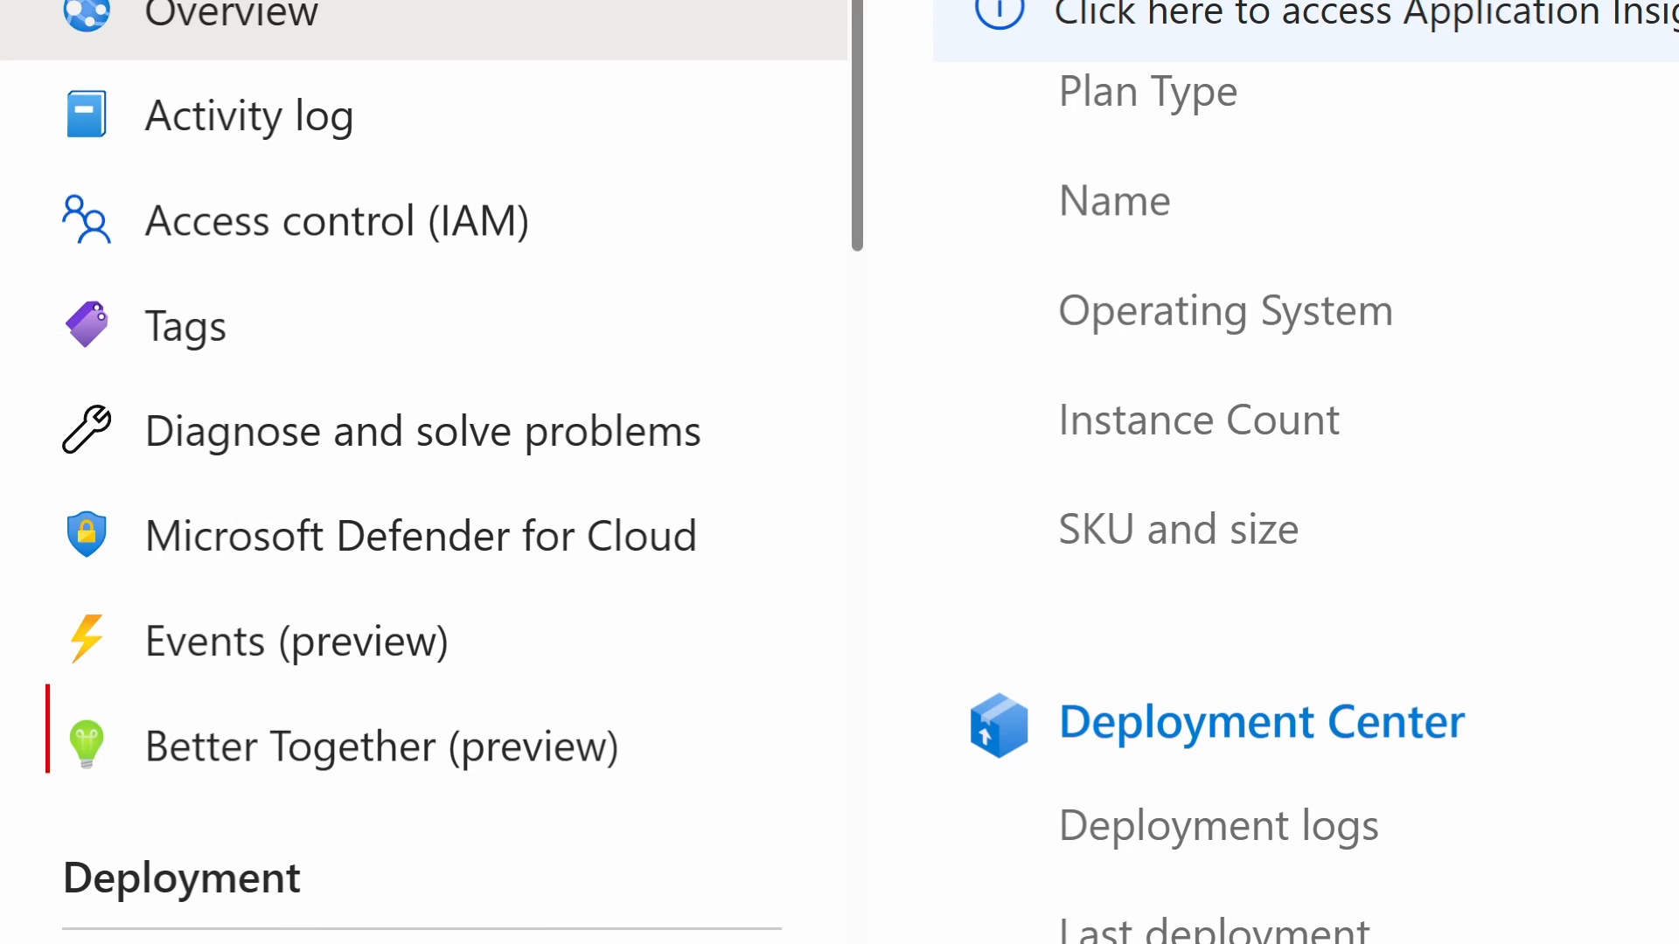
Step: Scroll demobtapp's Better Together cards: Redis cache, Defender, Front Door and Load Testing
{"action": "left_click", "coordinate": [380, 746]}
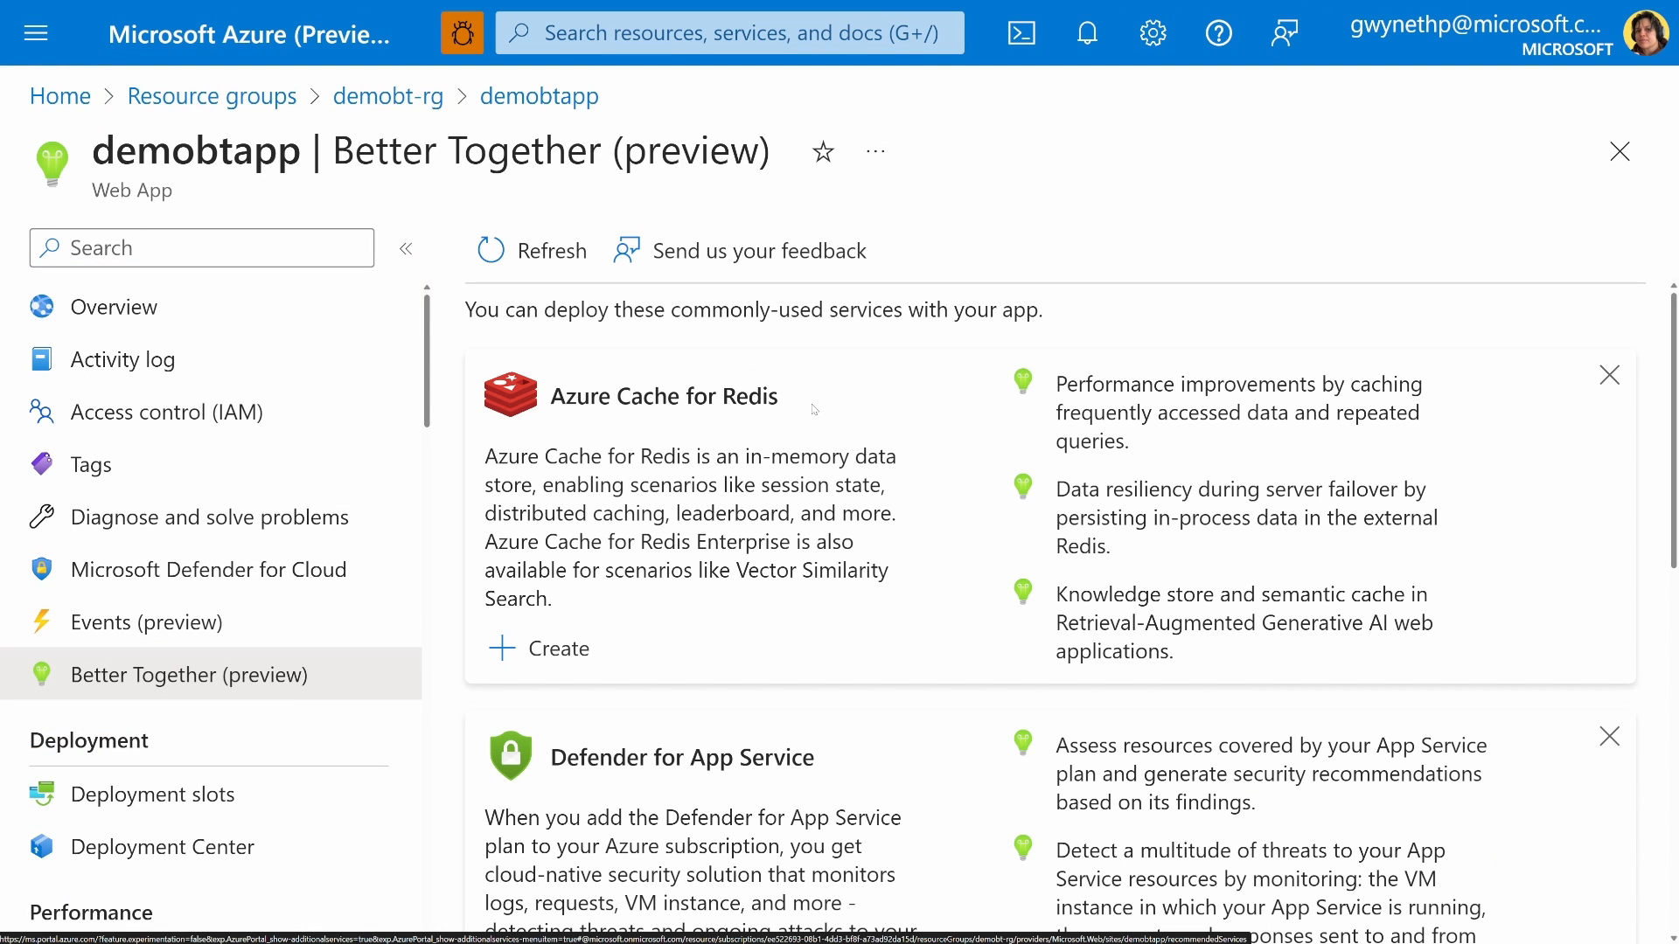
{"action": "mouse_move", "coordinate": [586, 365]}
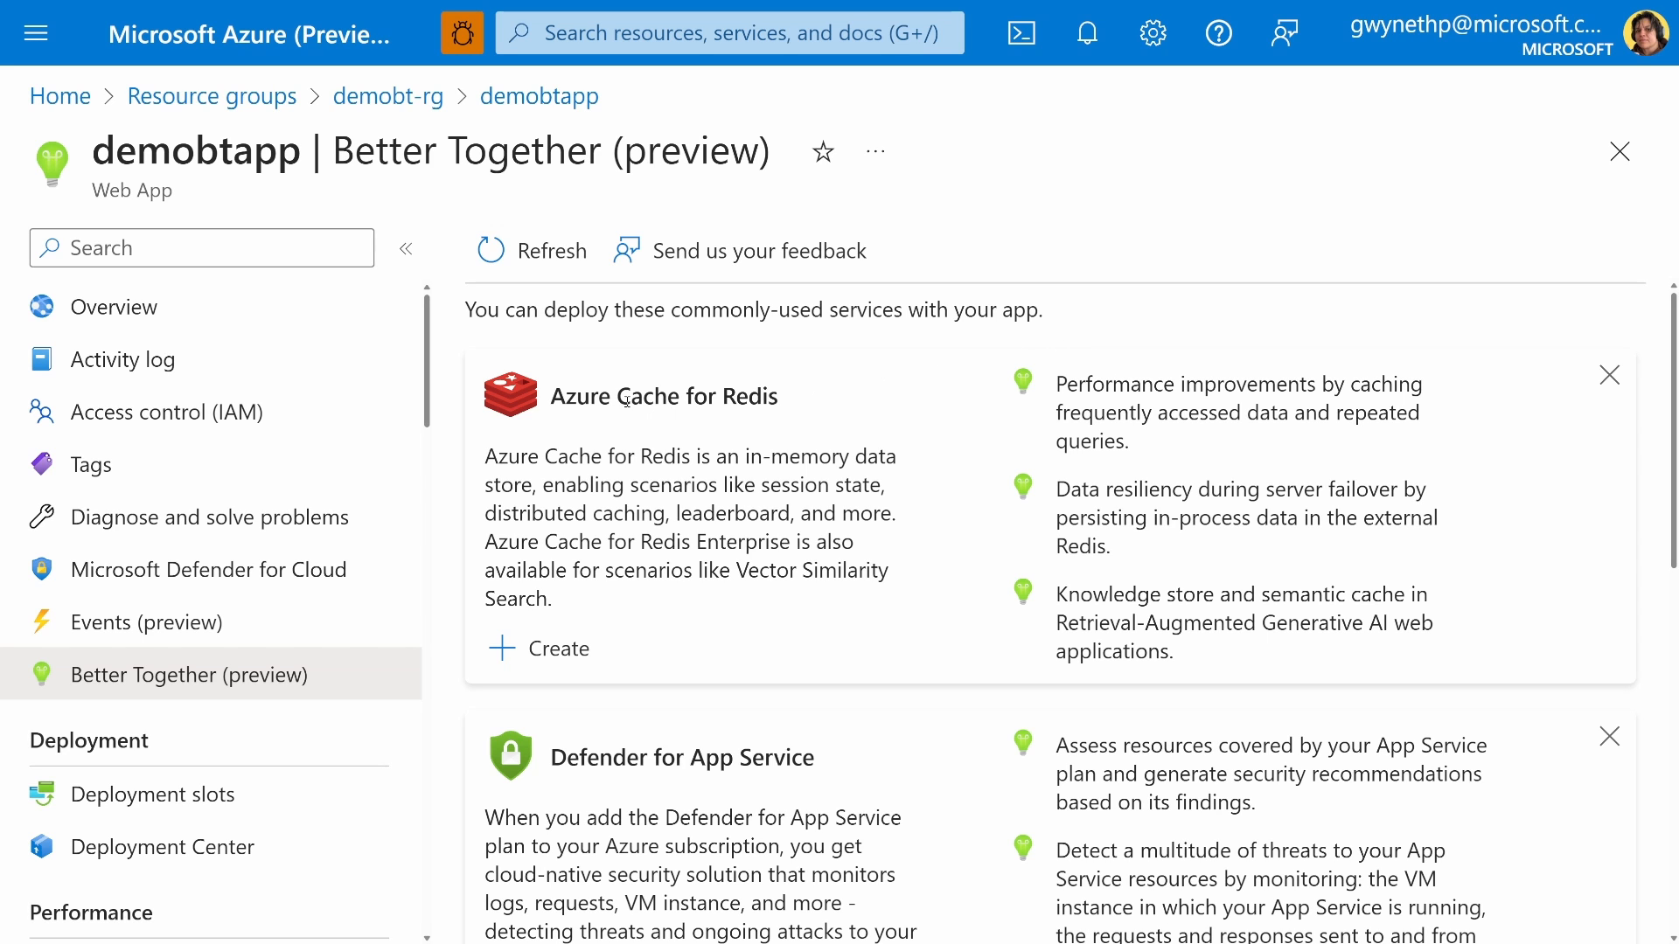
{"action": "scroll", "scroll_direction": "down", "scroll_amount": 3}
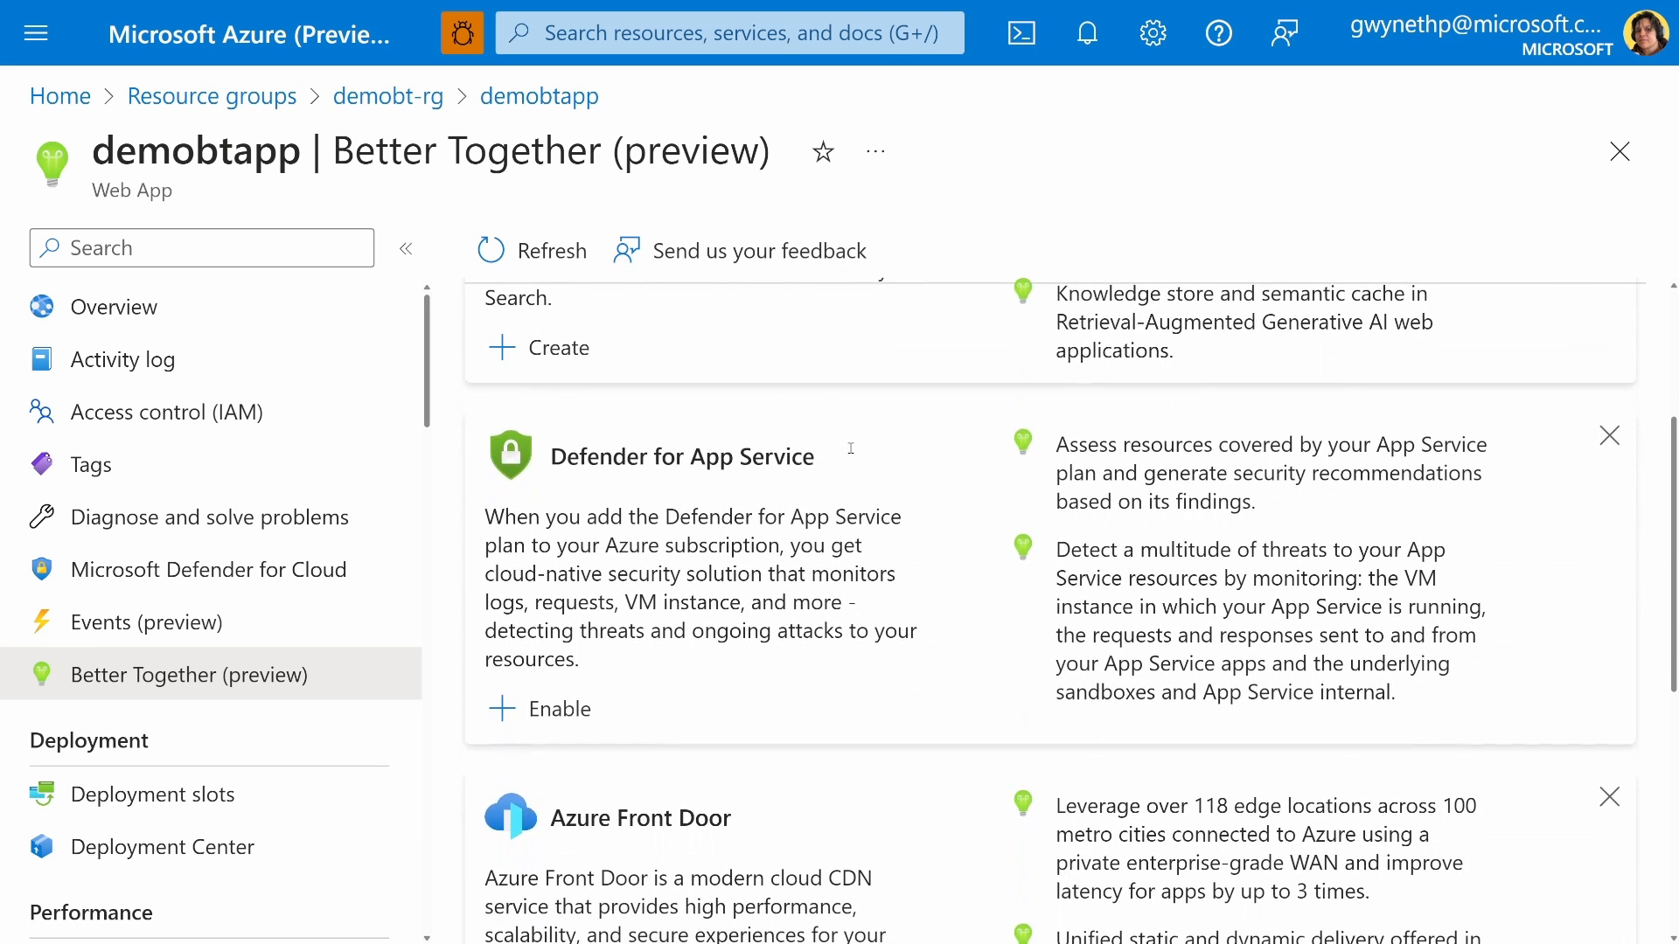
{"action": "scroll", "scroll_direction": "down", "scroll_amount": 3}
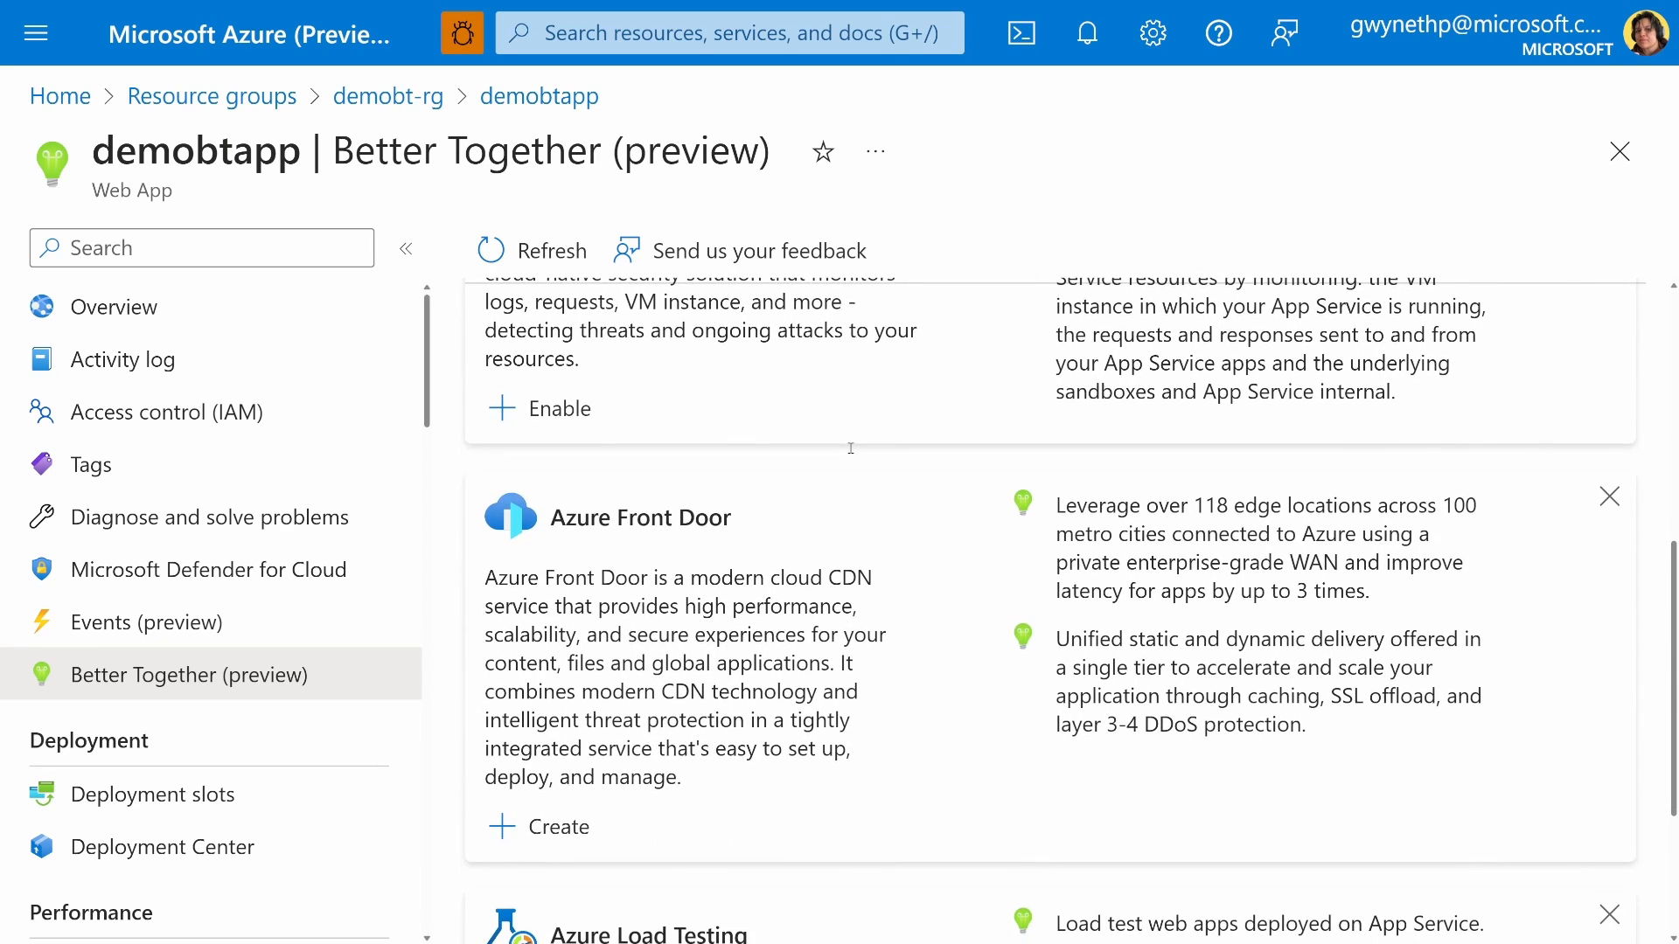
{"action": "scroll", "scroll_direction": "down", "scroll_amount": 3}
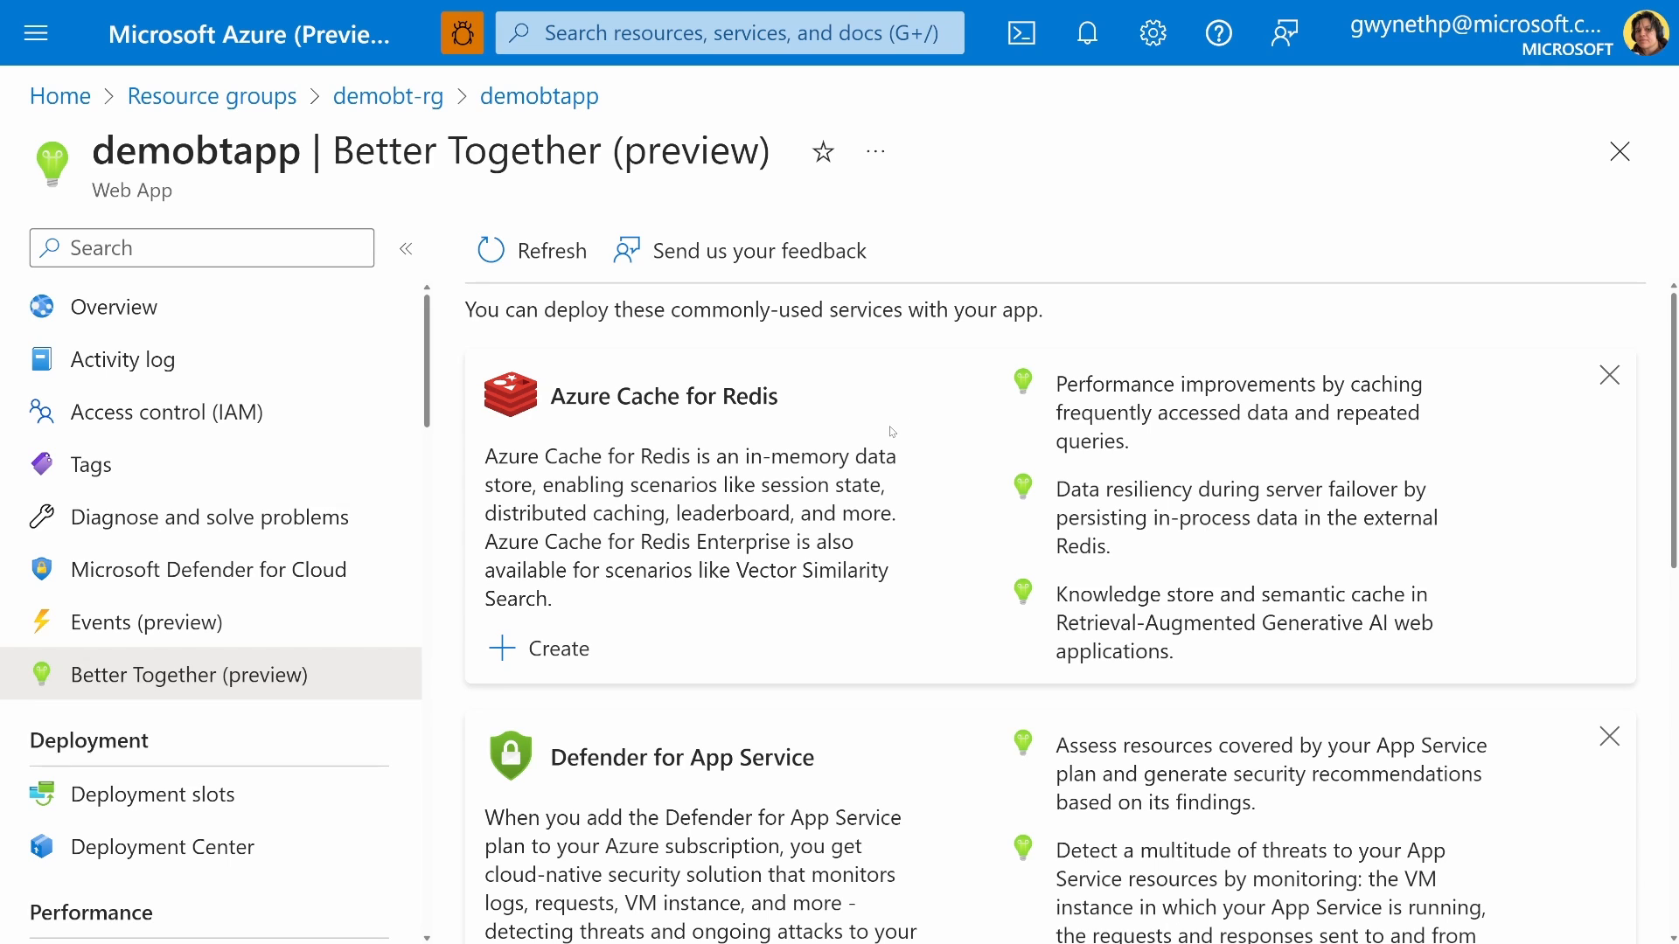
{"action": "mouse_move", "coordinate": [887, 430]}
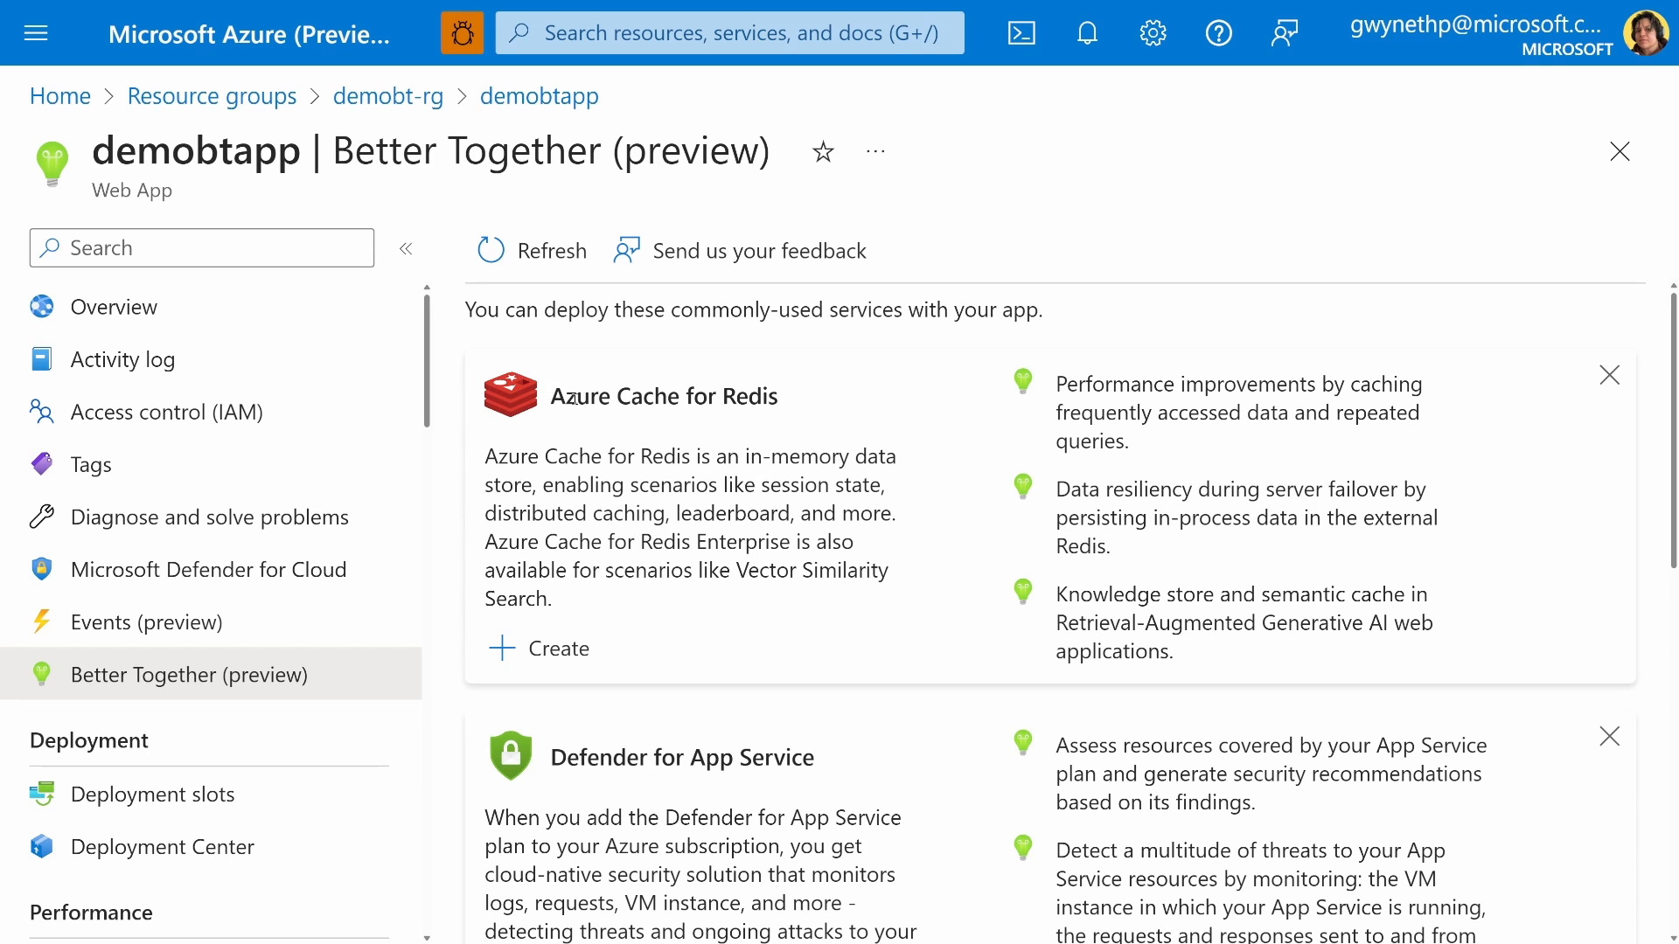
Step: Create a Basic-tier Azure Cache for Redis named demobtredis, replacing the unavailable first name
{"action": "left_click", "coordinate": [557, 648]}
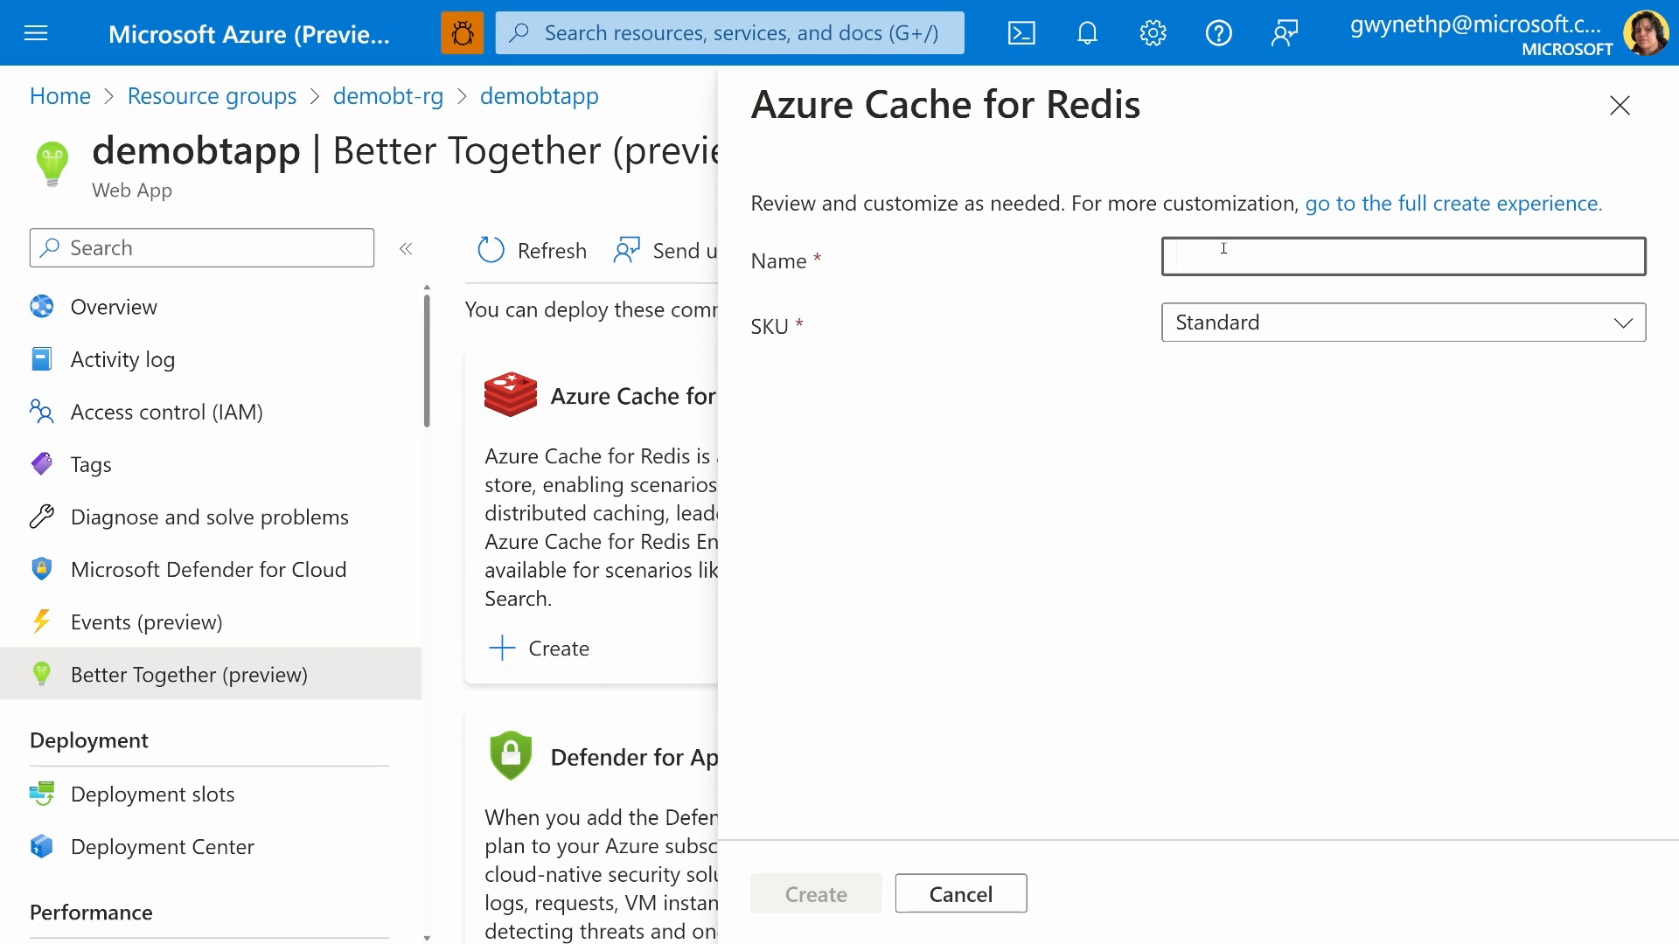
{"action": "type", "text": "demobtcache"}
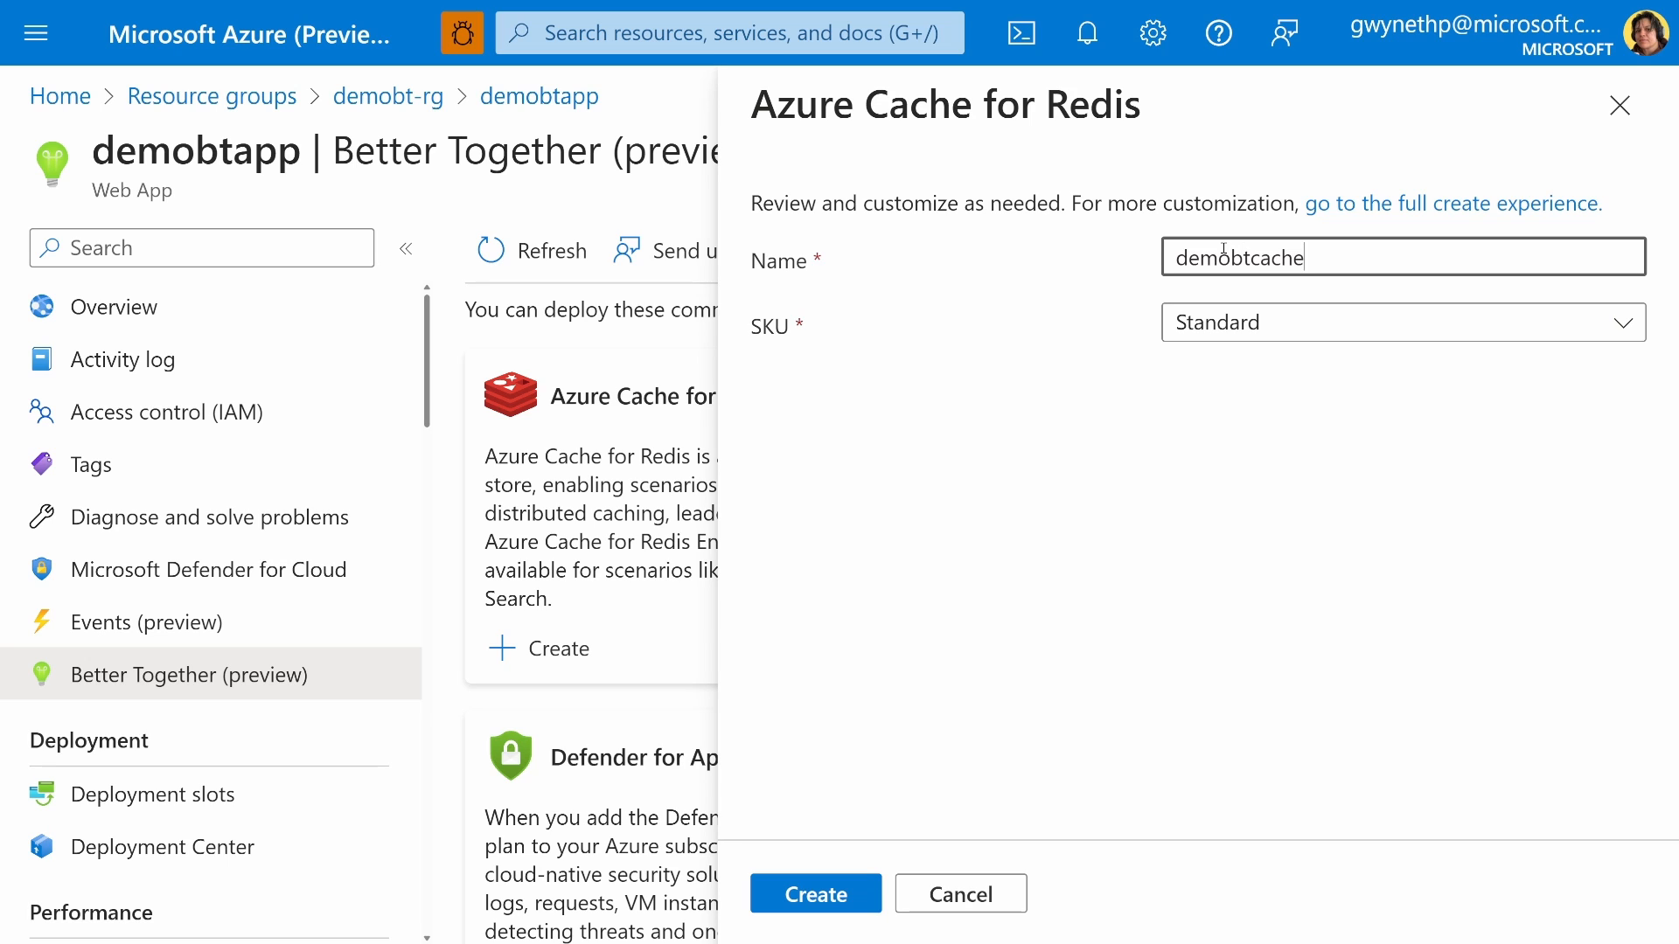
{"action": "left_click", "coordinate": [1402, 322]}
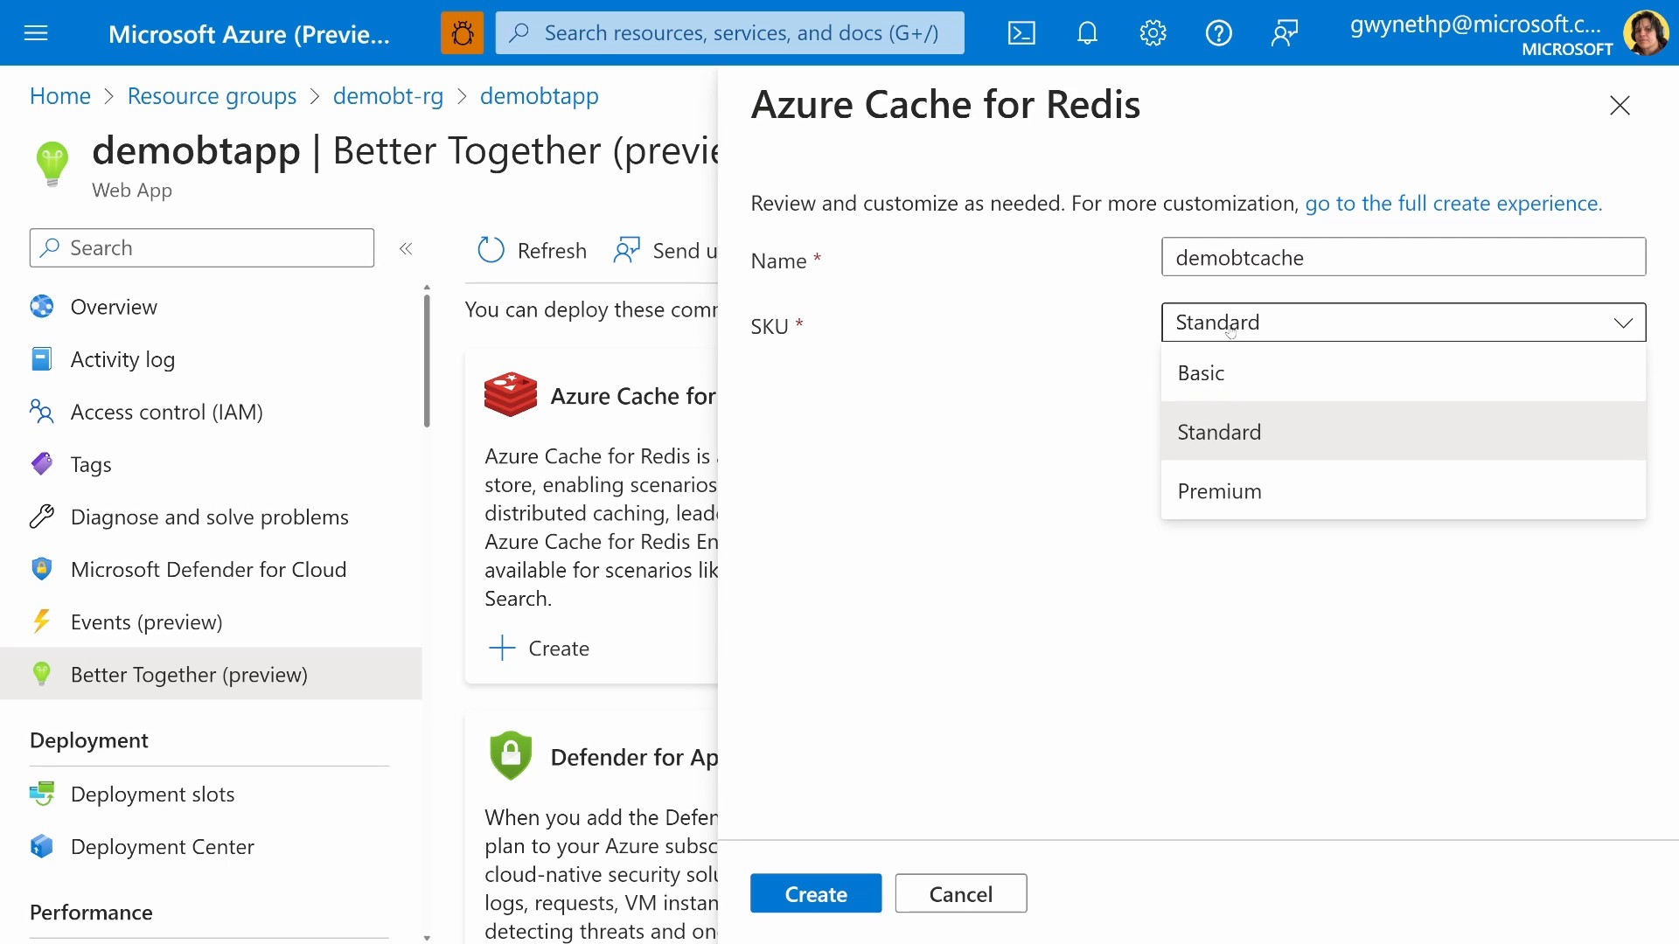
{"action": "left_click", "coordinate": [1199, 373]}
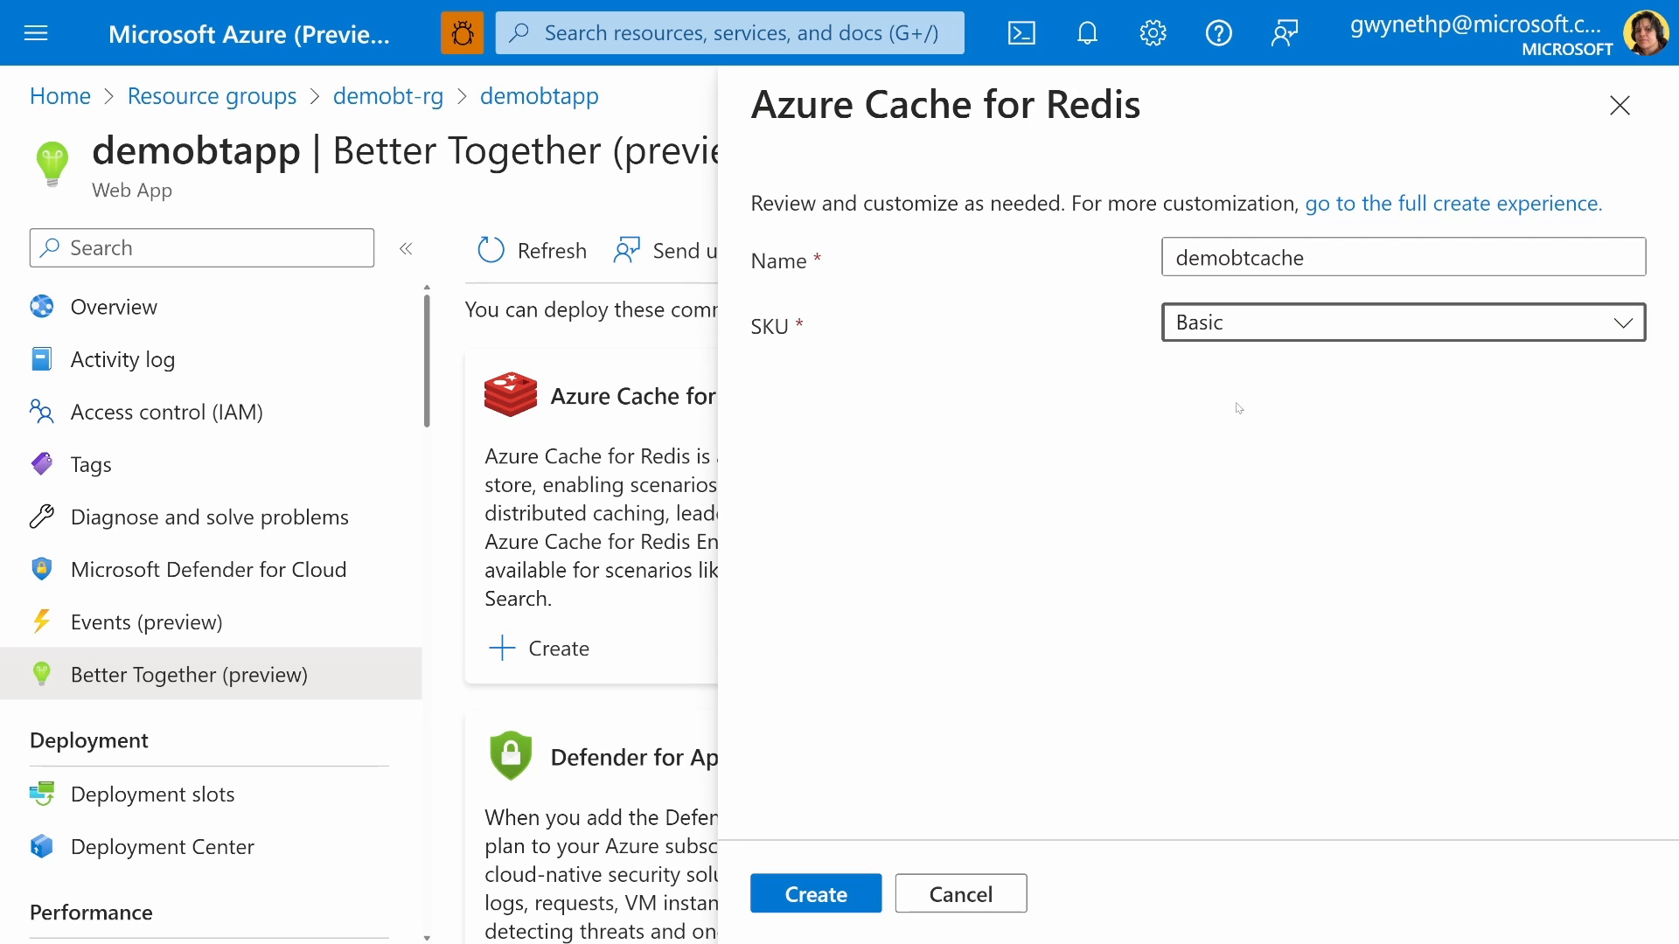
{"action": "mouse_move", "coordinate": [1391, 467]}
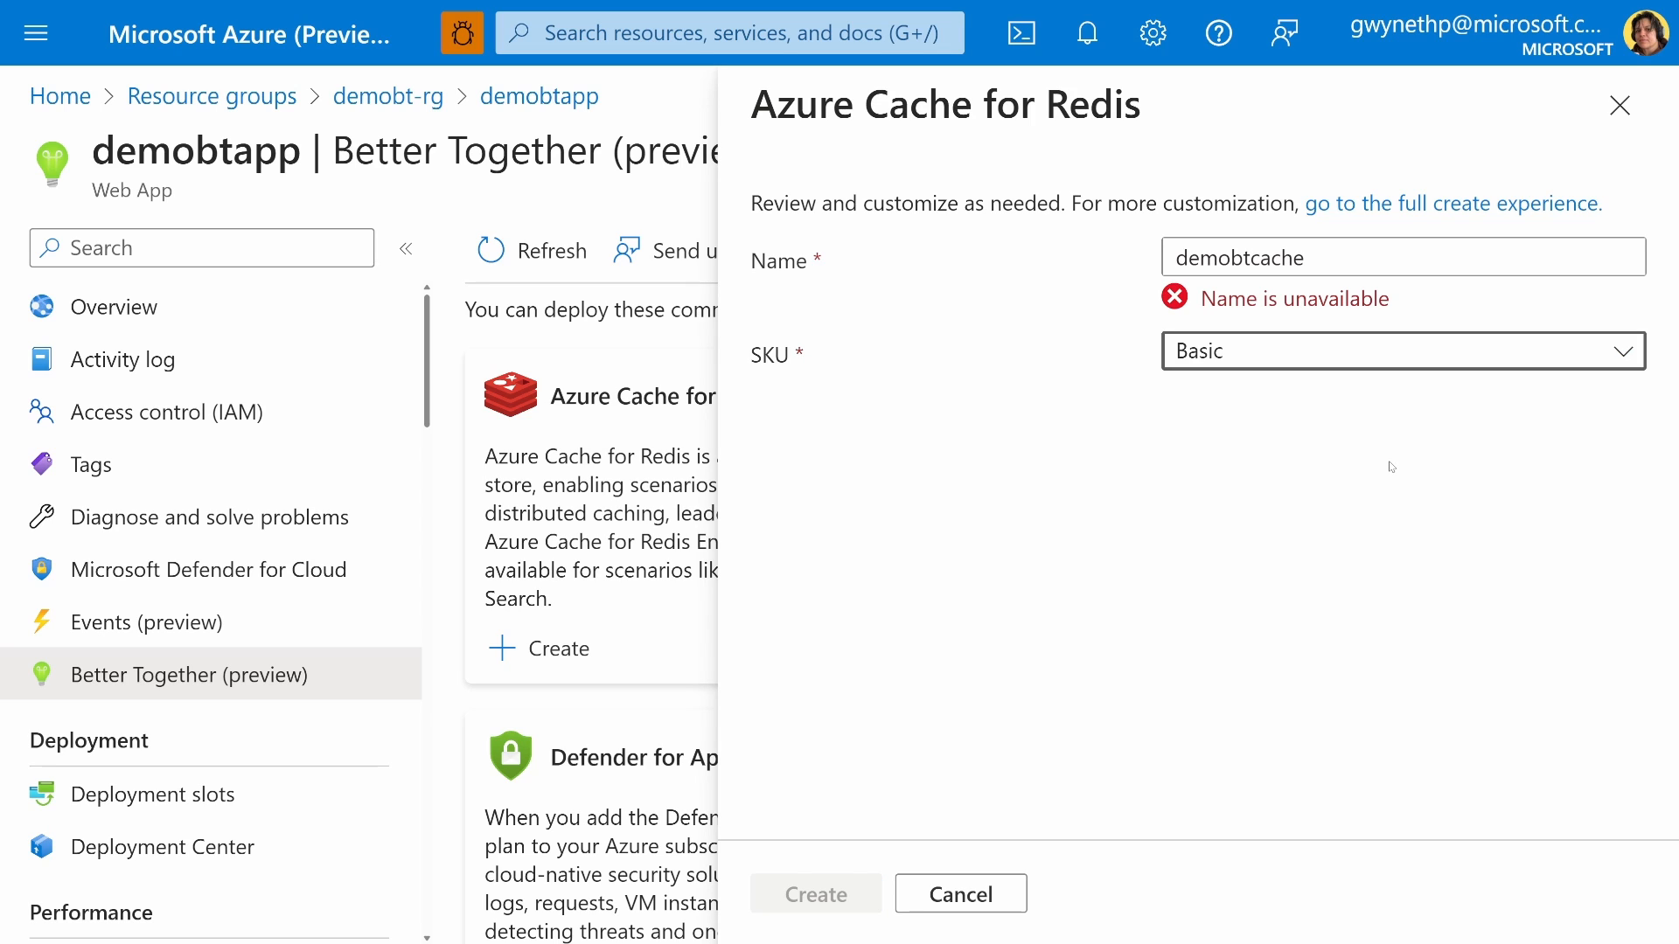
{"action": "left_click", "coordinate": [1402, 257]}
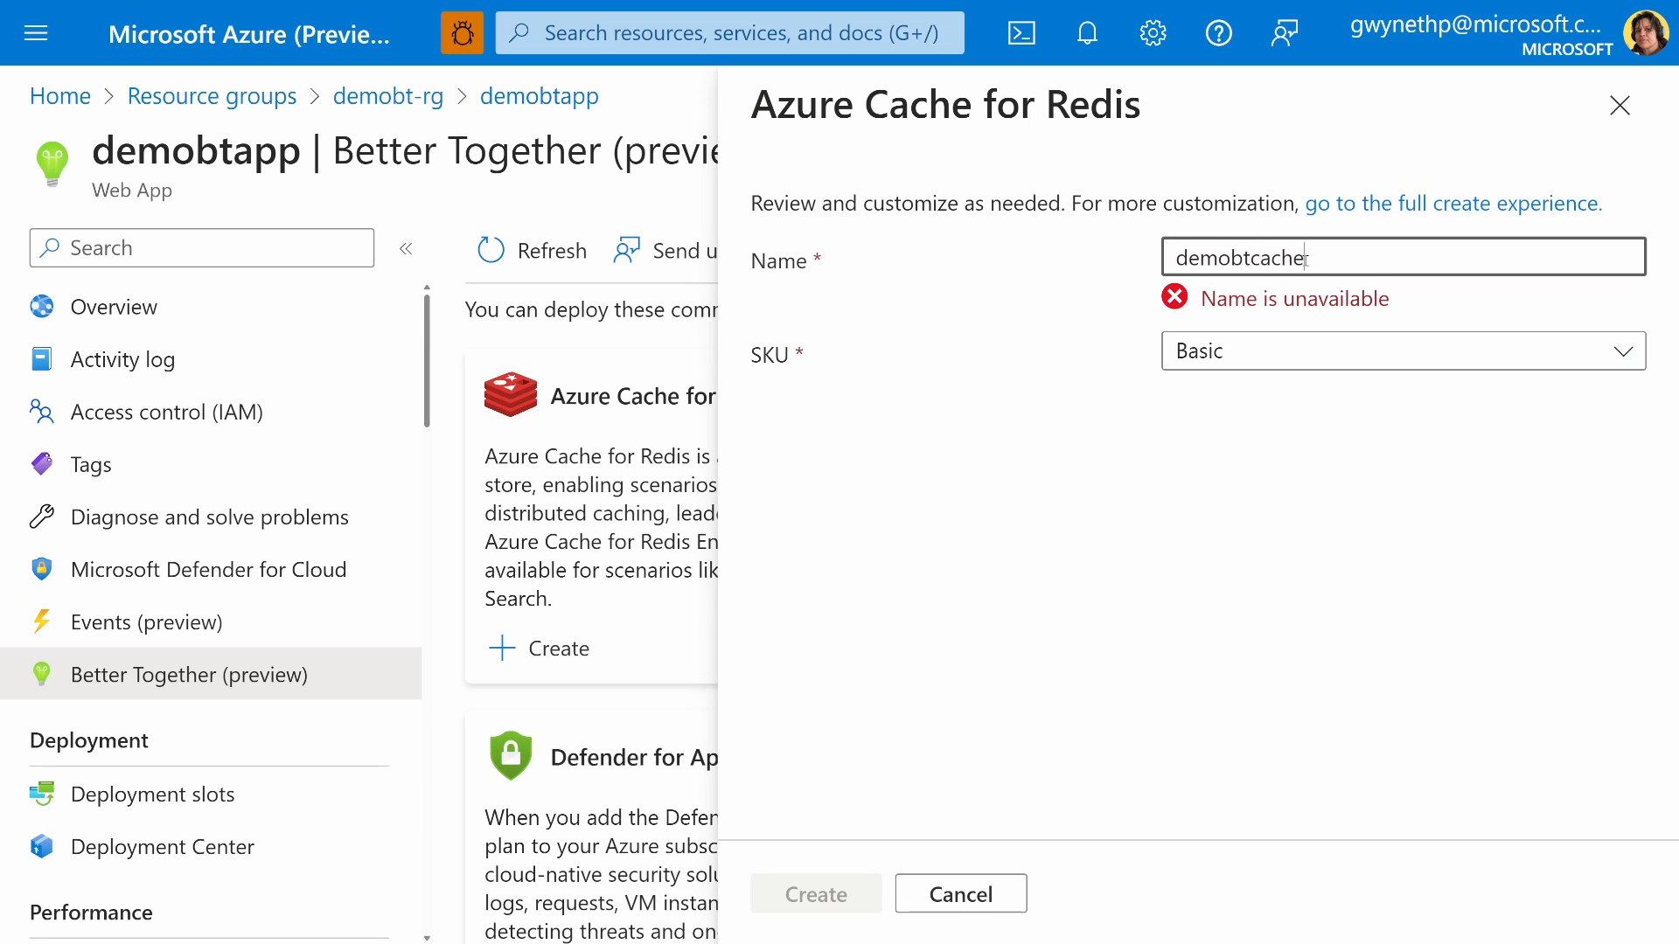
{"action": "type", "text": "demobtres"}
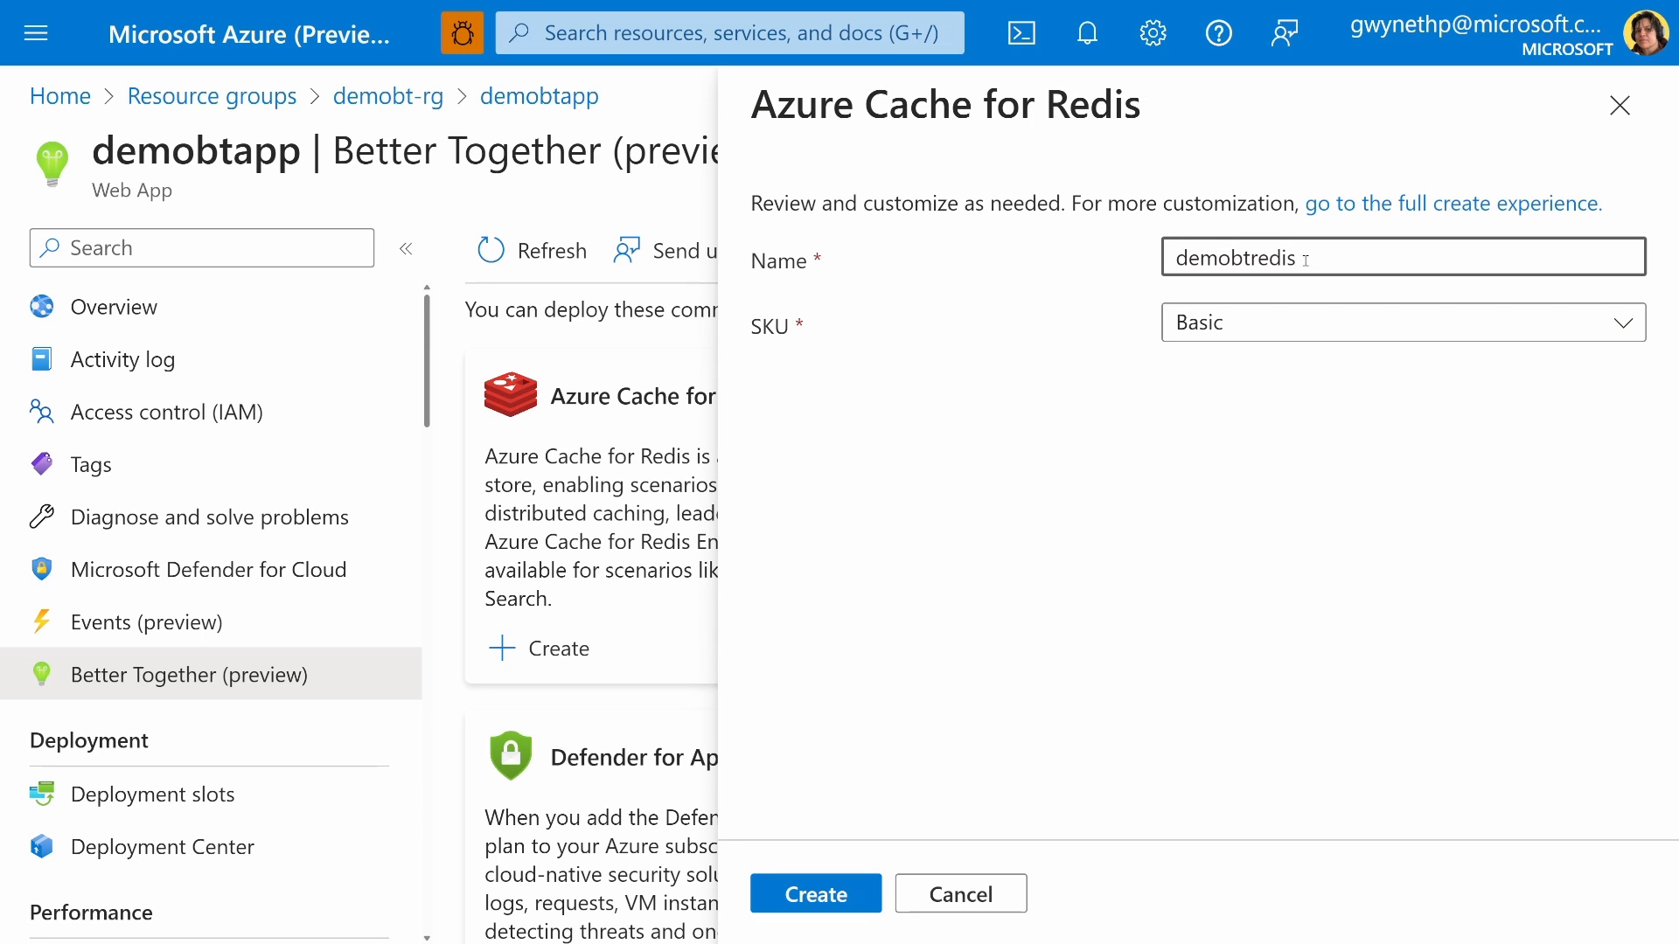
{"action": "mouse_move", "coordinate": [1131, 367]}
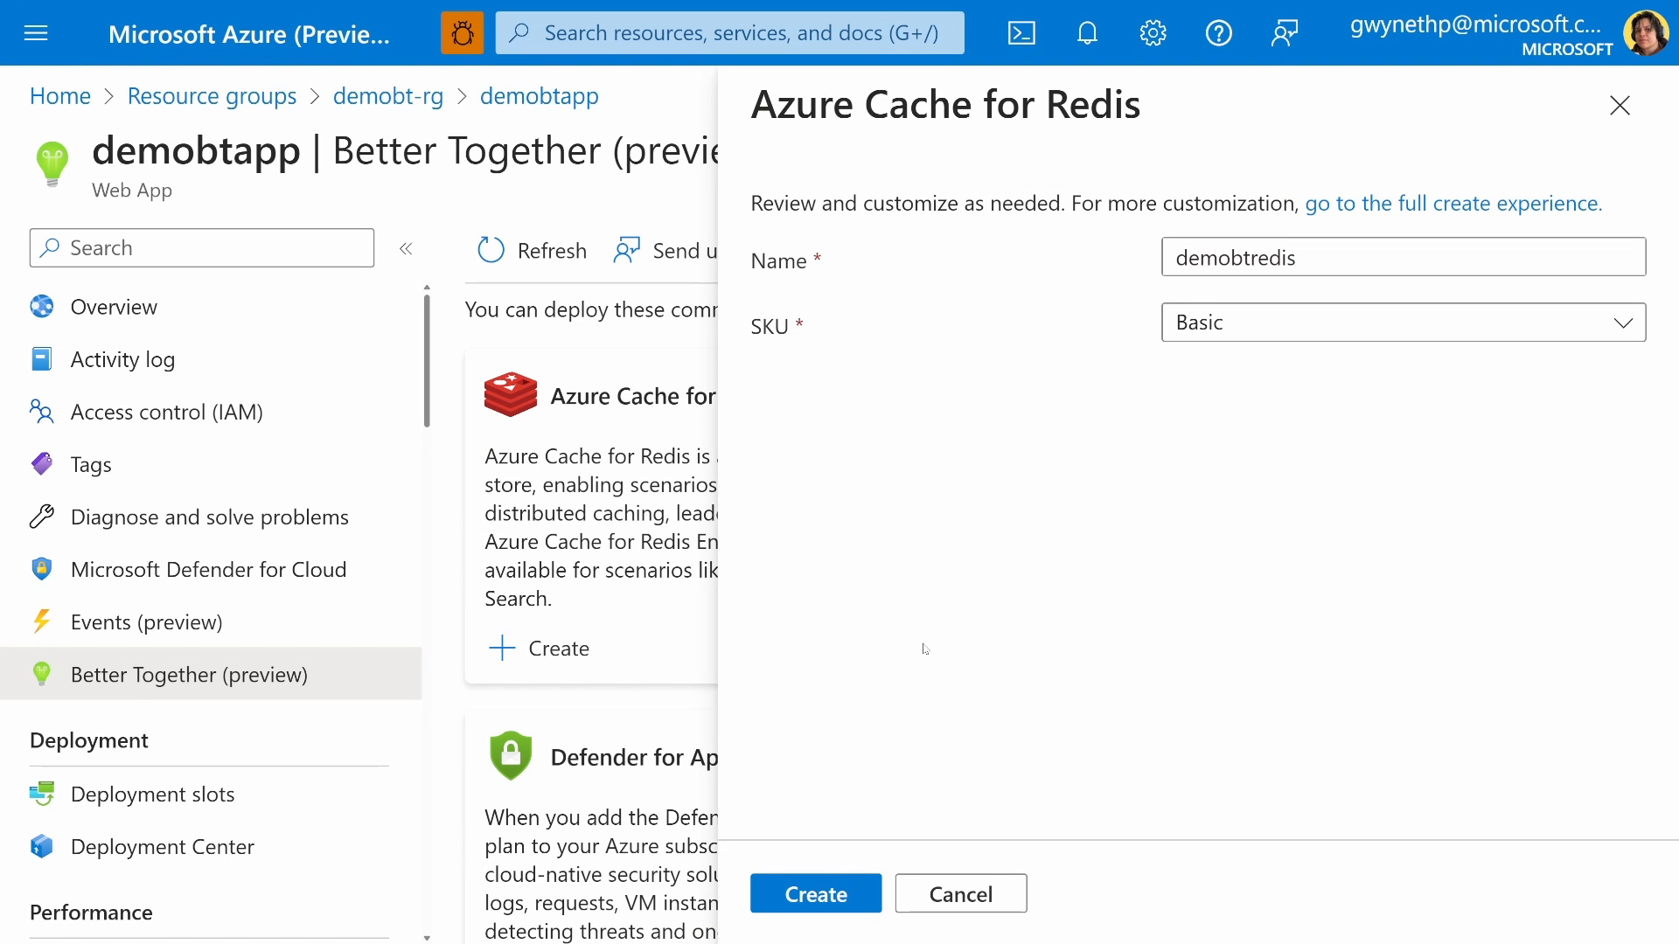
{"action": "left_click", "coordinate": [815, 894]}
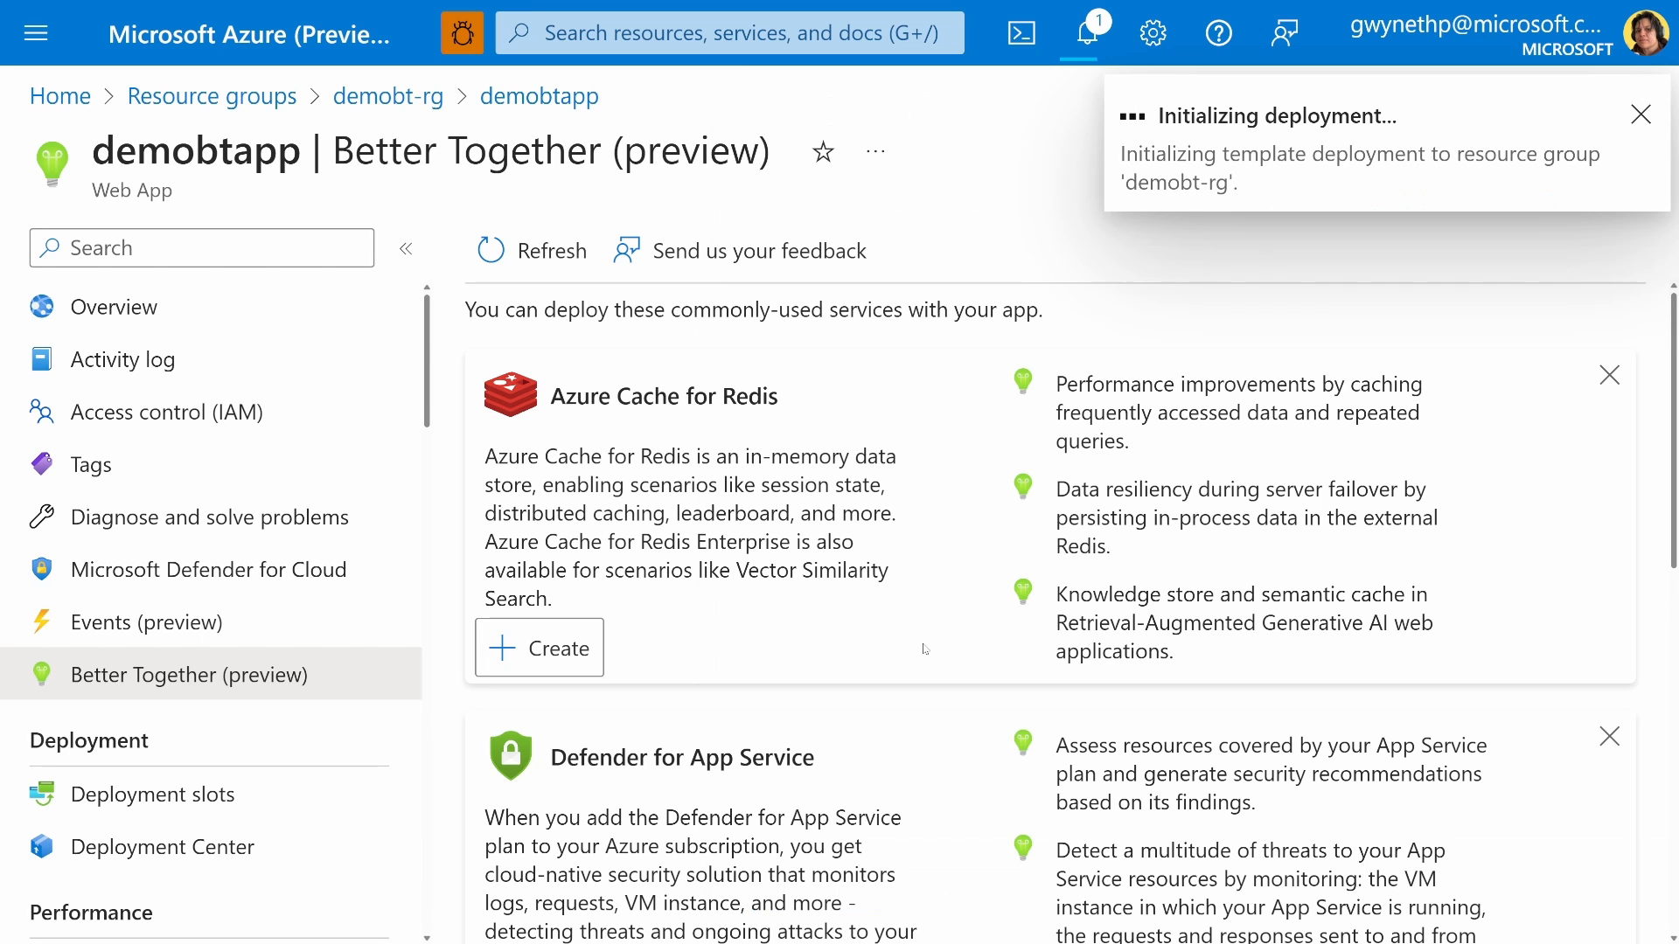
Step: Go from the deployment notification to the demobtredis resource and view its Used Memory metrics
{"action": "left_click", "coordinate": [539, 648]}
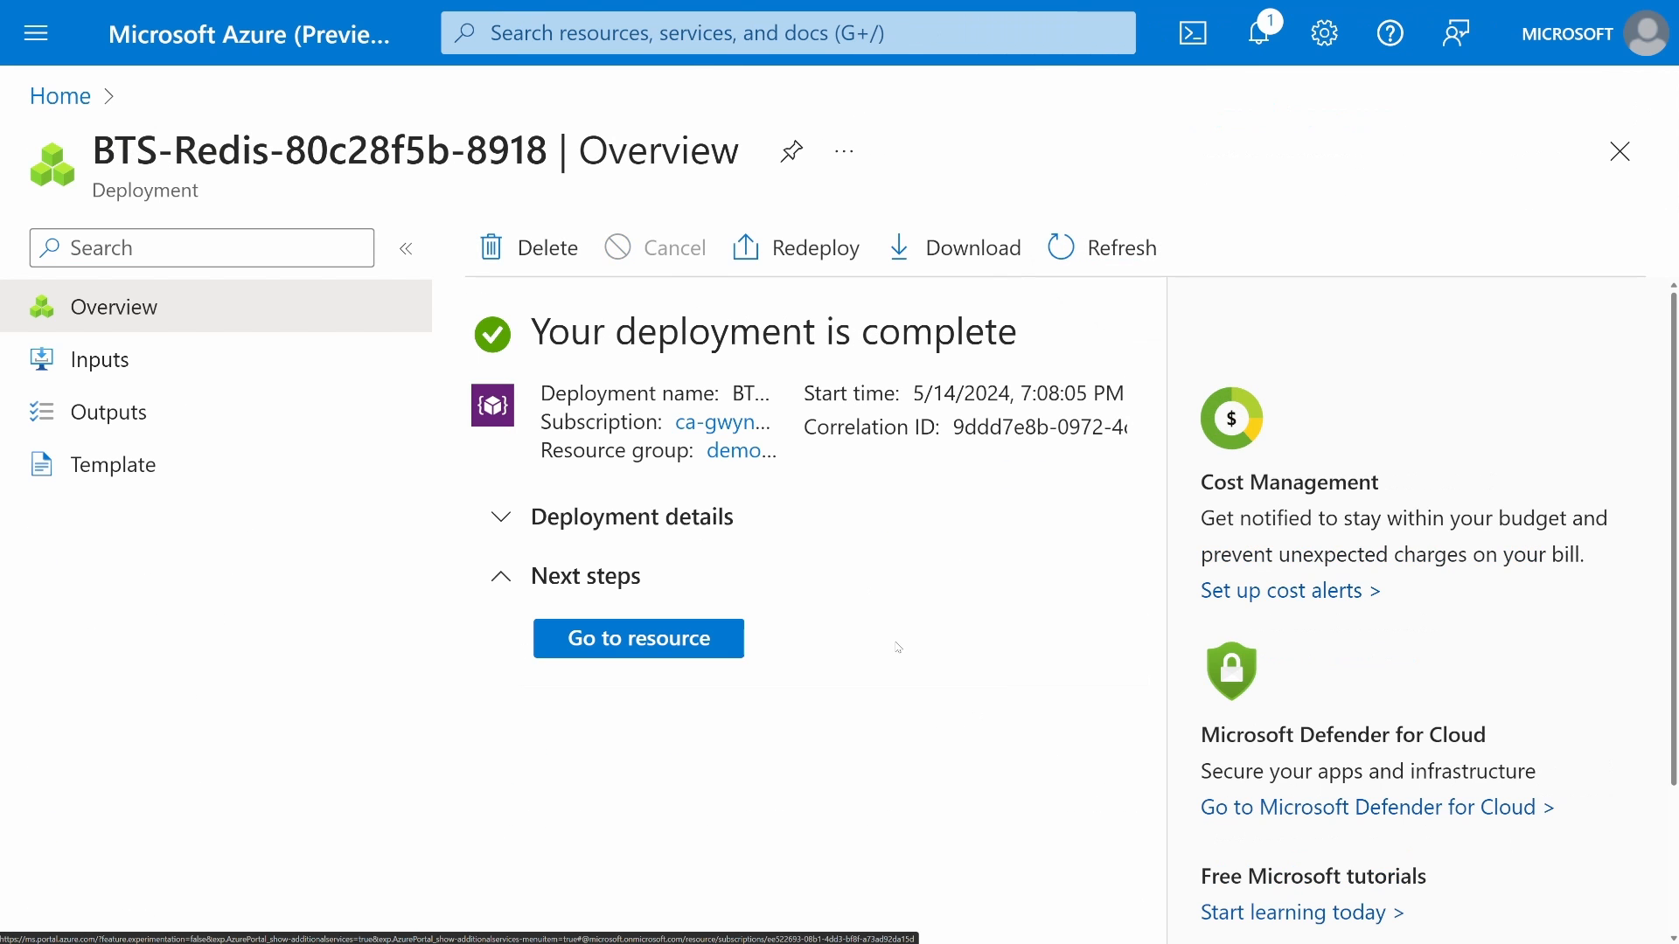
{"action": "mouse_move", "coordinate": [944, 621]}
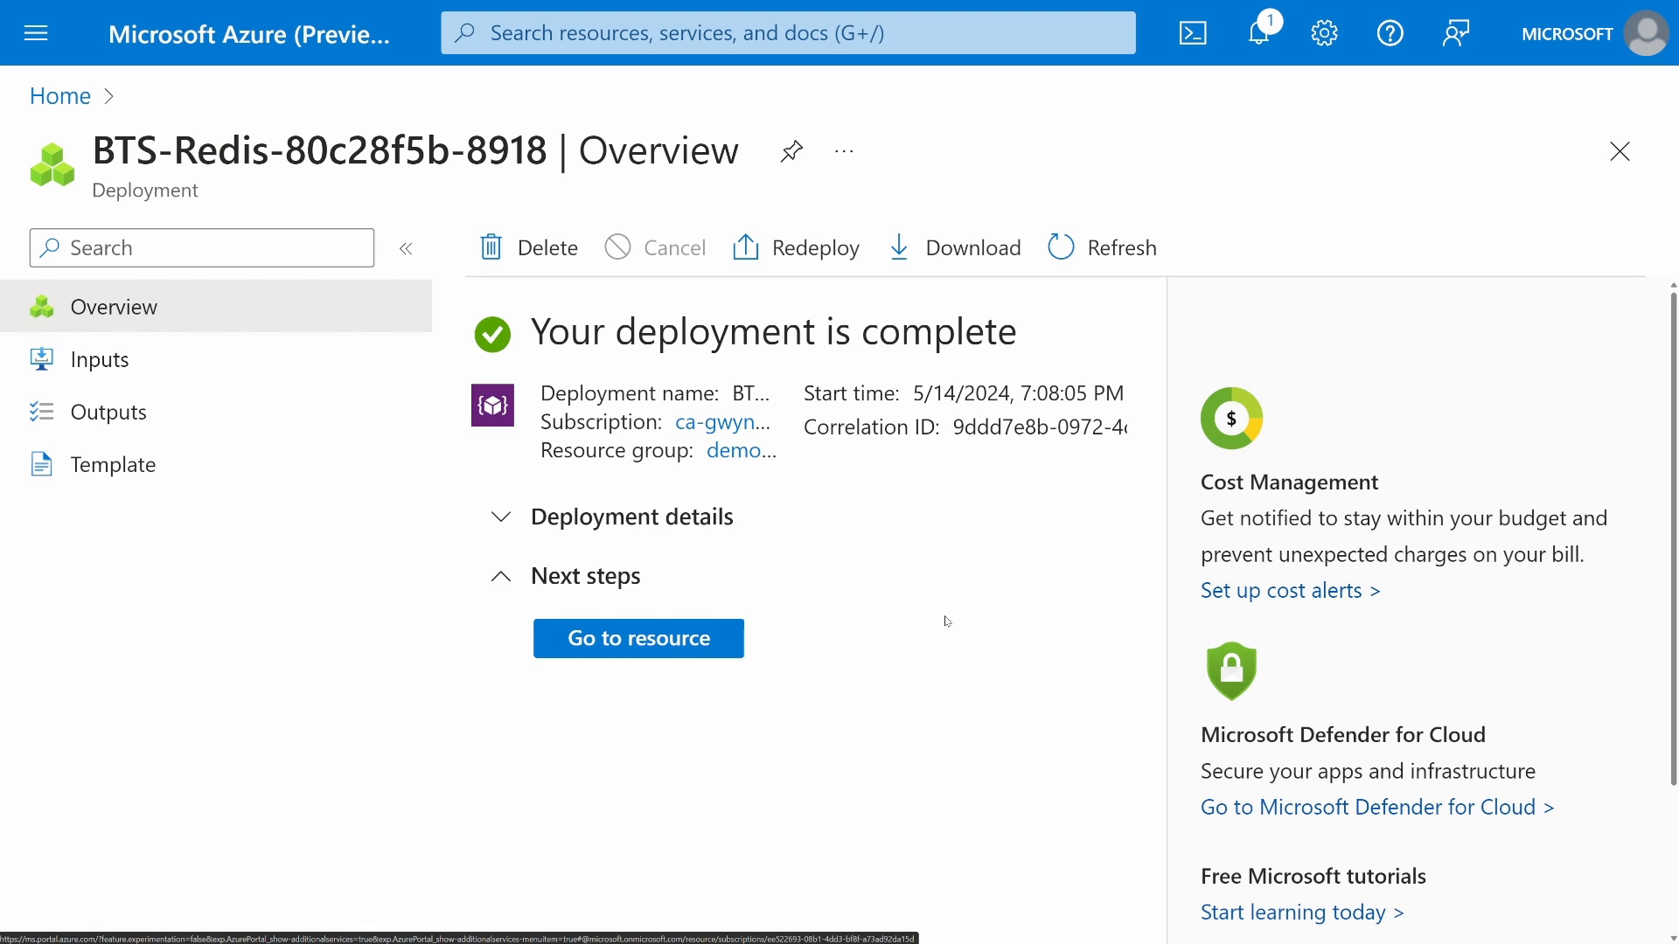
{"action": "left_click", "coordinate": [638, 638]}
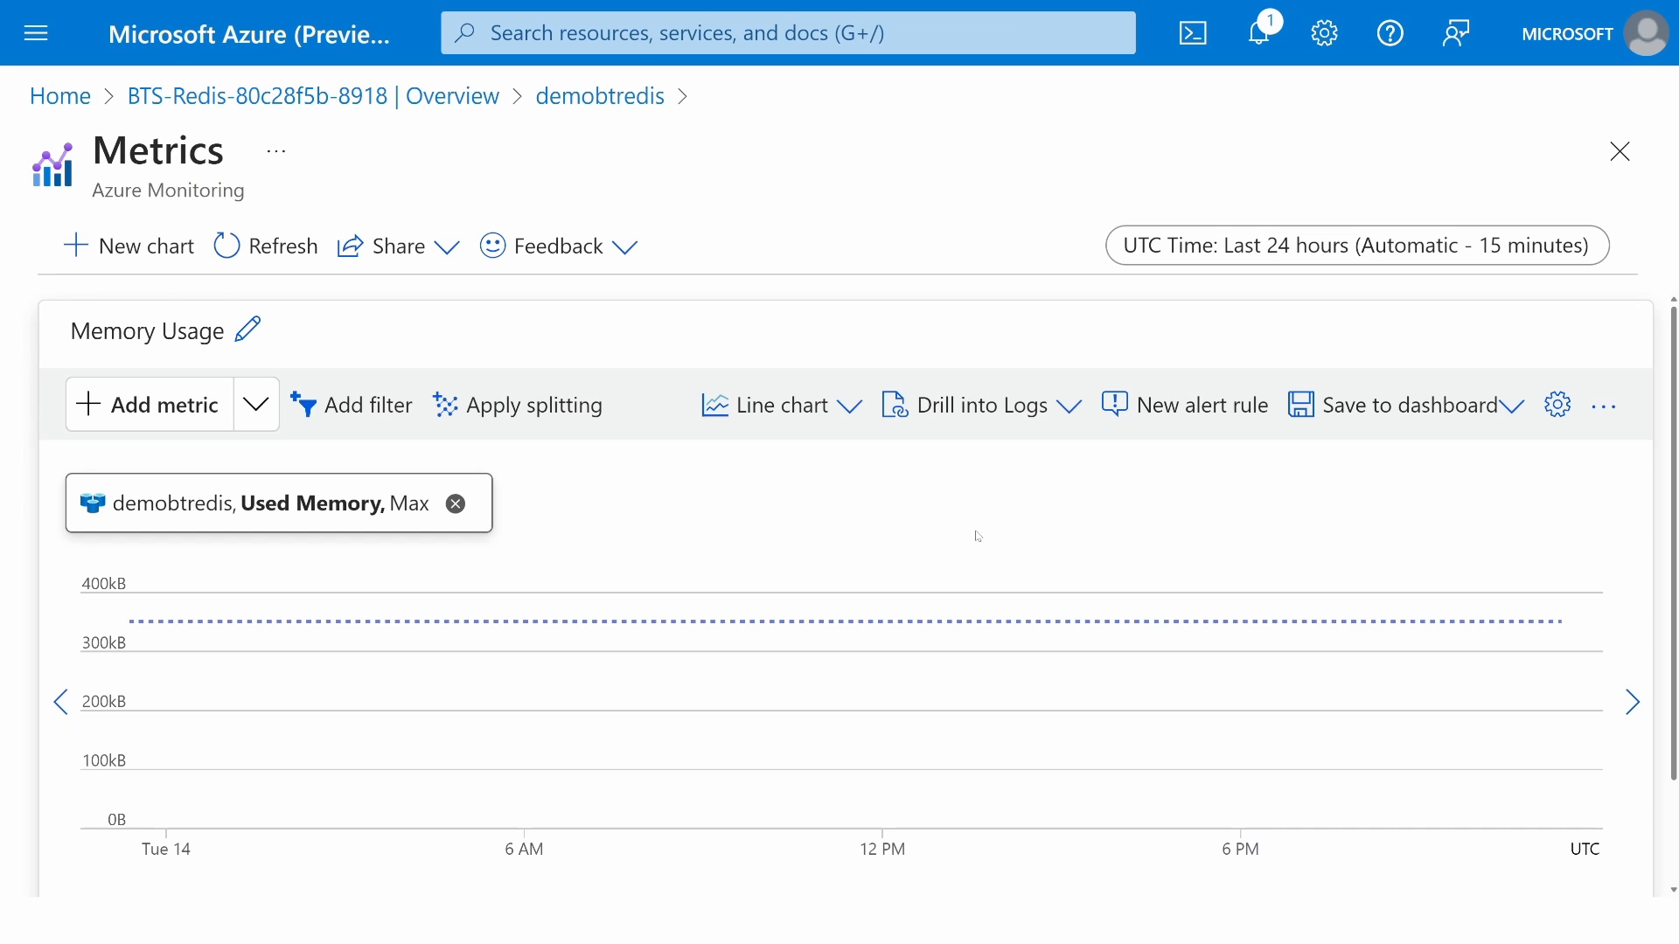
{"action": "scroll", "scroll_direction": "down", "scroll_amount": 3}
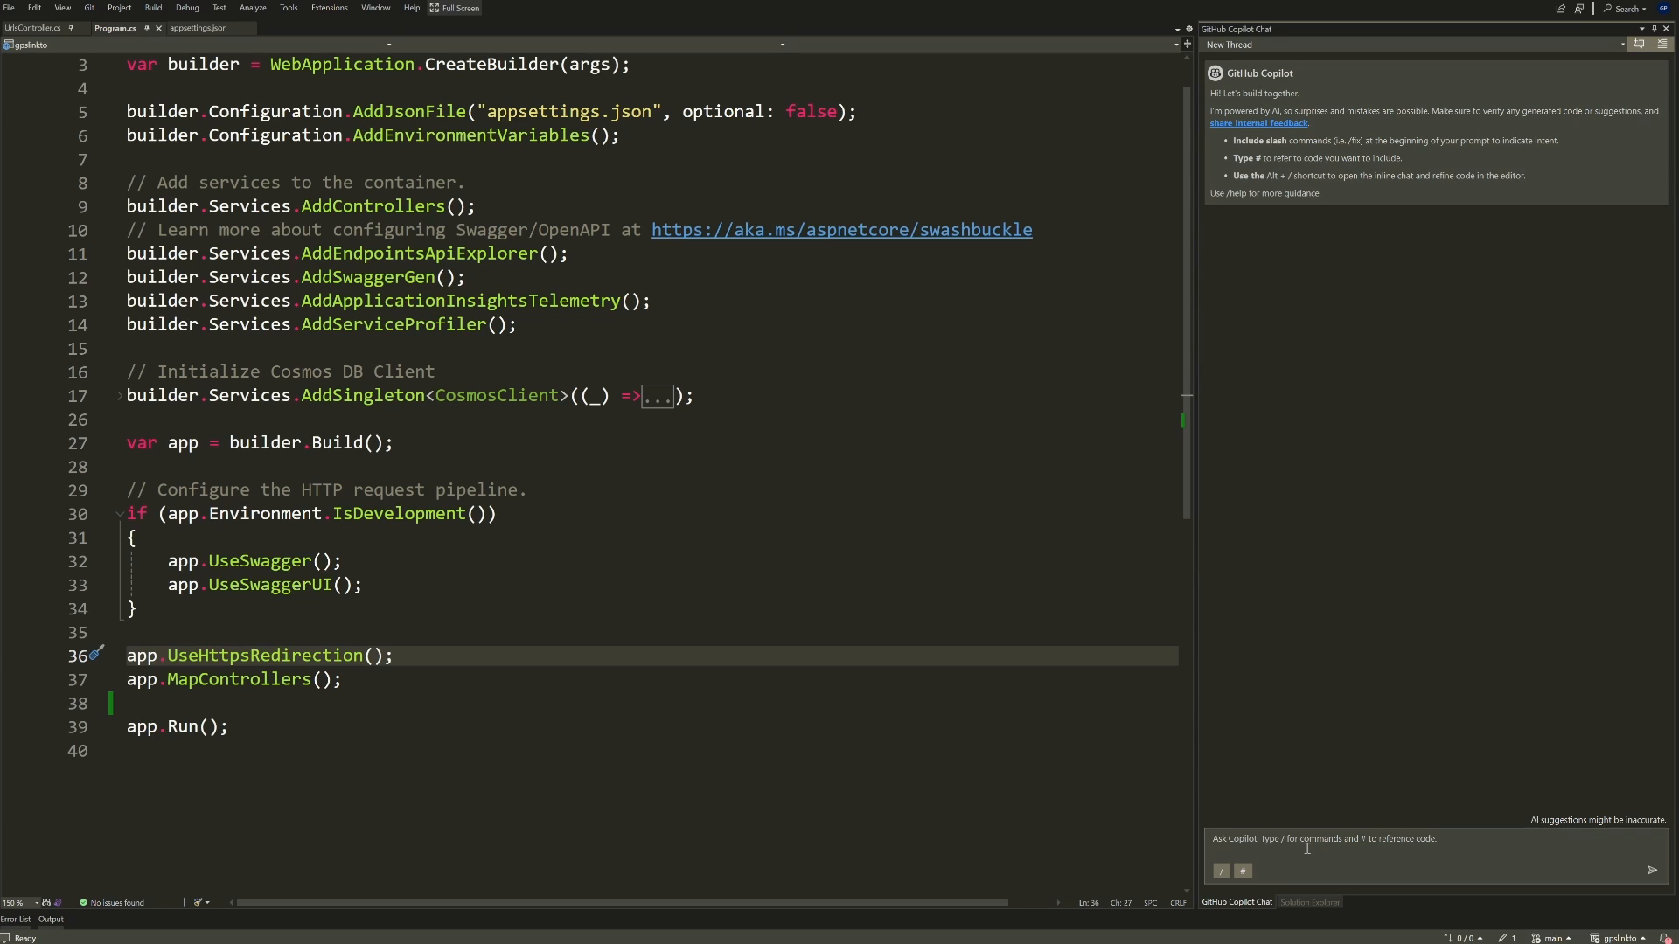
Step: Type a Copilot Chat request to add Azure Cache for Redis, referencing Program.cs
{"action": "type", "text": "I need to add azure cache for redis"}
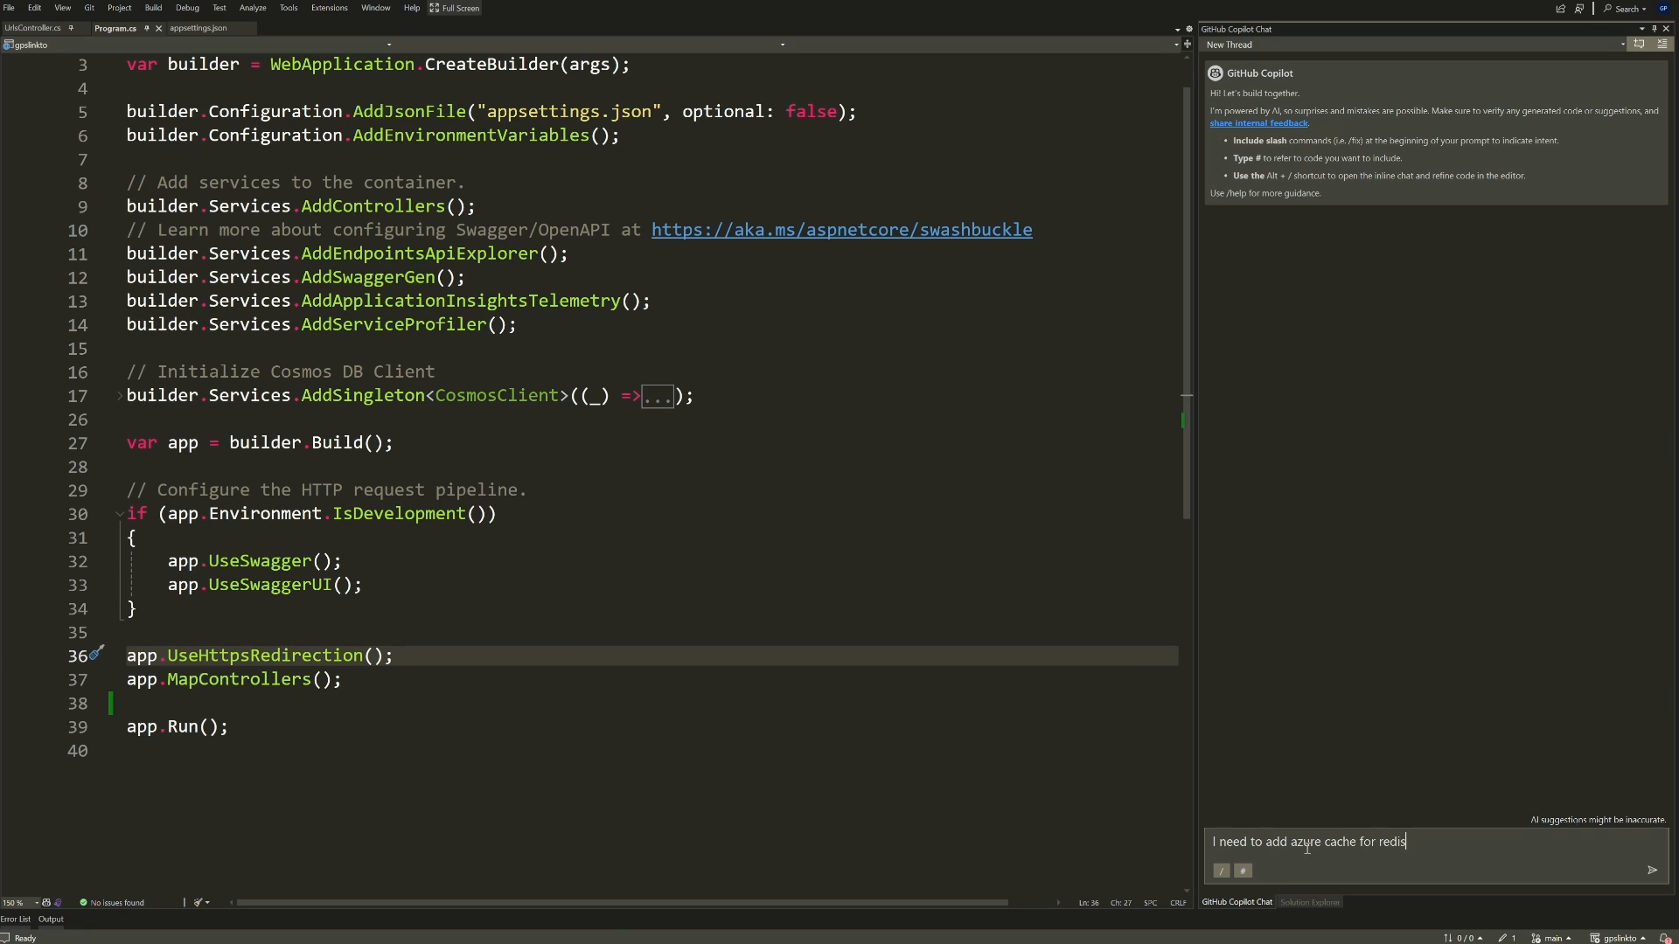
{"action": "type", "text": "to my app. Please"}
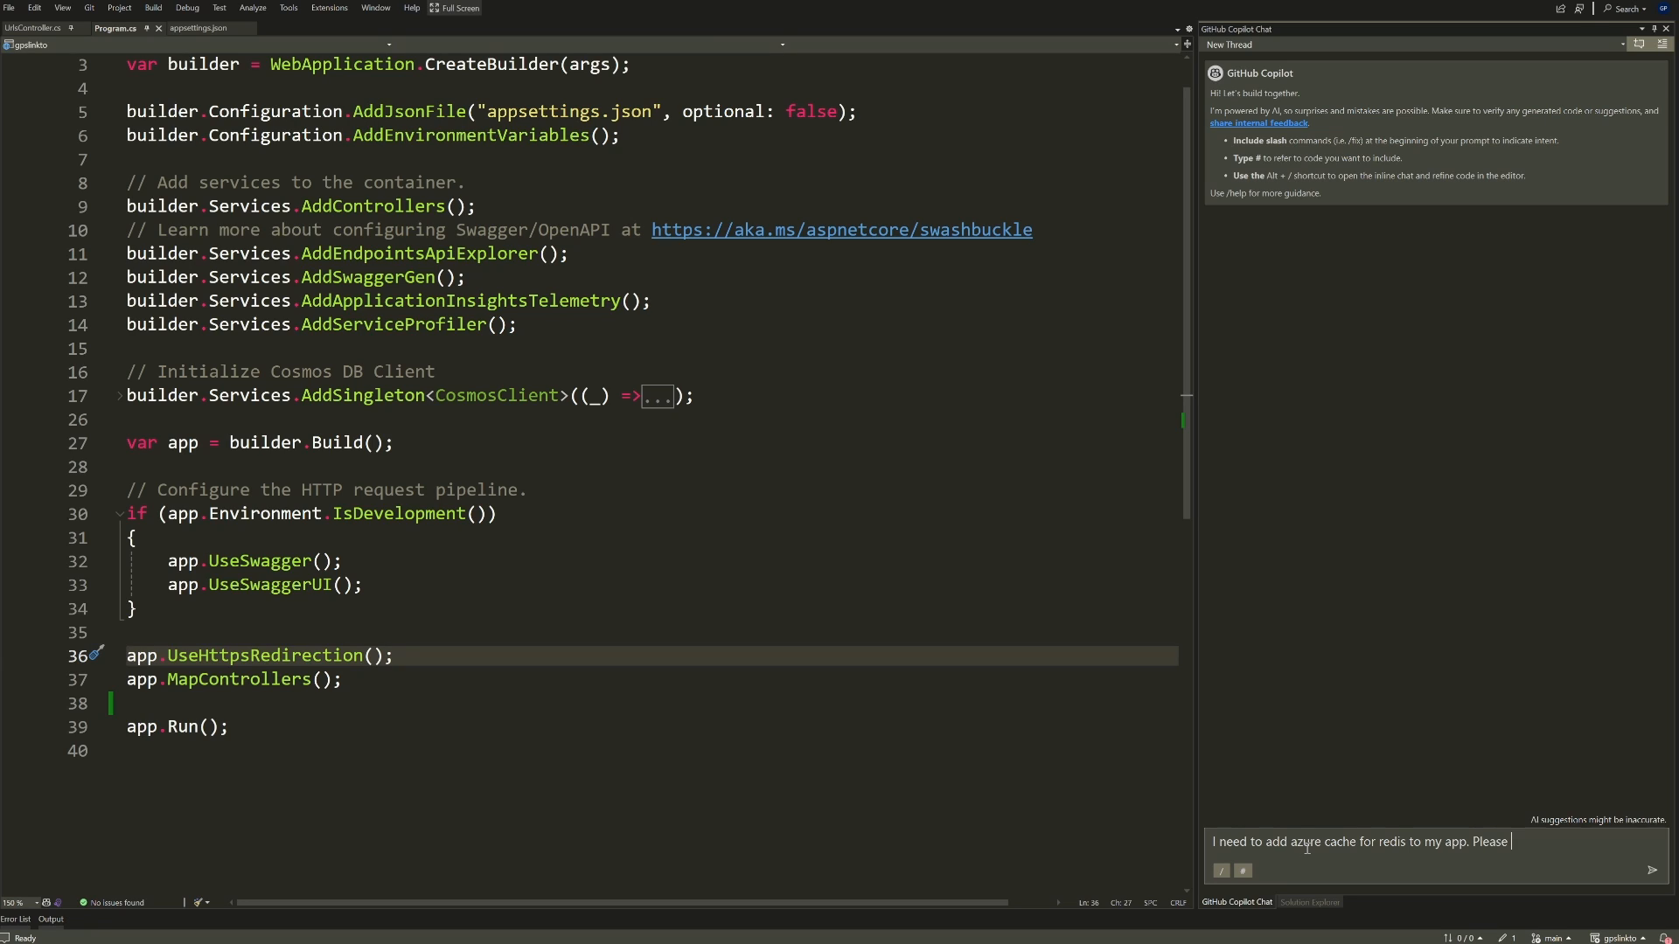
{"action": "type", "text": "show me how to configure it in my #o"}
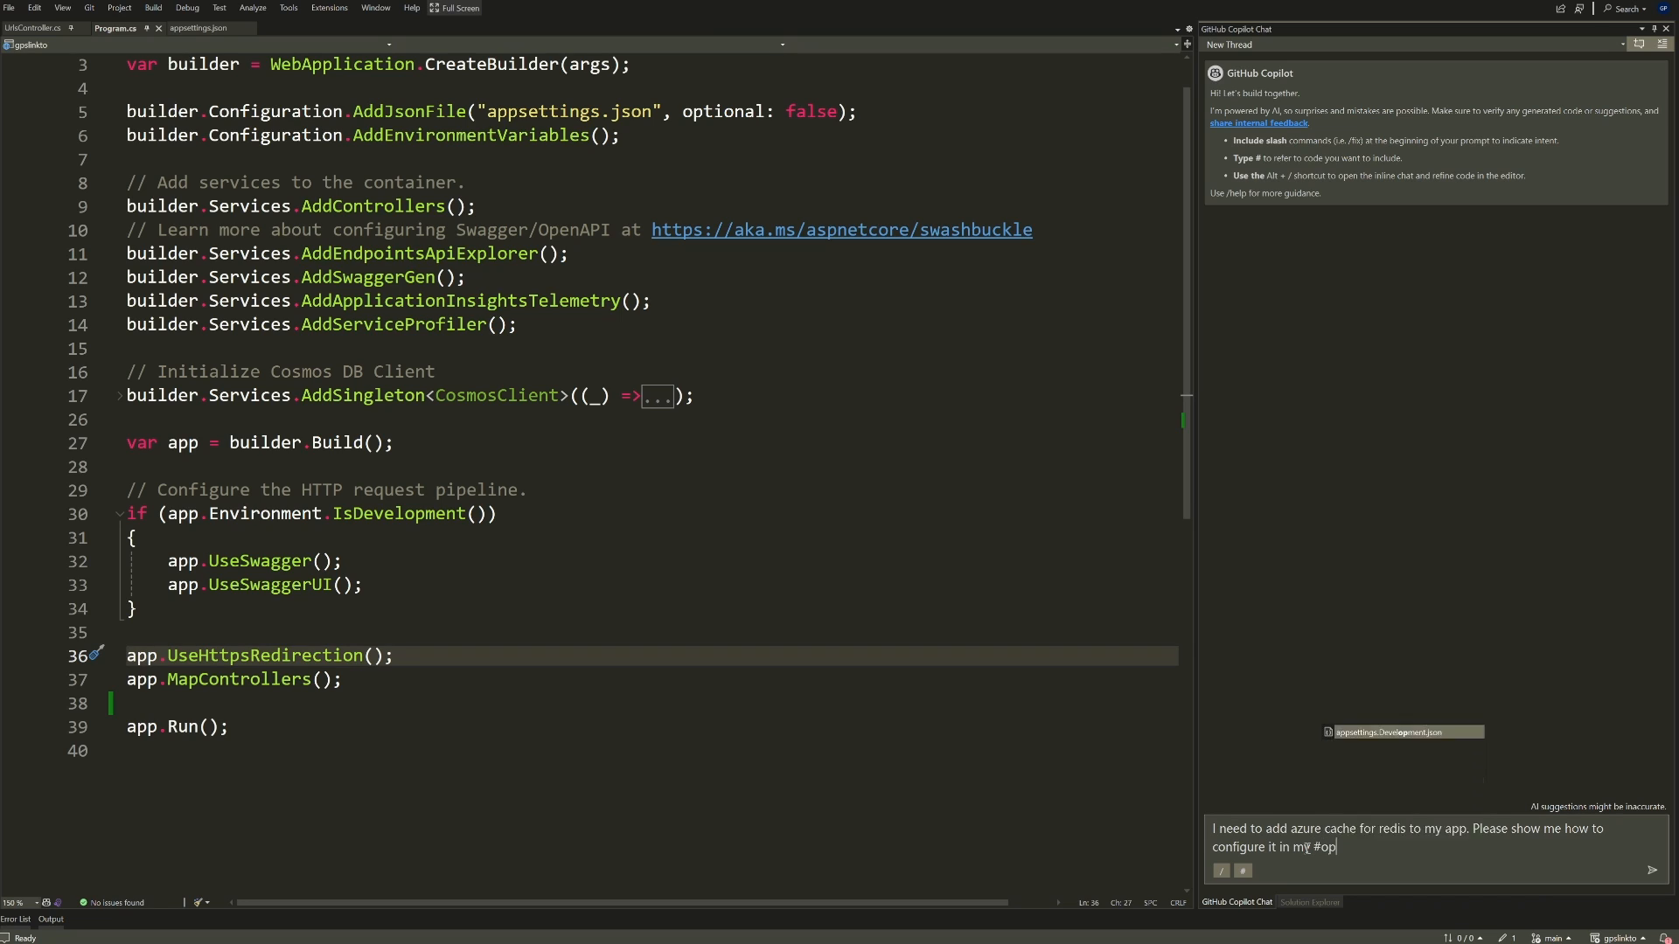
{"action": "type", "text": "pr"}
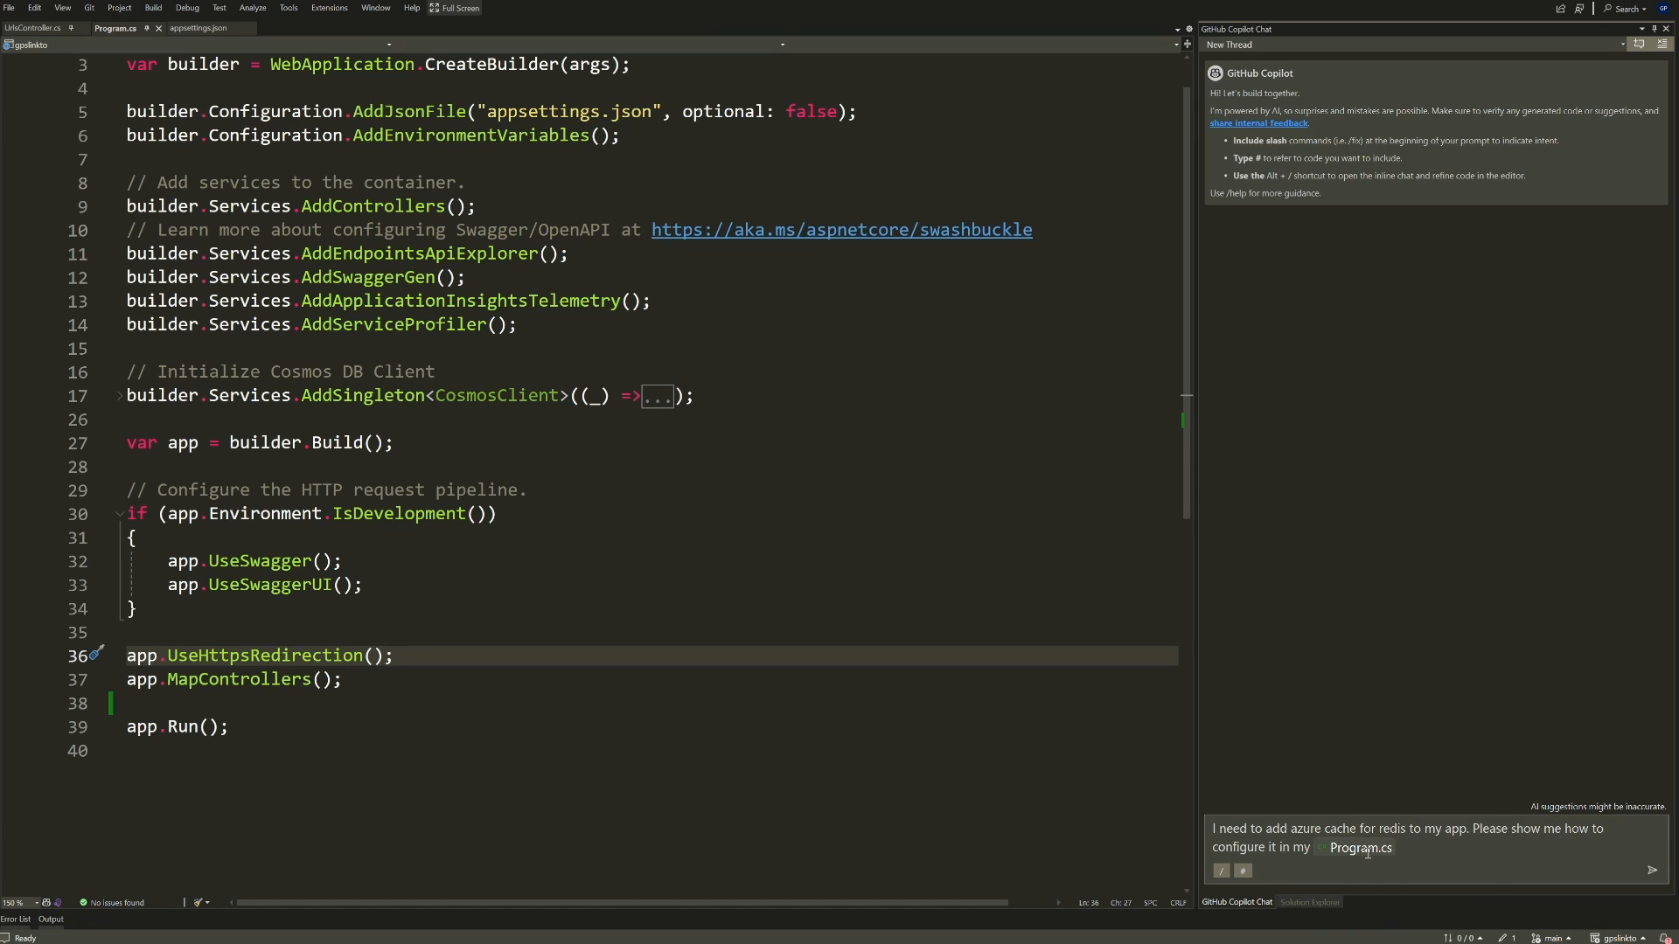
{"action": "left_click", "coordinate": [1652, 869]}
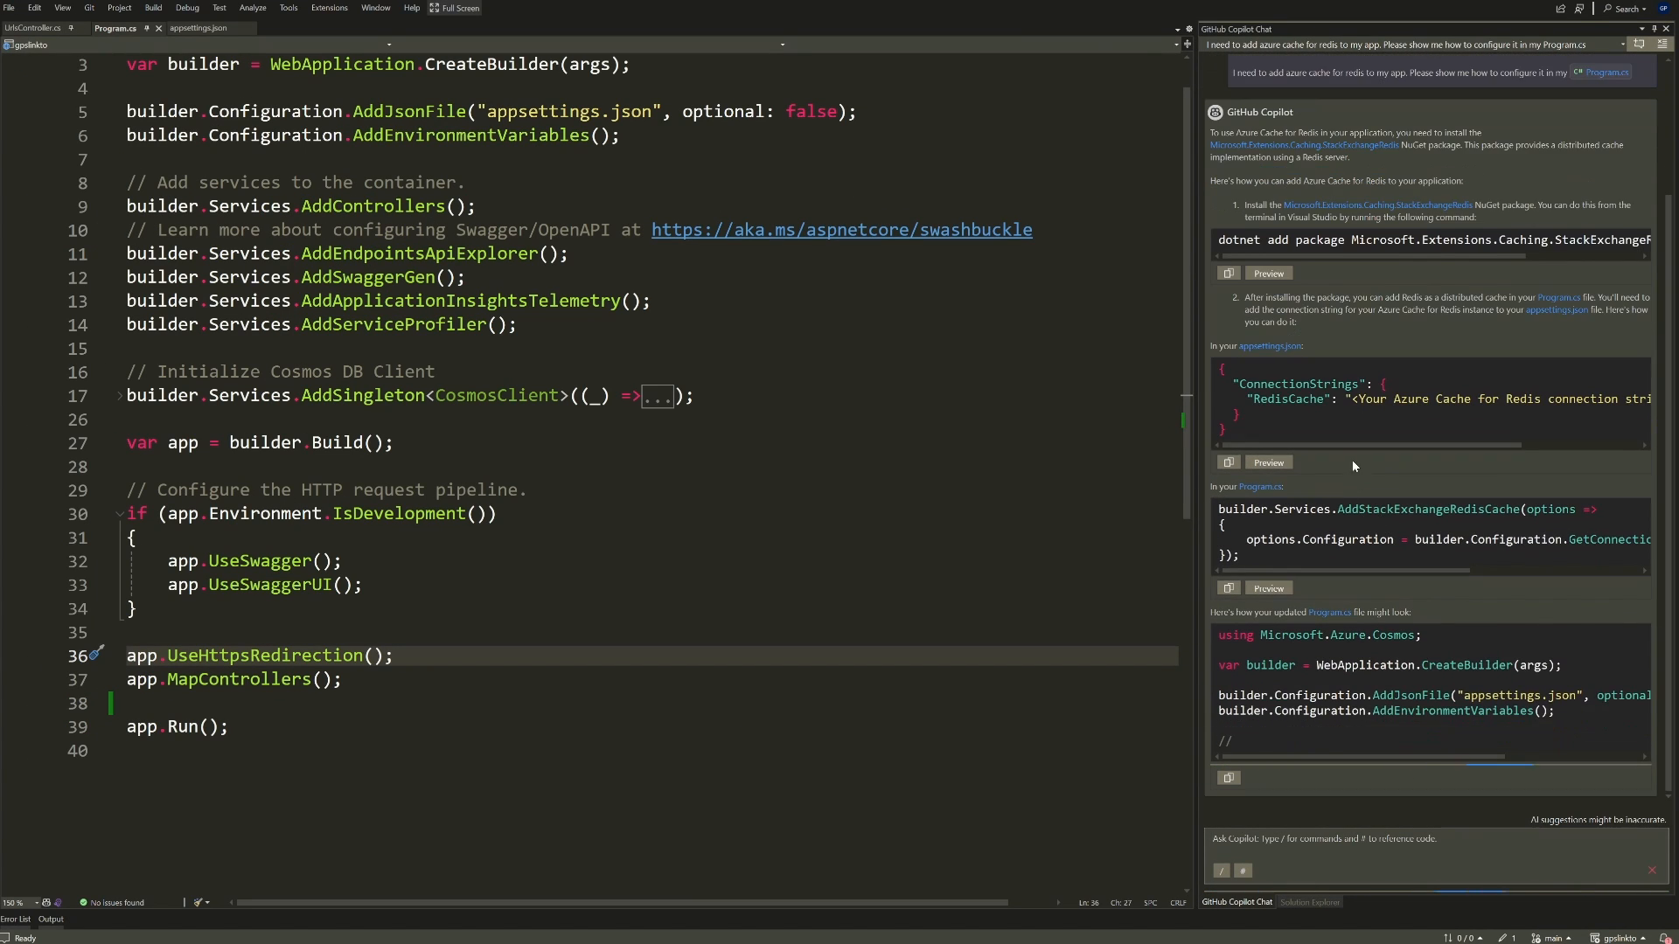
Step: Scroll through the answer's package, RedisCache connection string and full Program.cs sample
{"action": "scroll", "scroll_direction": "down", "scroll_amount": 3}
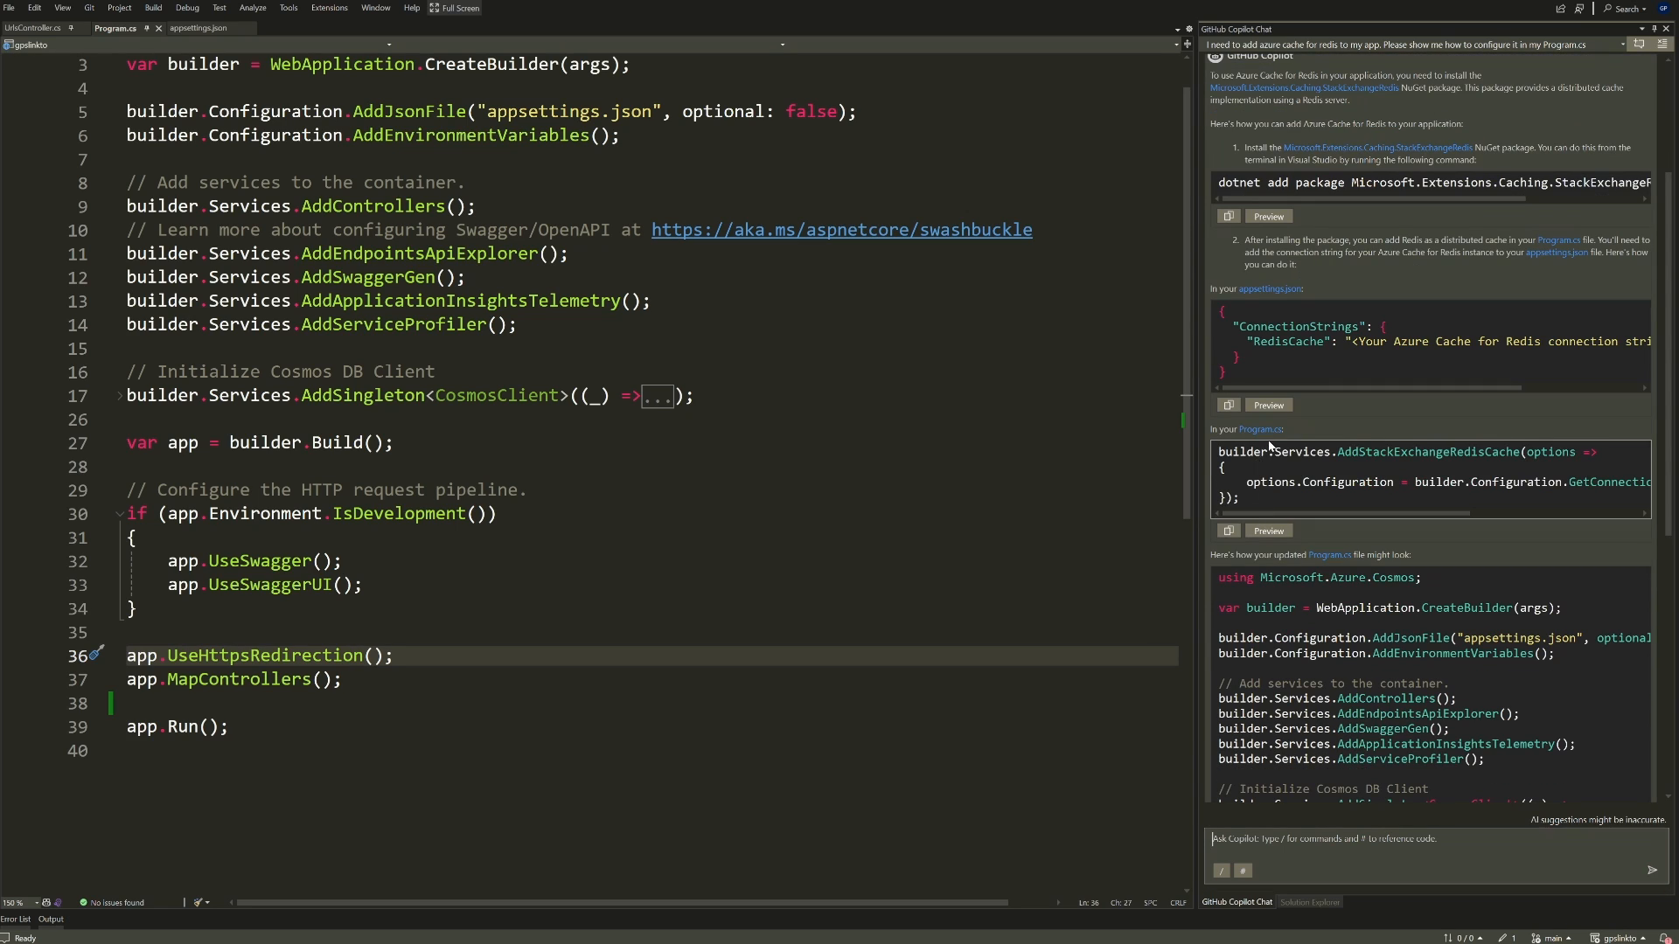
{"action": "mouse_move", "coordinate": [1418, 568]}
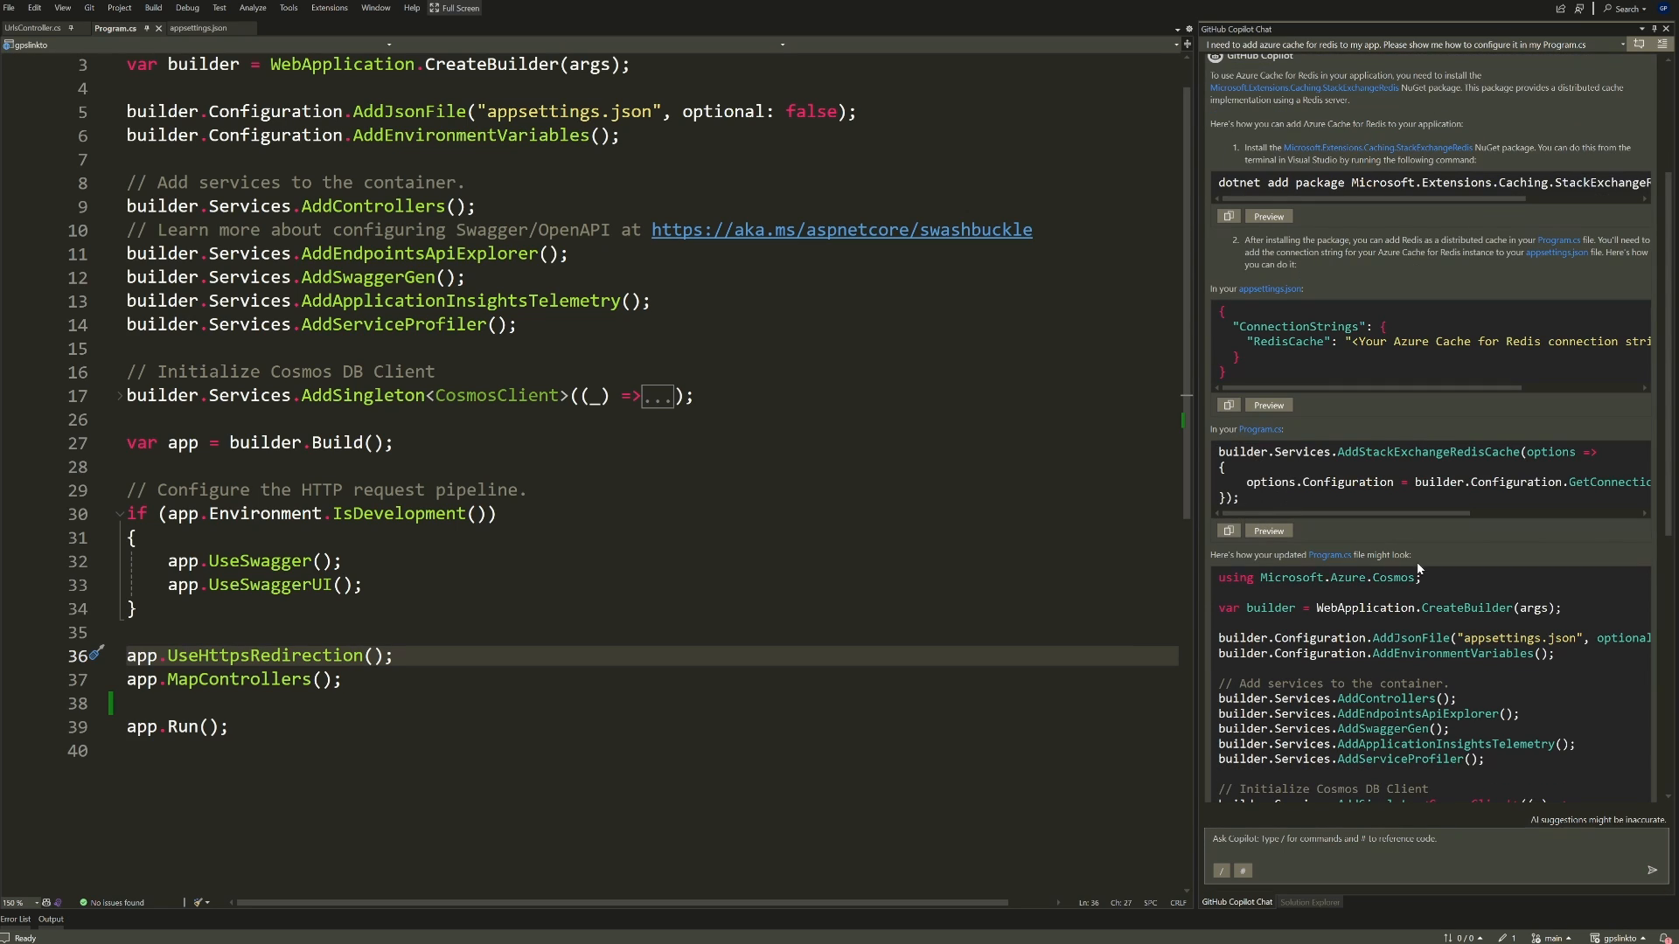
{"action": "scroll", "scroll_direction": "down", "scroll_amount": 3}
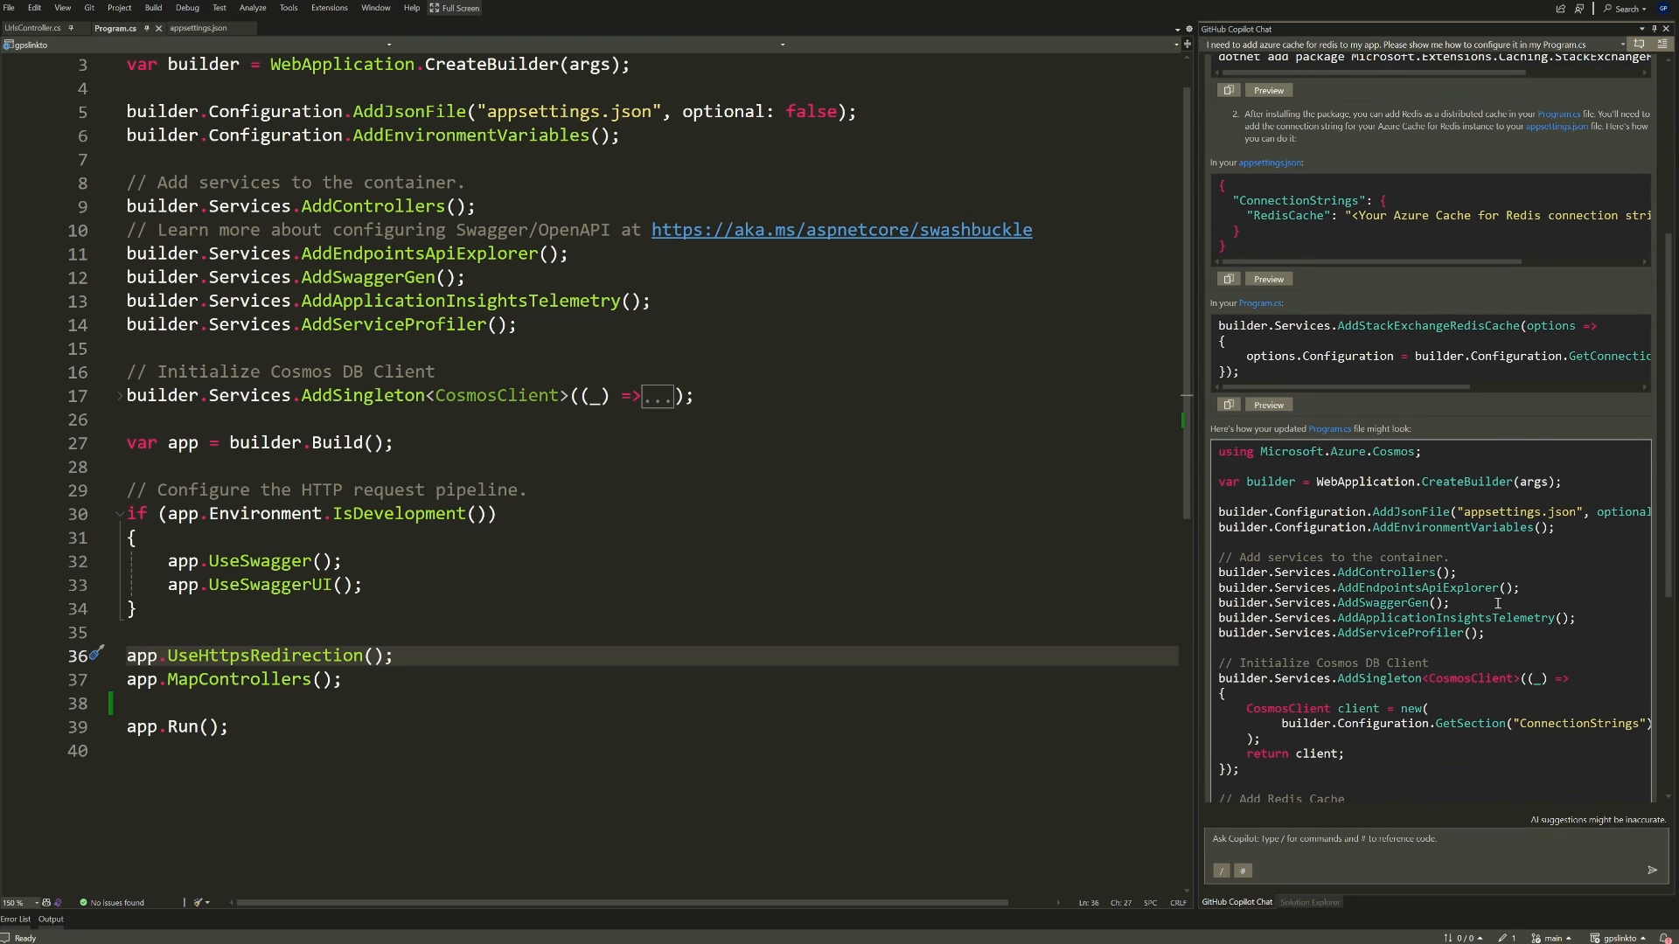
{"action": "scroll", "scroll_direction": "down", "scroll_amount": 3}
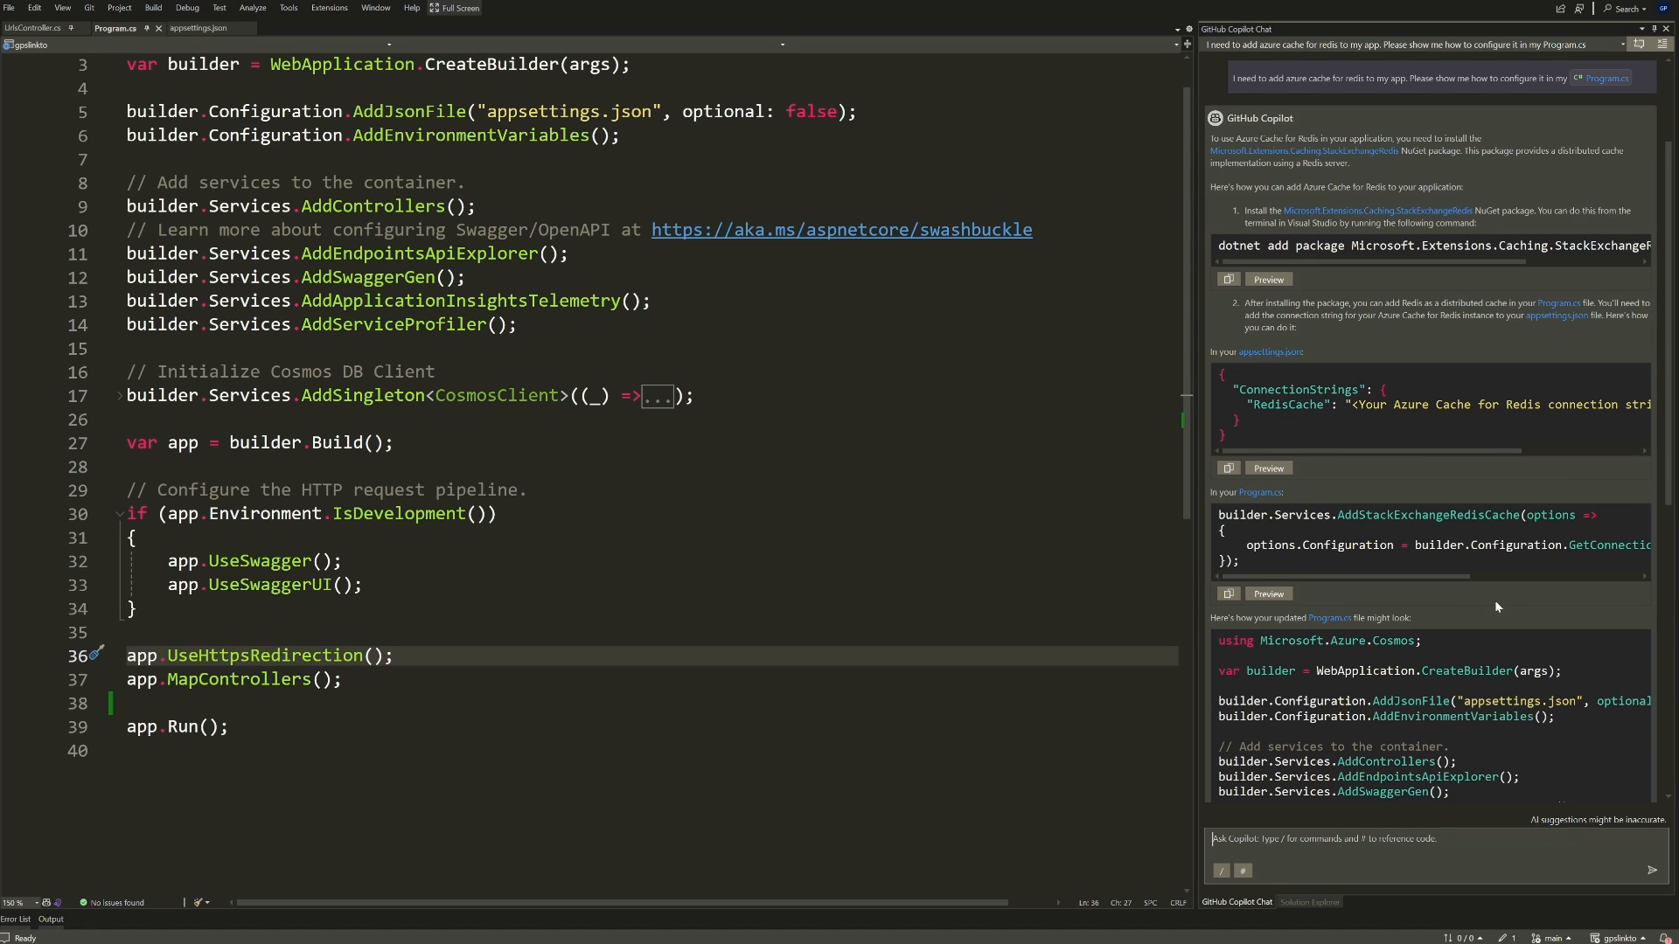
{"action": "mouse_move", "coordinate": [1477, 601]}
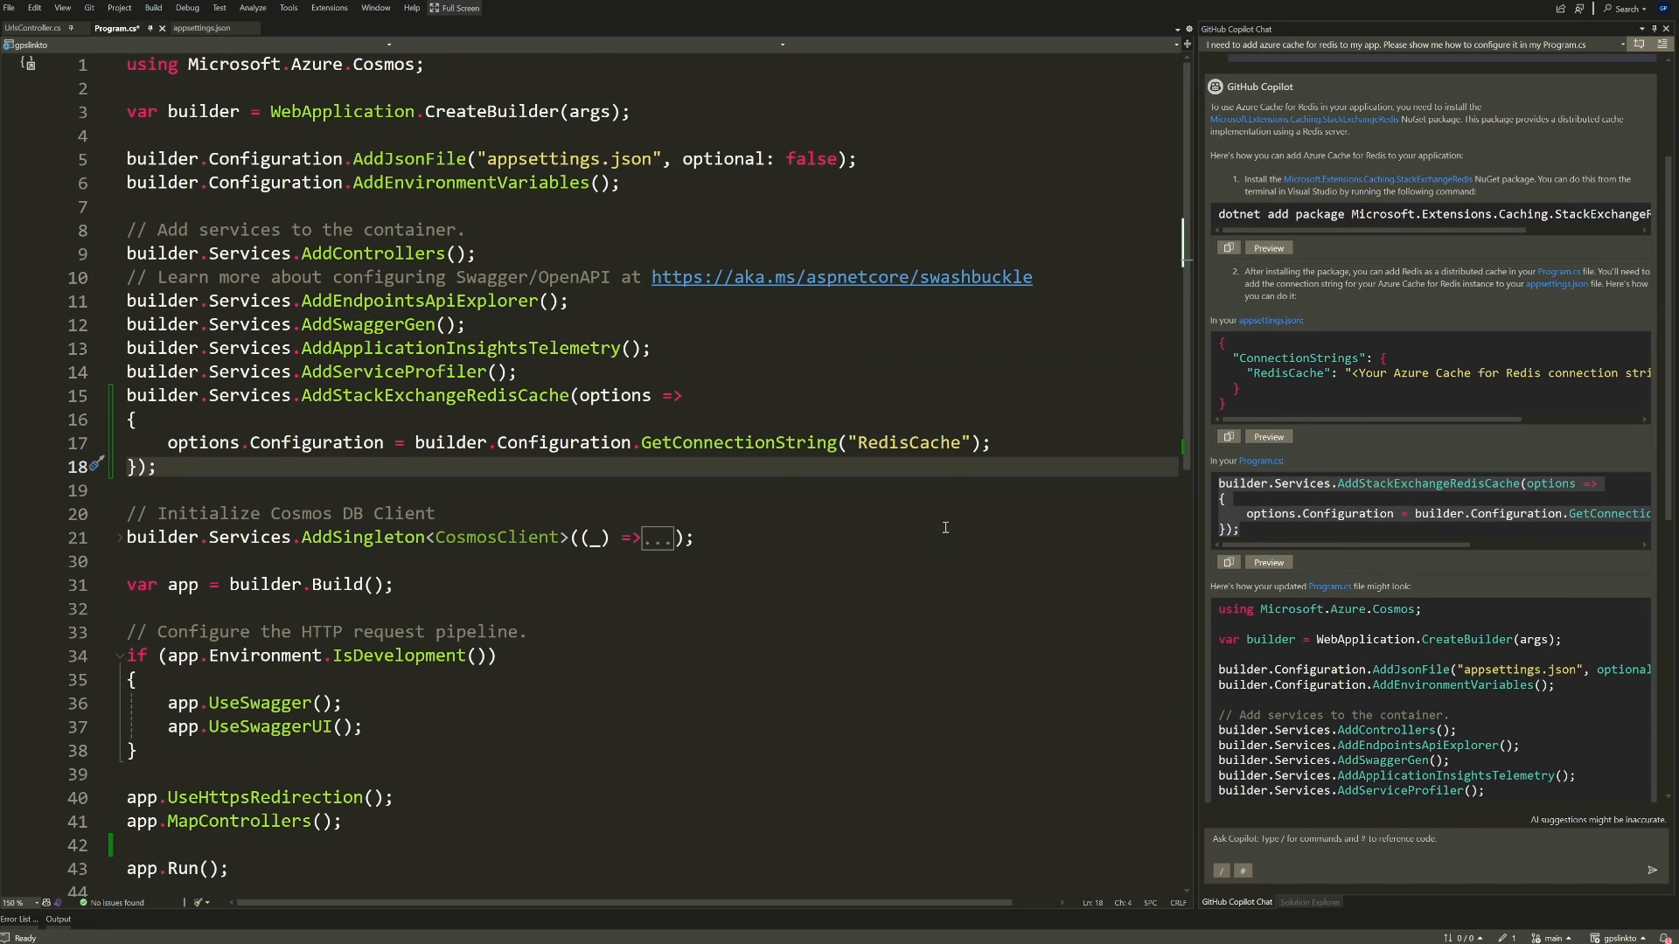
{"action": "mouse_move", "coordinate": [922, 469]}
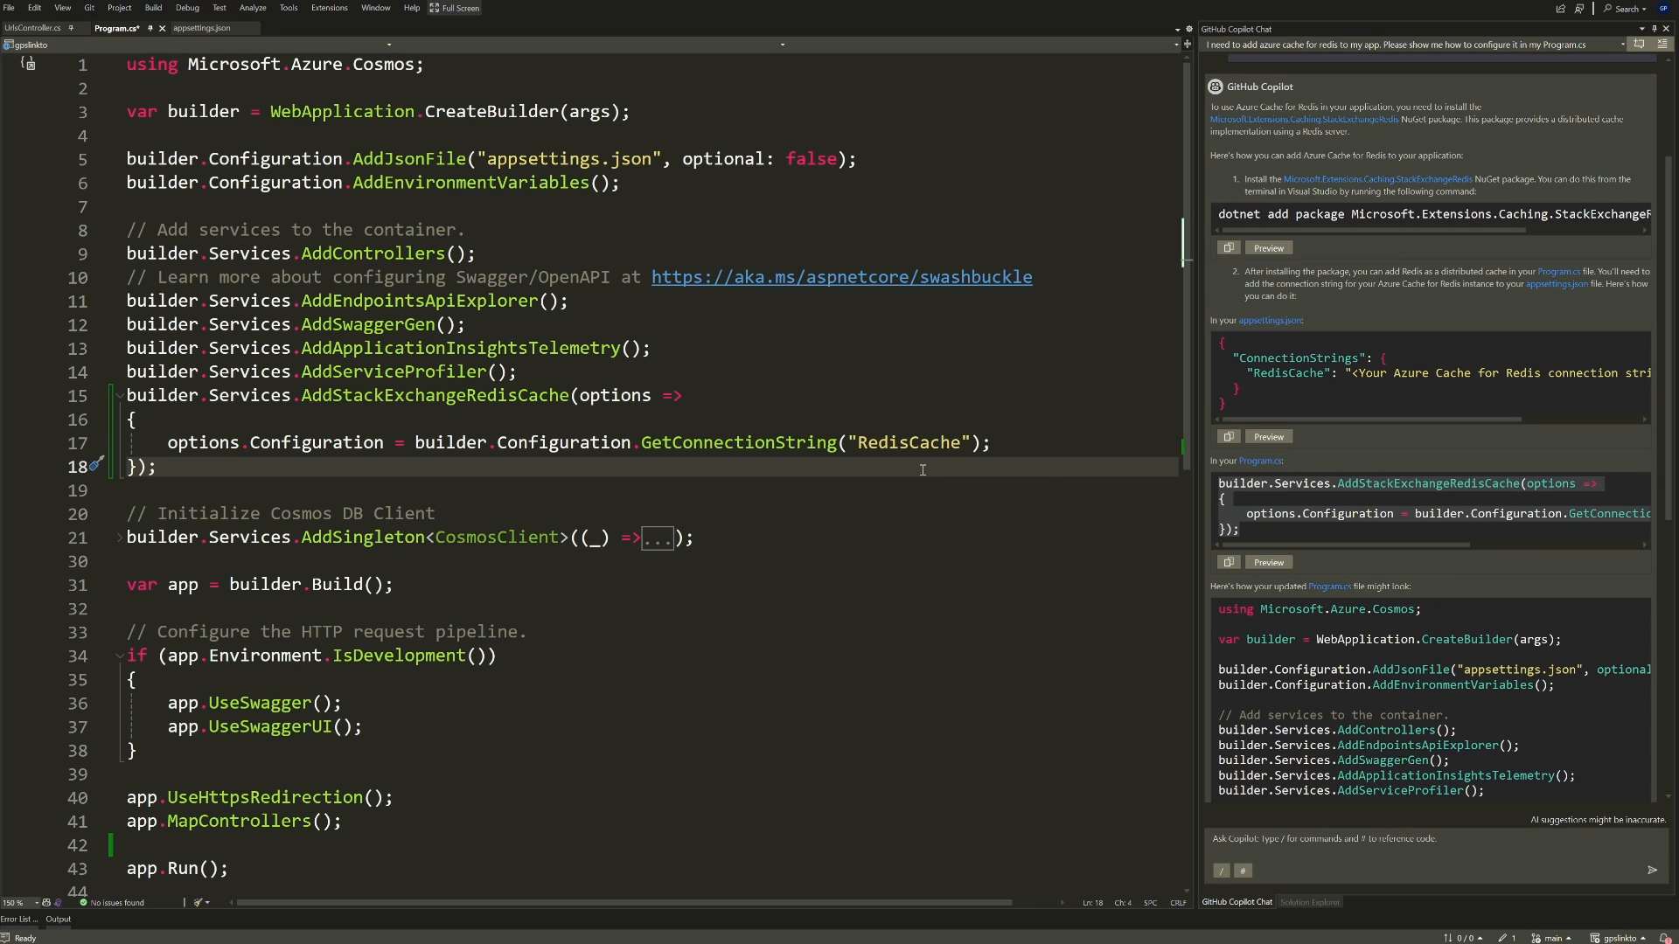
Step: Add the AddStackExchangeRedisCache registration after AddServiceProfiler and build the solution
{"action": "scroll", "scroll_direction": "down", "scroll_amount": 3}
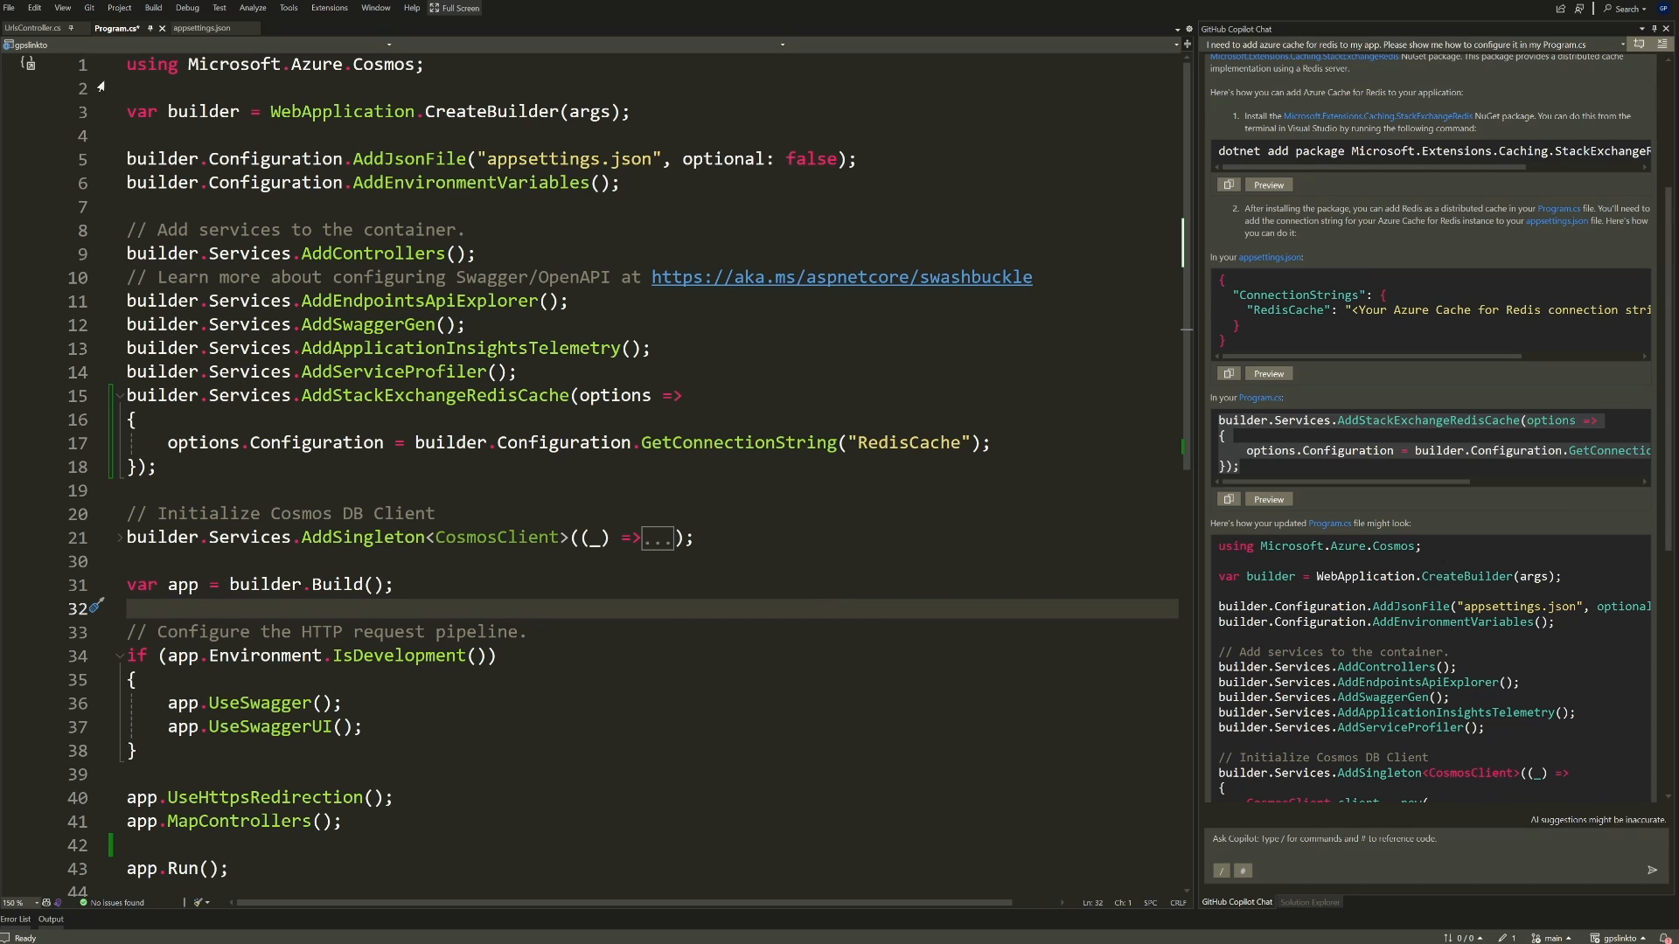
{"action": "left_click", "coordinate": [9, 8]}
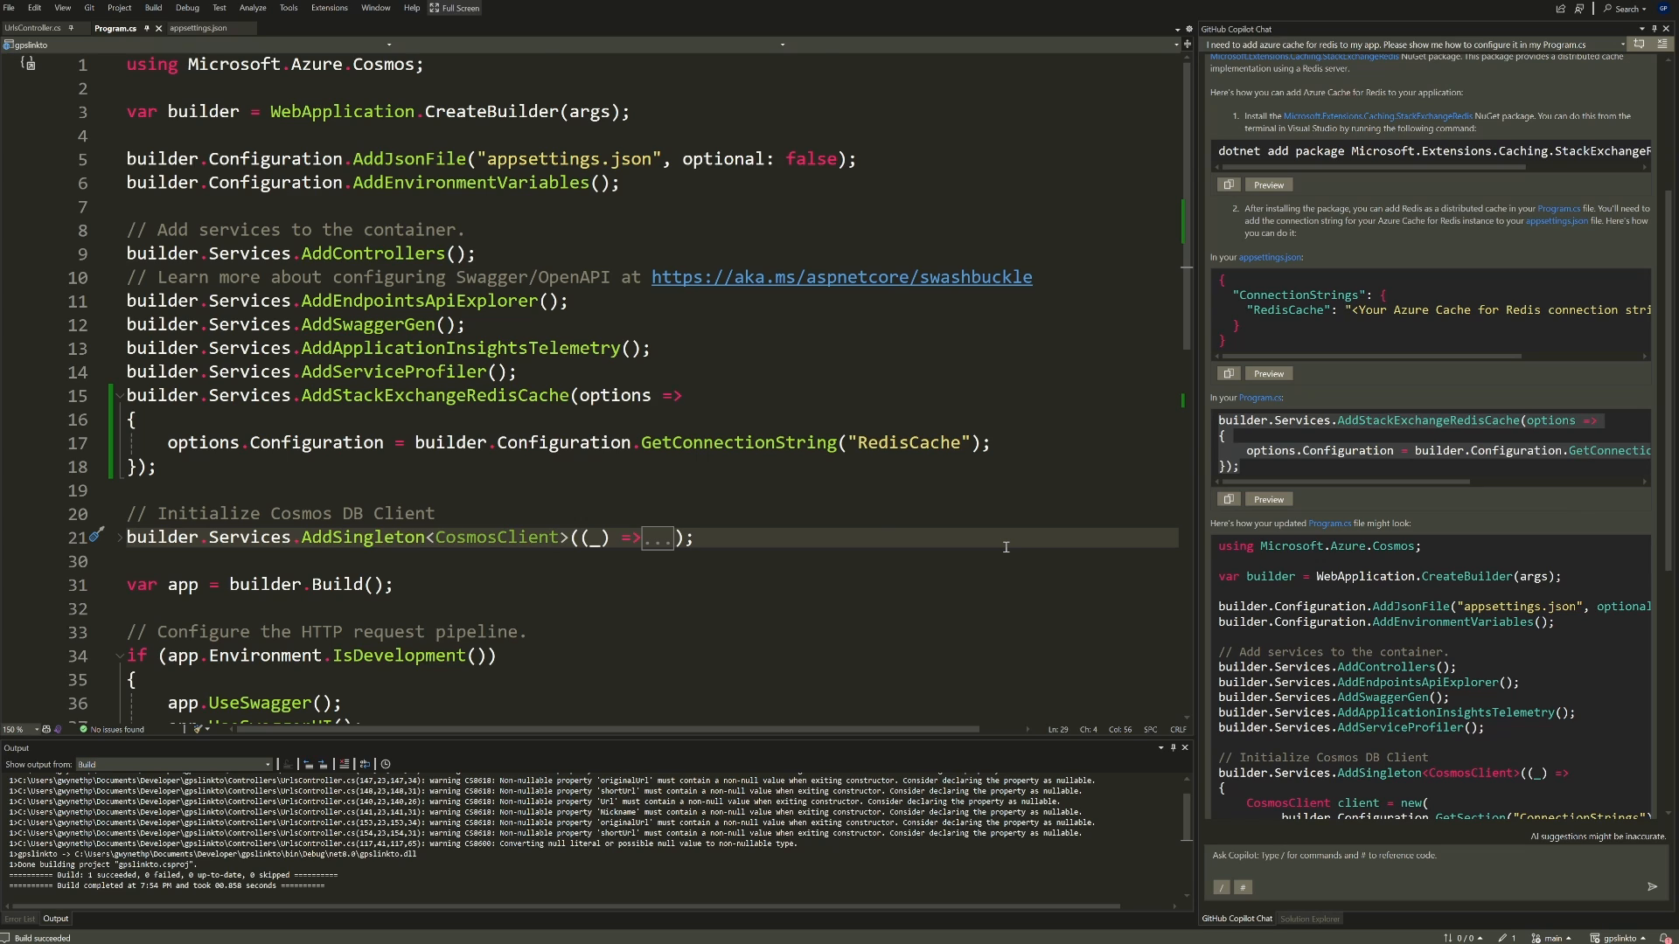
Step: Launch the web app and run GET / in full-screen Swagger UI to list stored URLs
{"action": "left_click", "coordinate": [38, 28]}
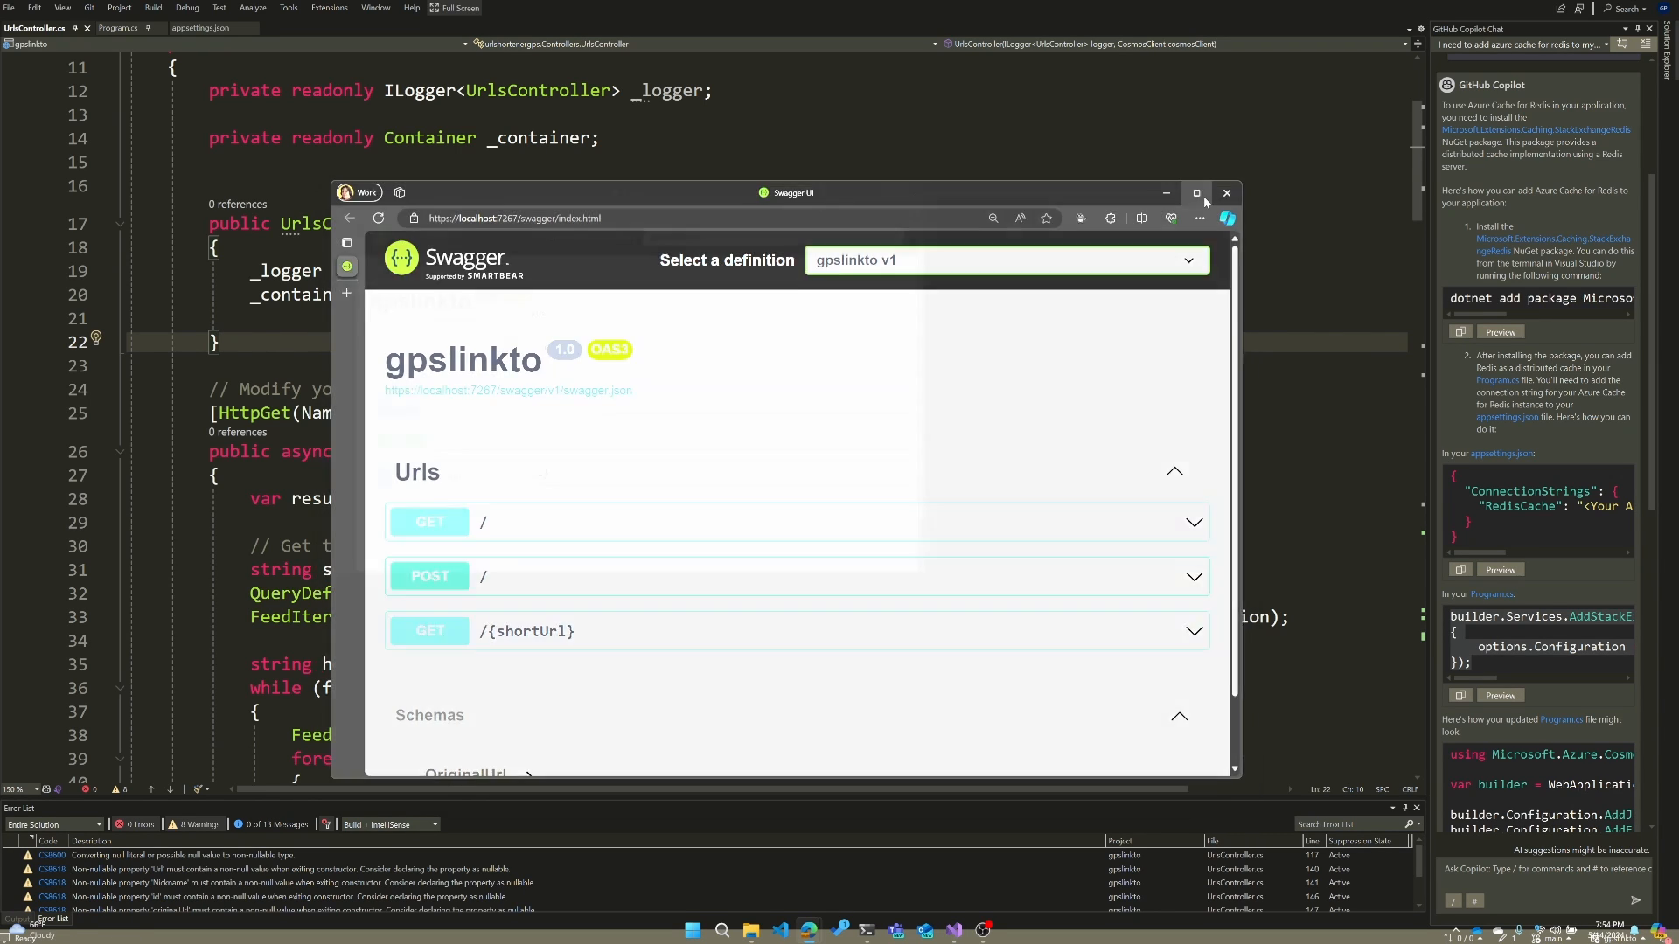
{"action": "left_click", "coordinate": [1196, 192]}
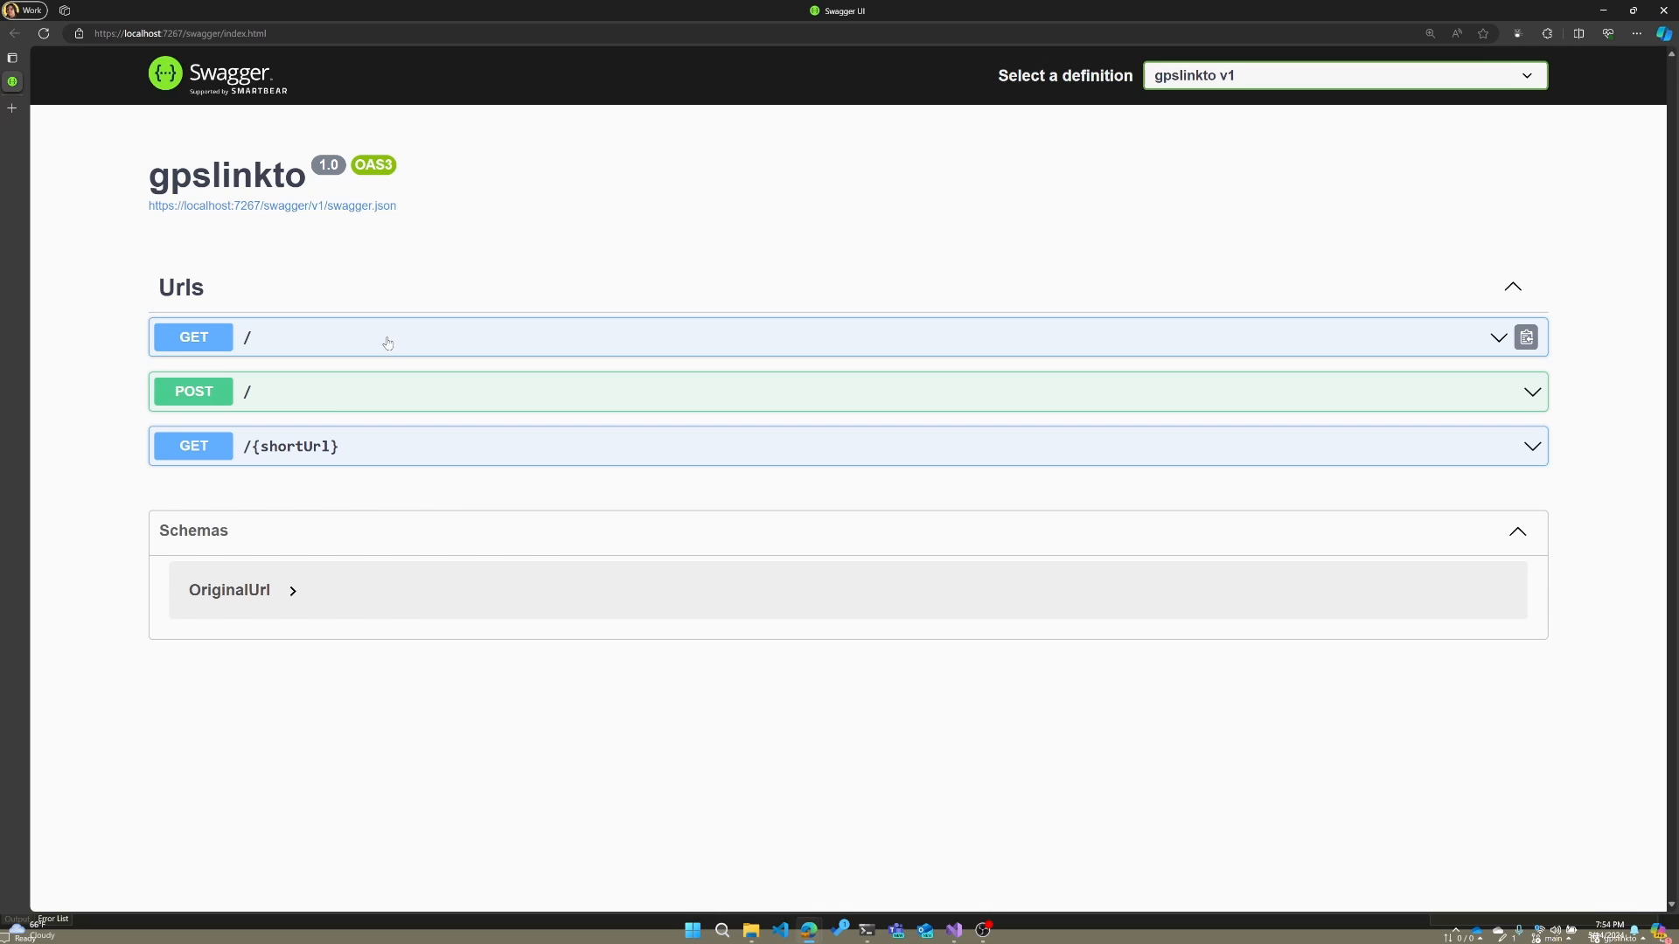
{"action": "key", "text": "F11"}
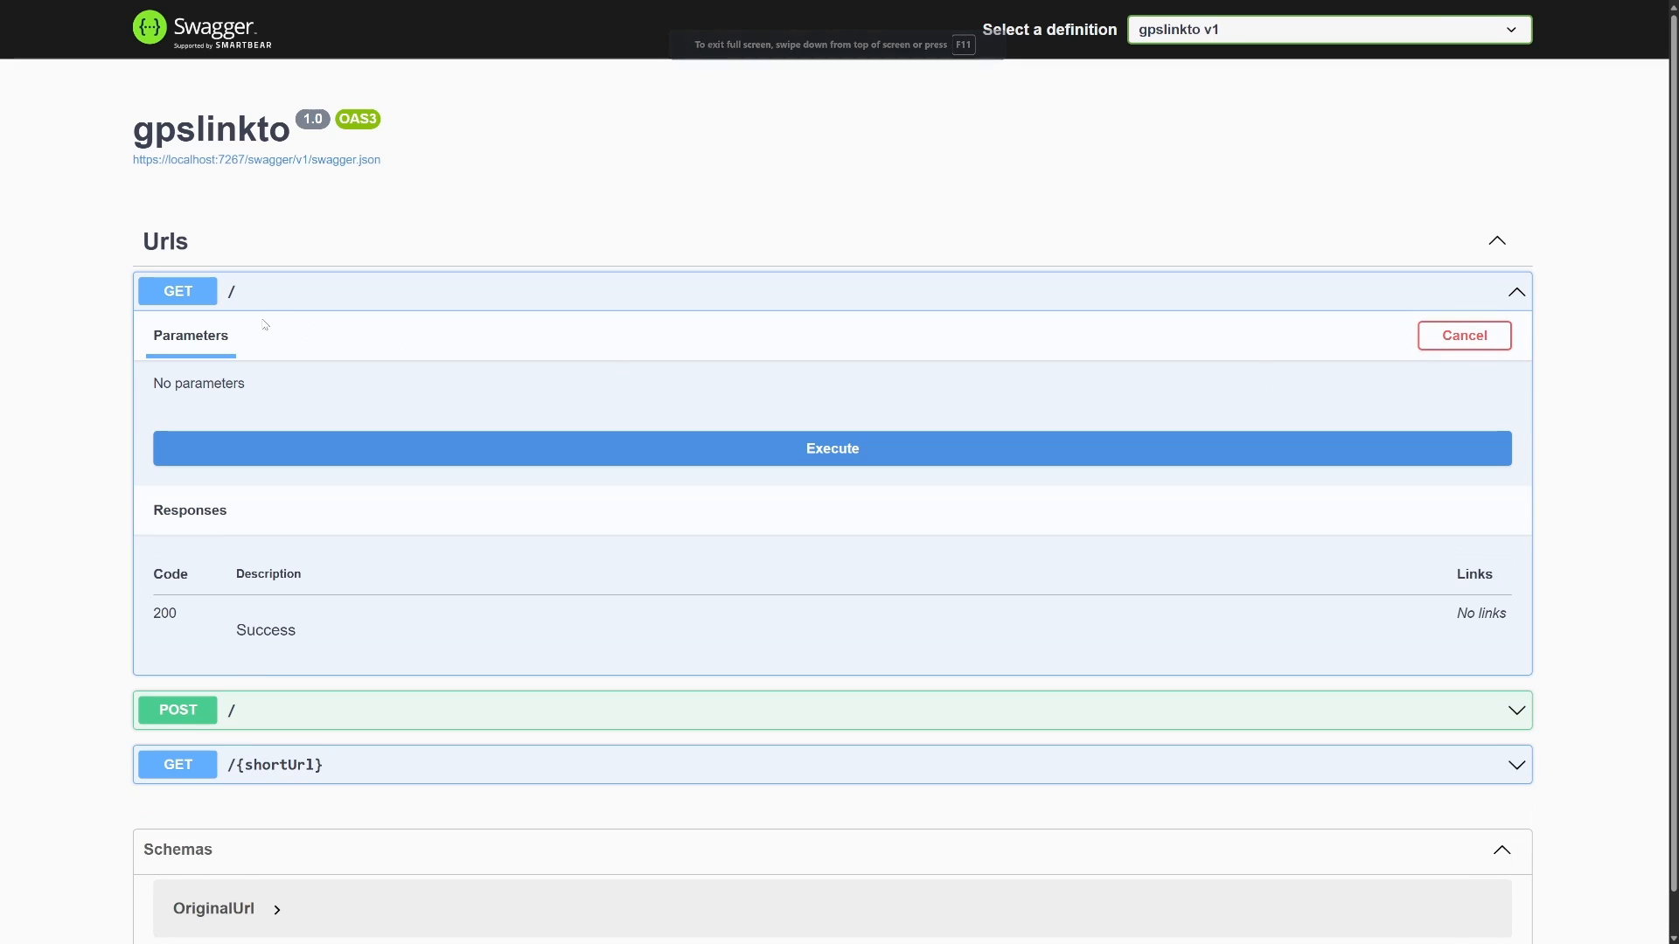
{"action": "mouse_move", "coordinate": [675, 482]}
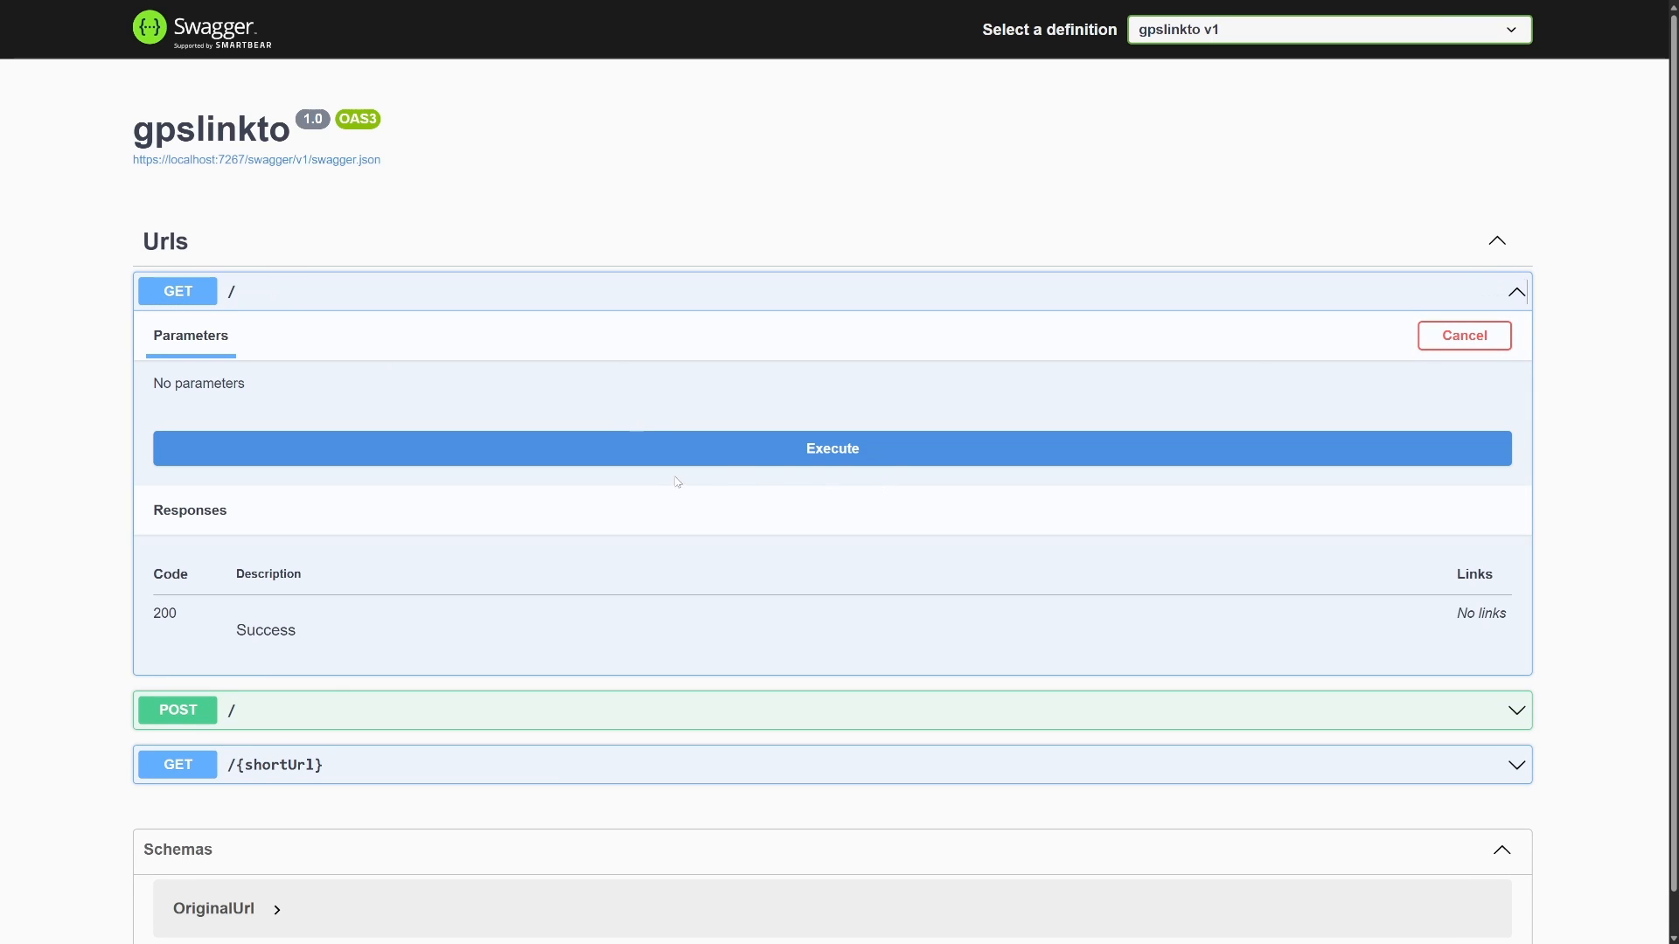
{"action": "left_click", "coordinate": [831, 447]}
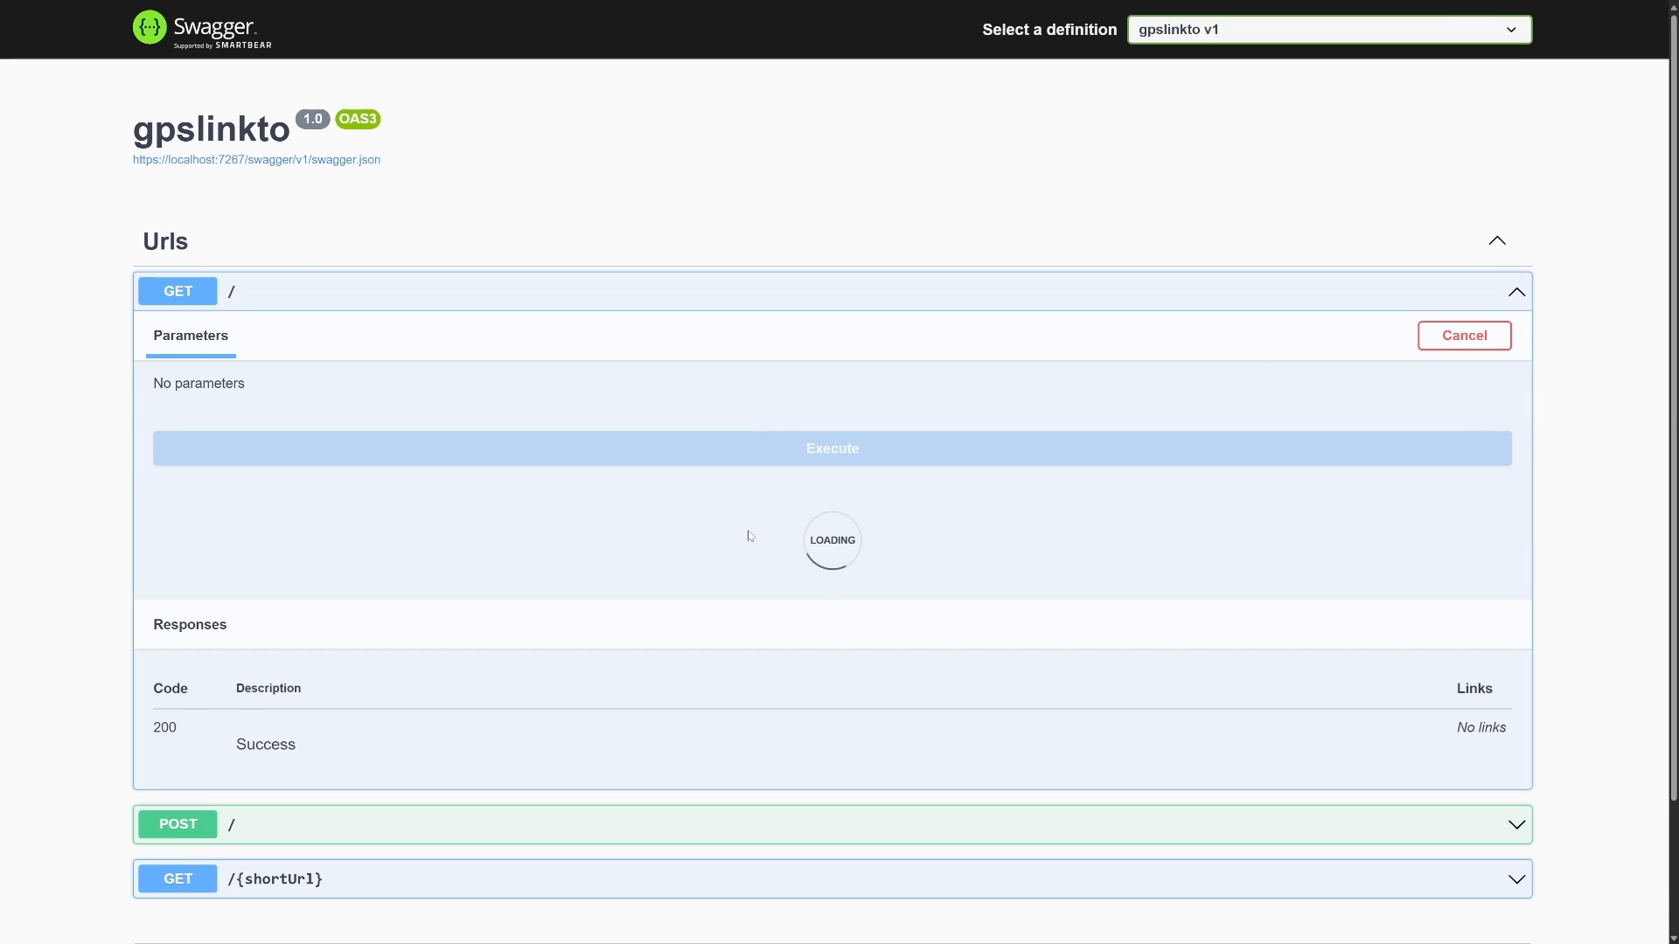
{"action": "left_click", "coordinate": [831, 448]}
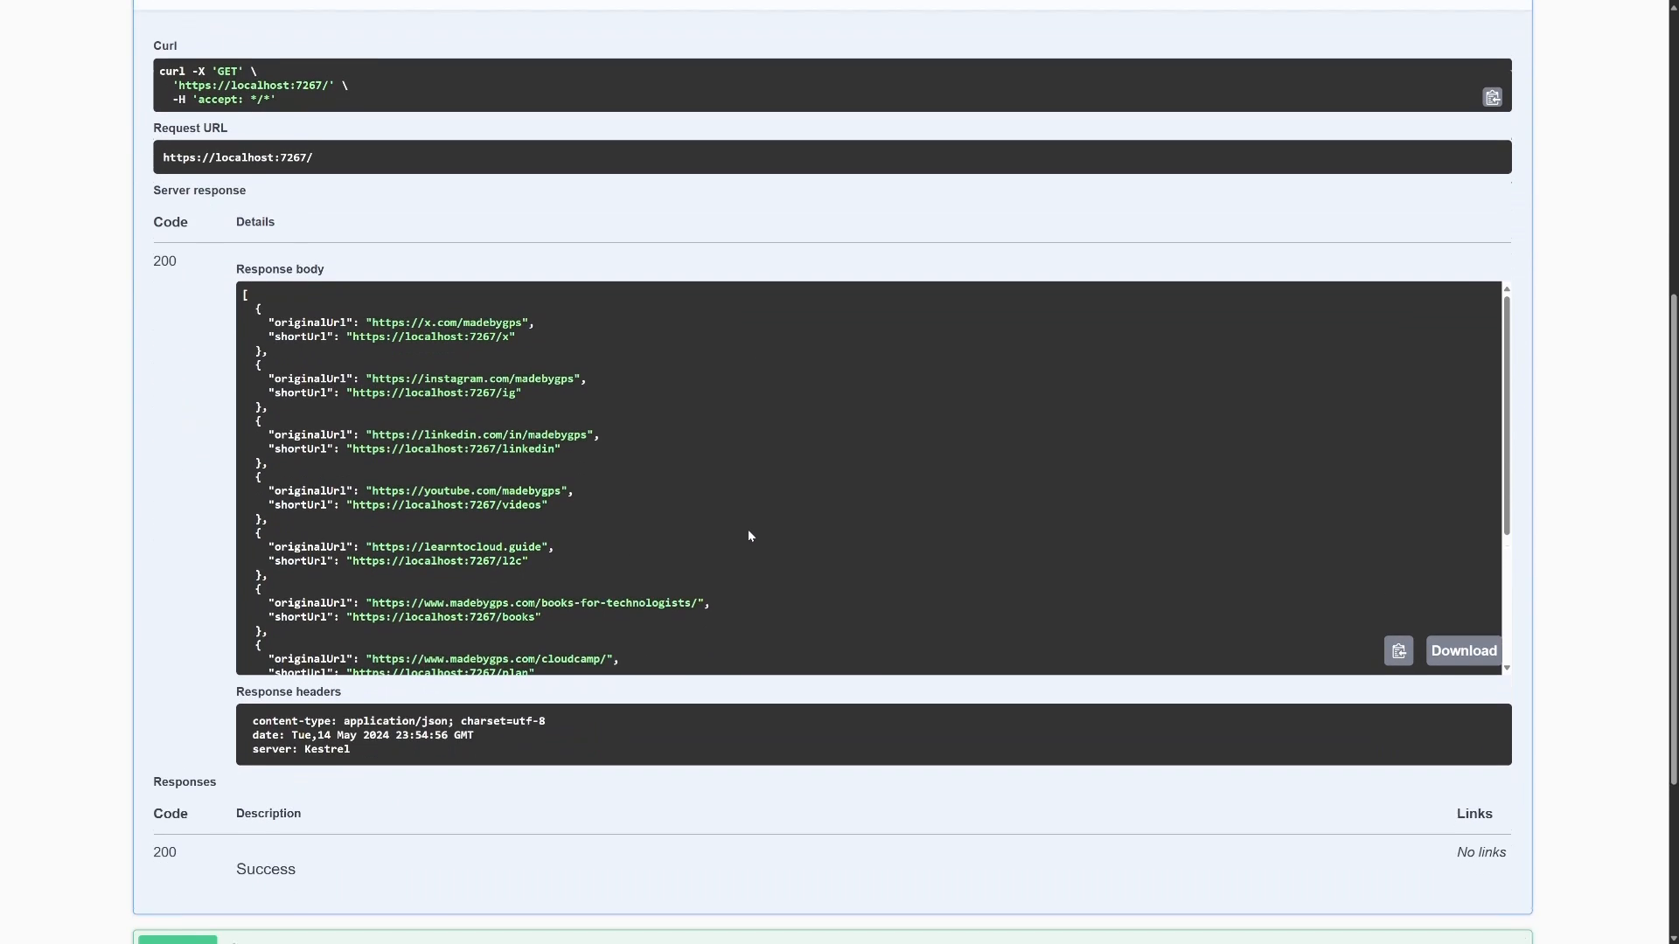
{"action": "scroll", "scroll_direction": "down", "scroll_amount": 3}
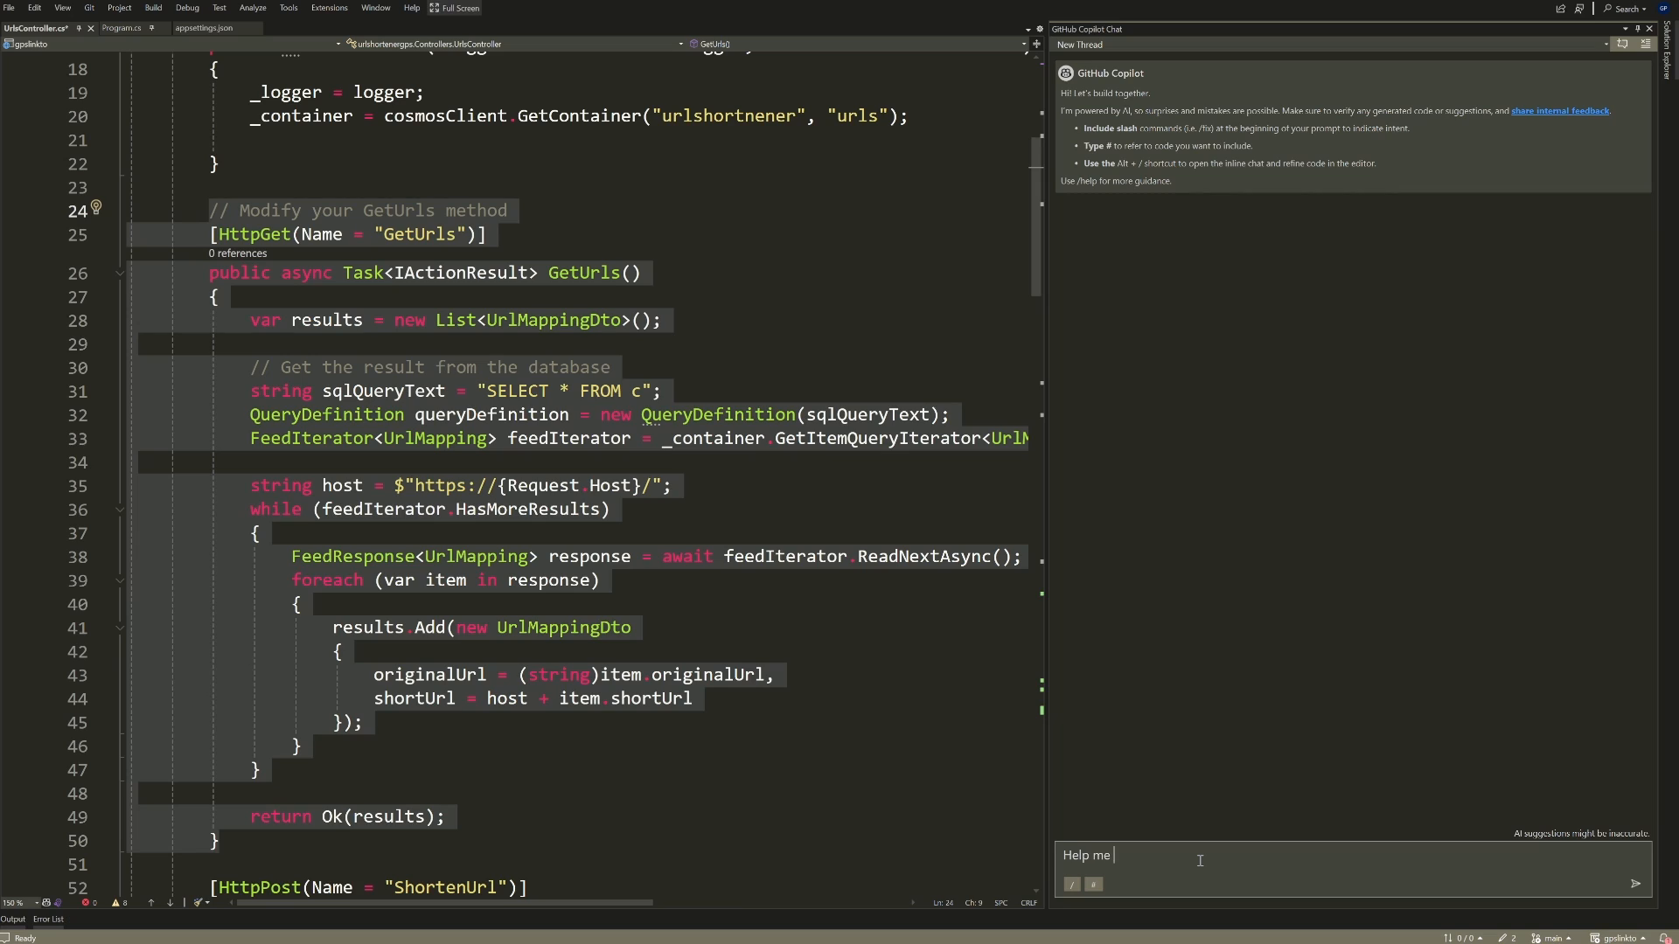
Step: Ask Copilot to cache GetUrls results using the Azure Redis configured in #Program.cs
{"action": "type", "text": "implement a simple"}
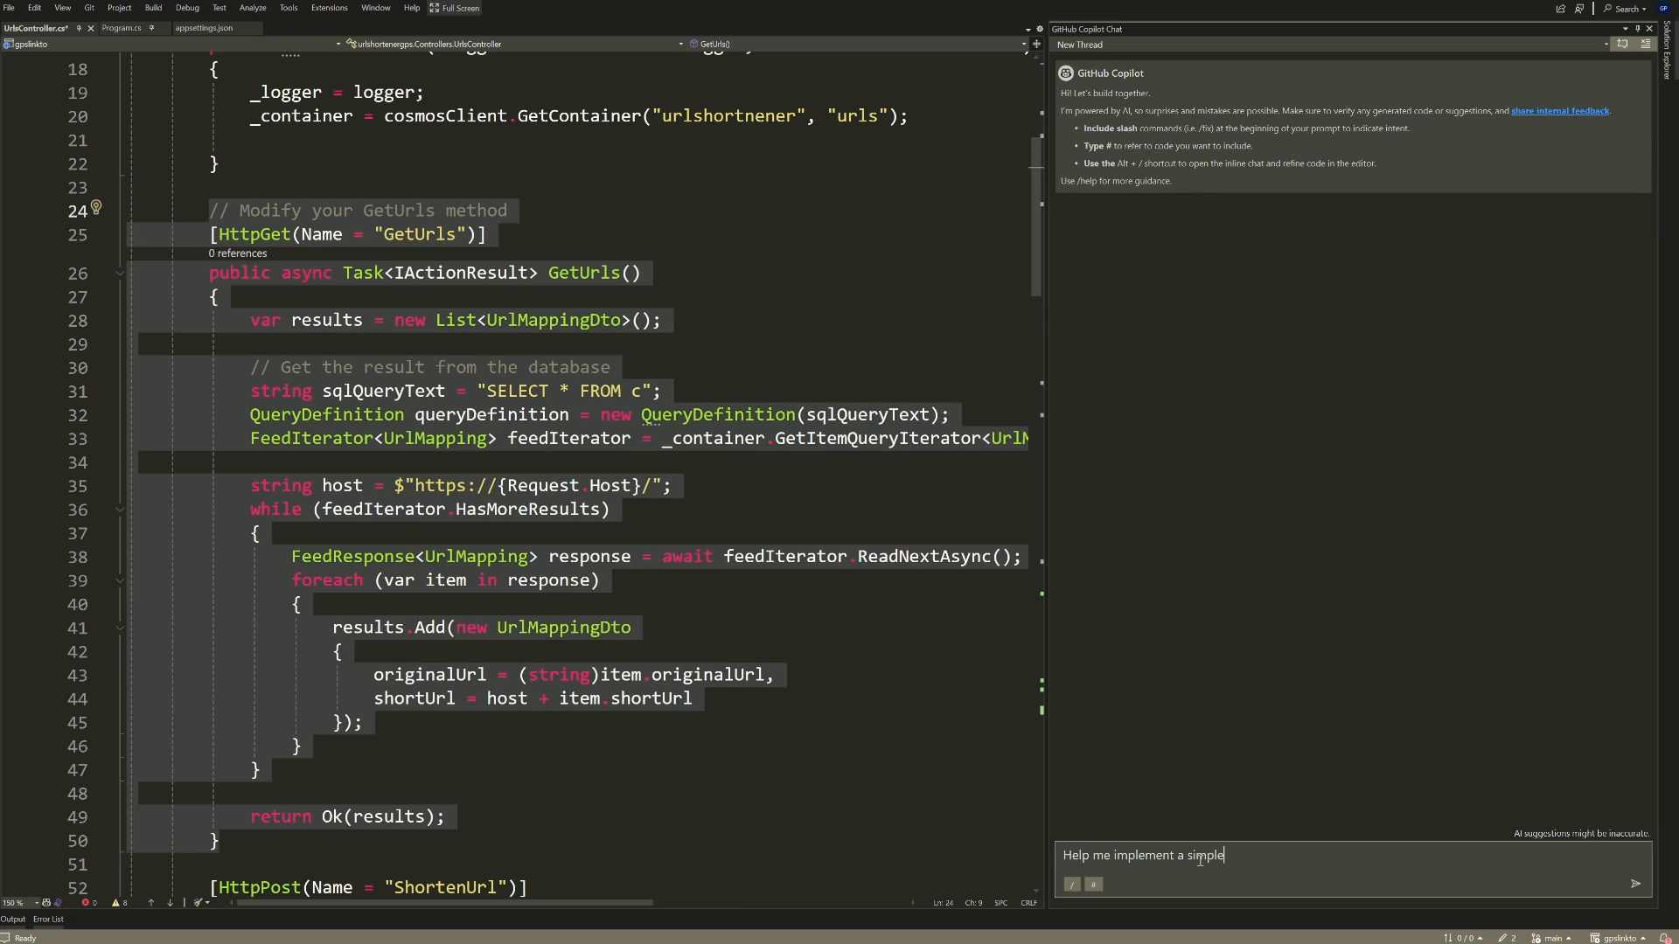
{"action": "type", "text": "cache he"}
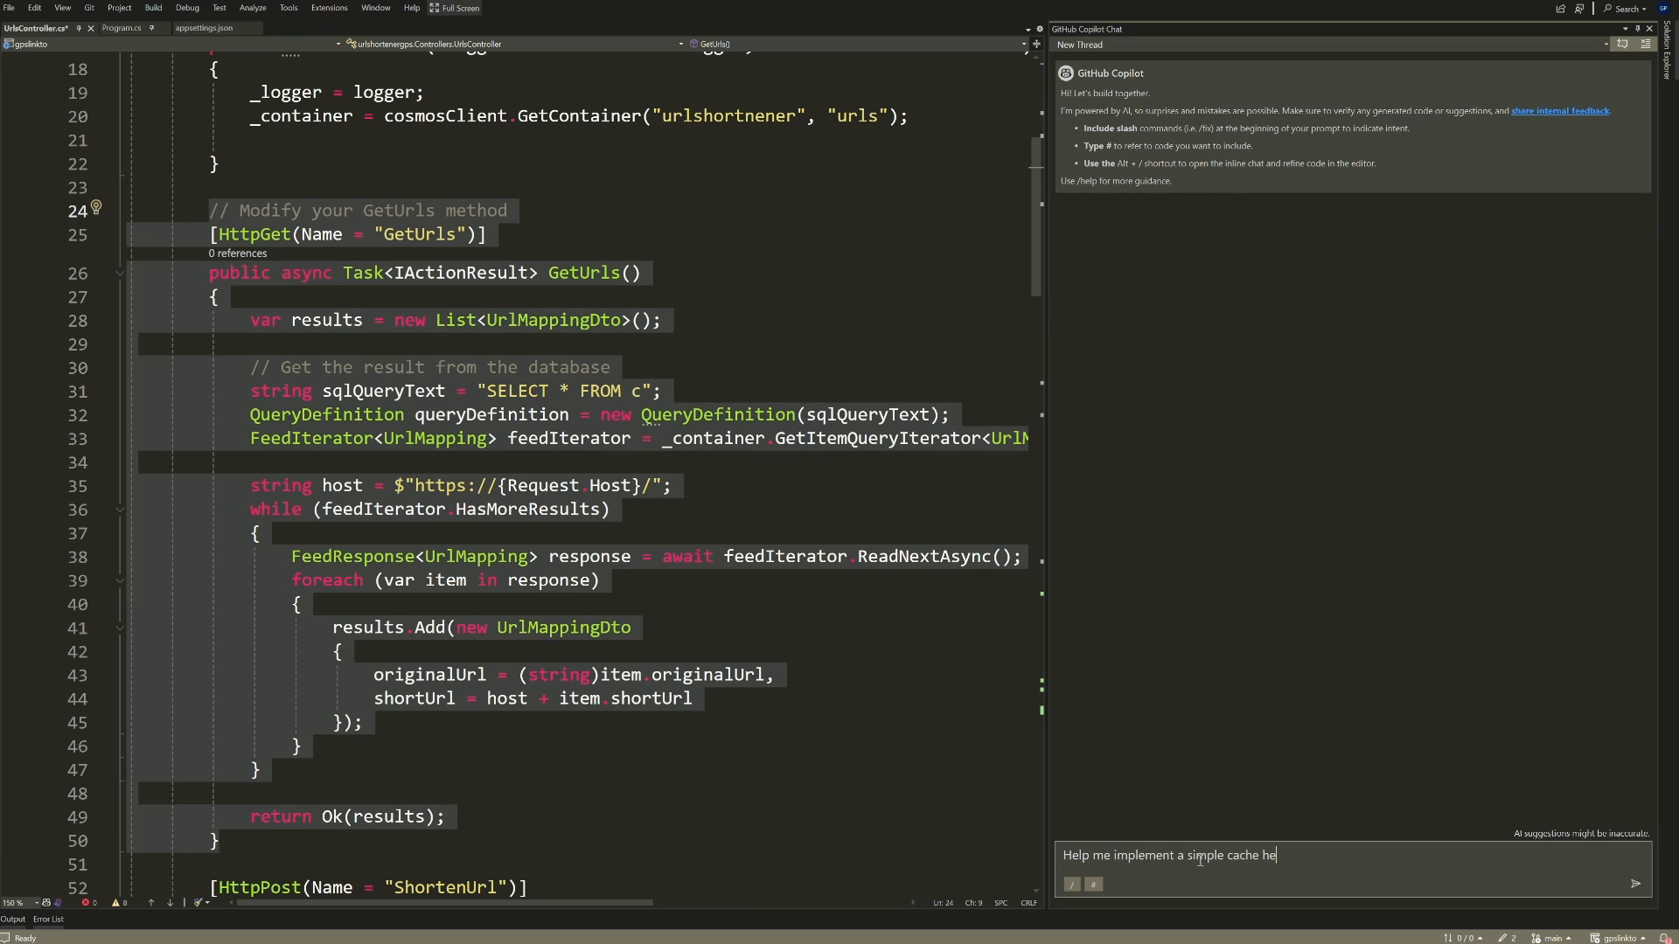
{"action": "type", "text": "re."}
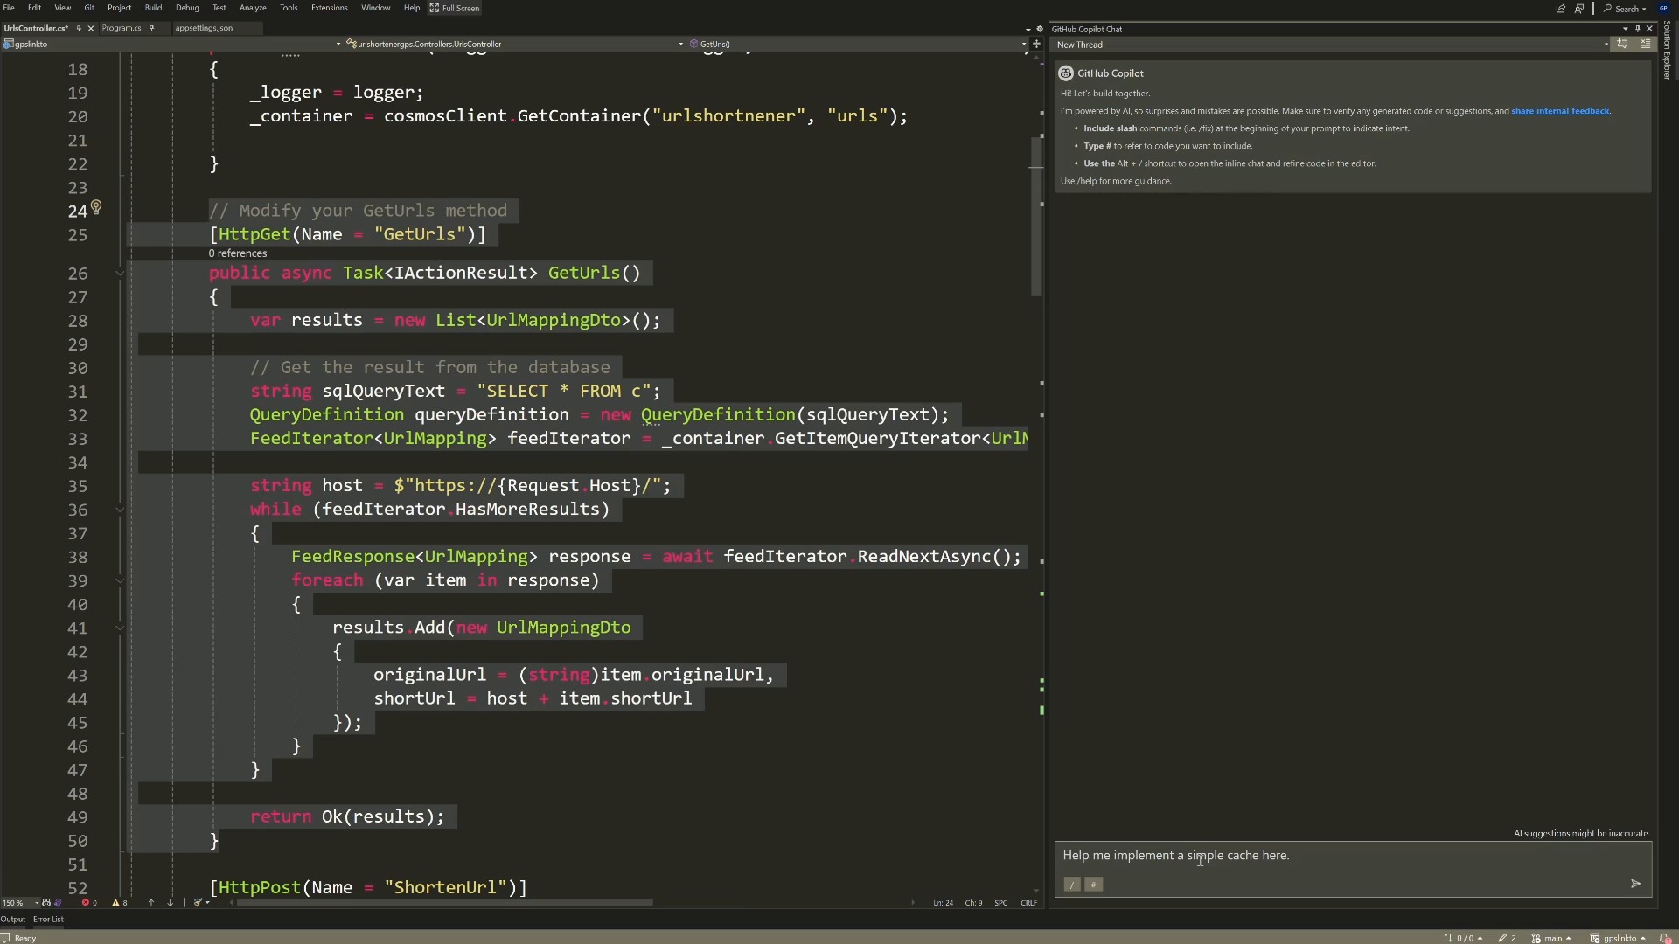
{"action": "type", "text": "When the method is called"}
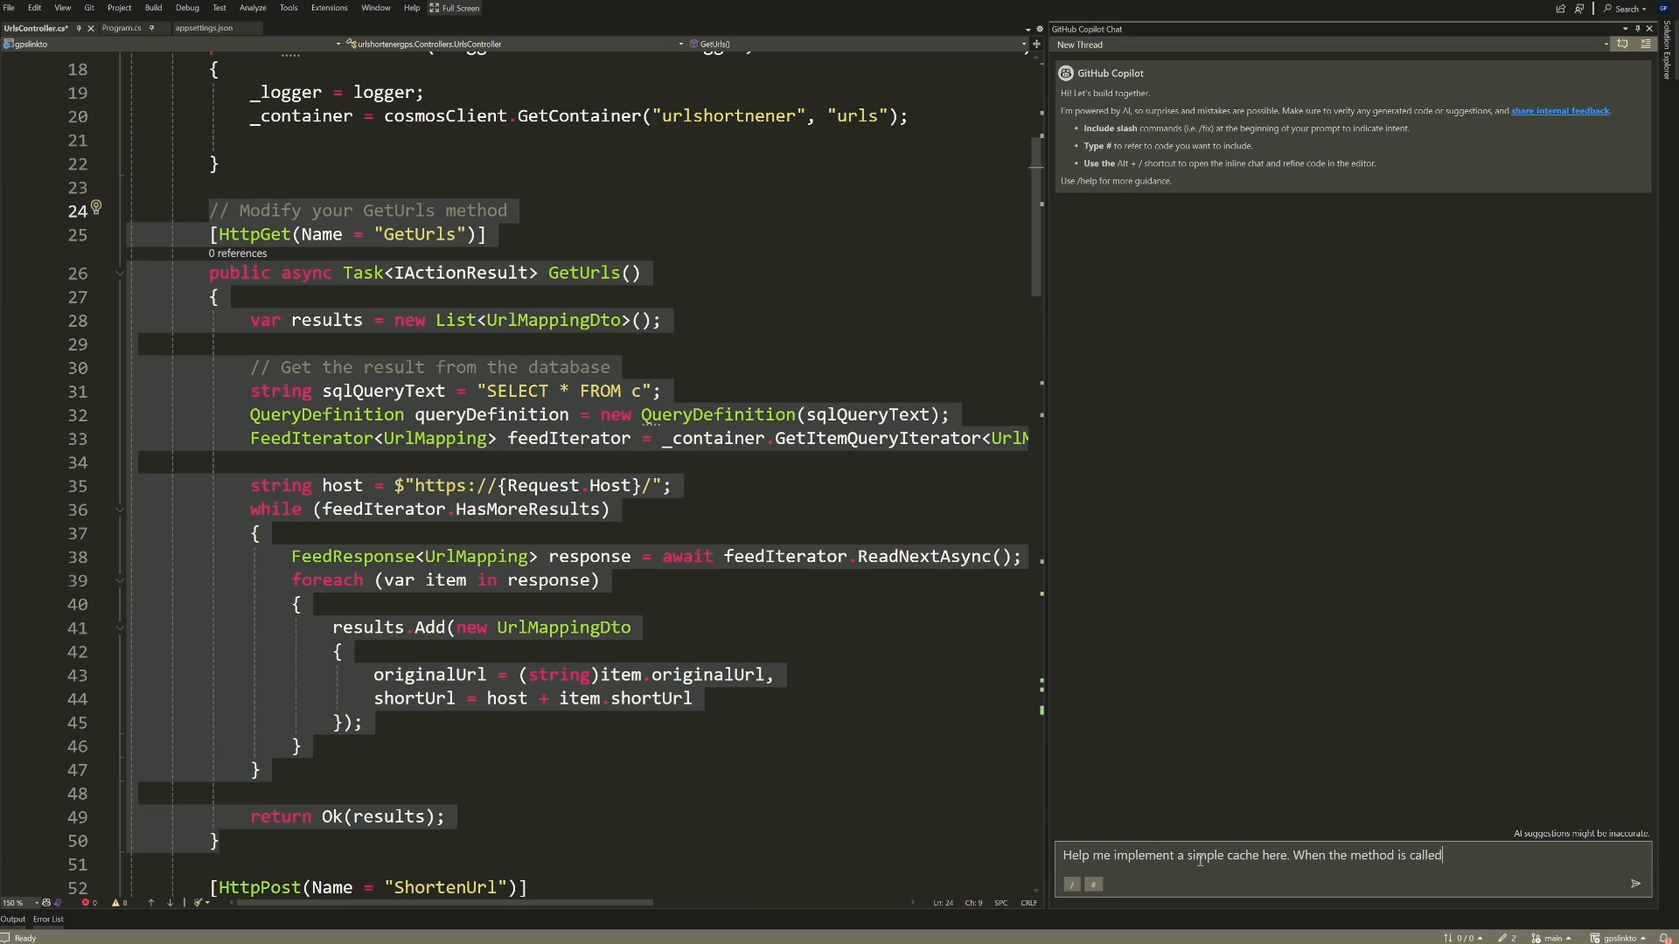
{"action": "type", "text": "look"}
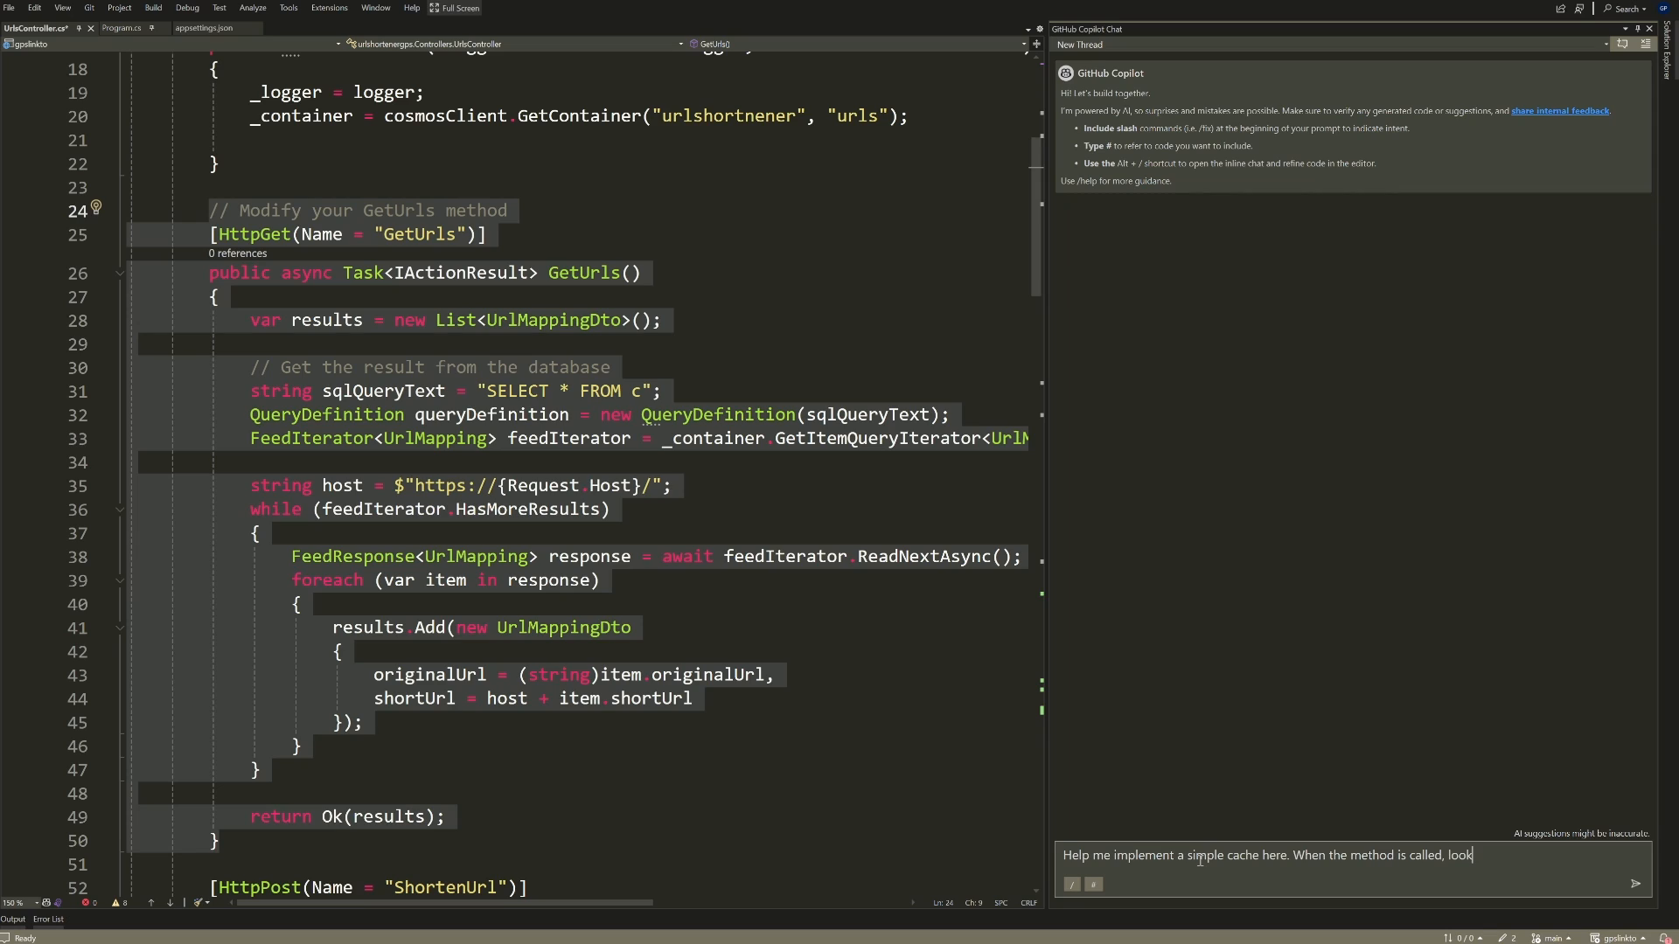
{"action": "type", "text": "for the urls in the cache, if"}
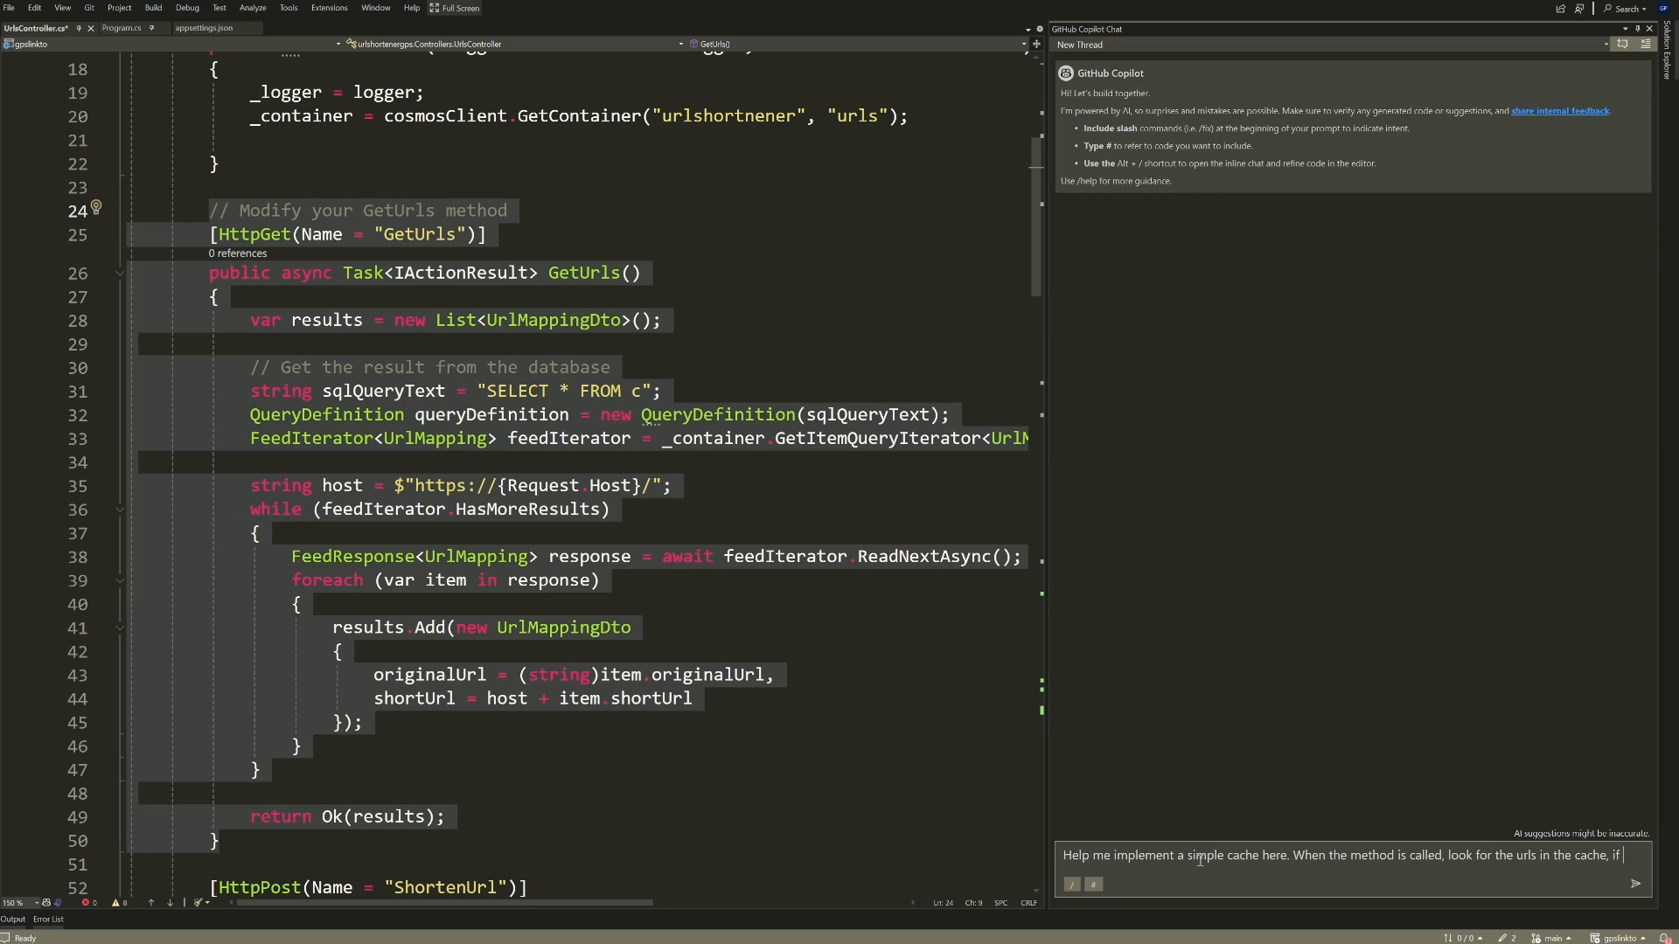
{"action": "type", "text": "they are not there"}
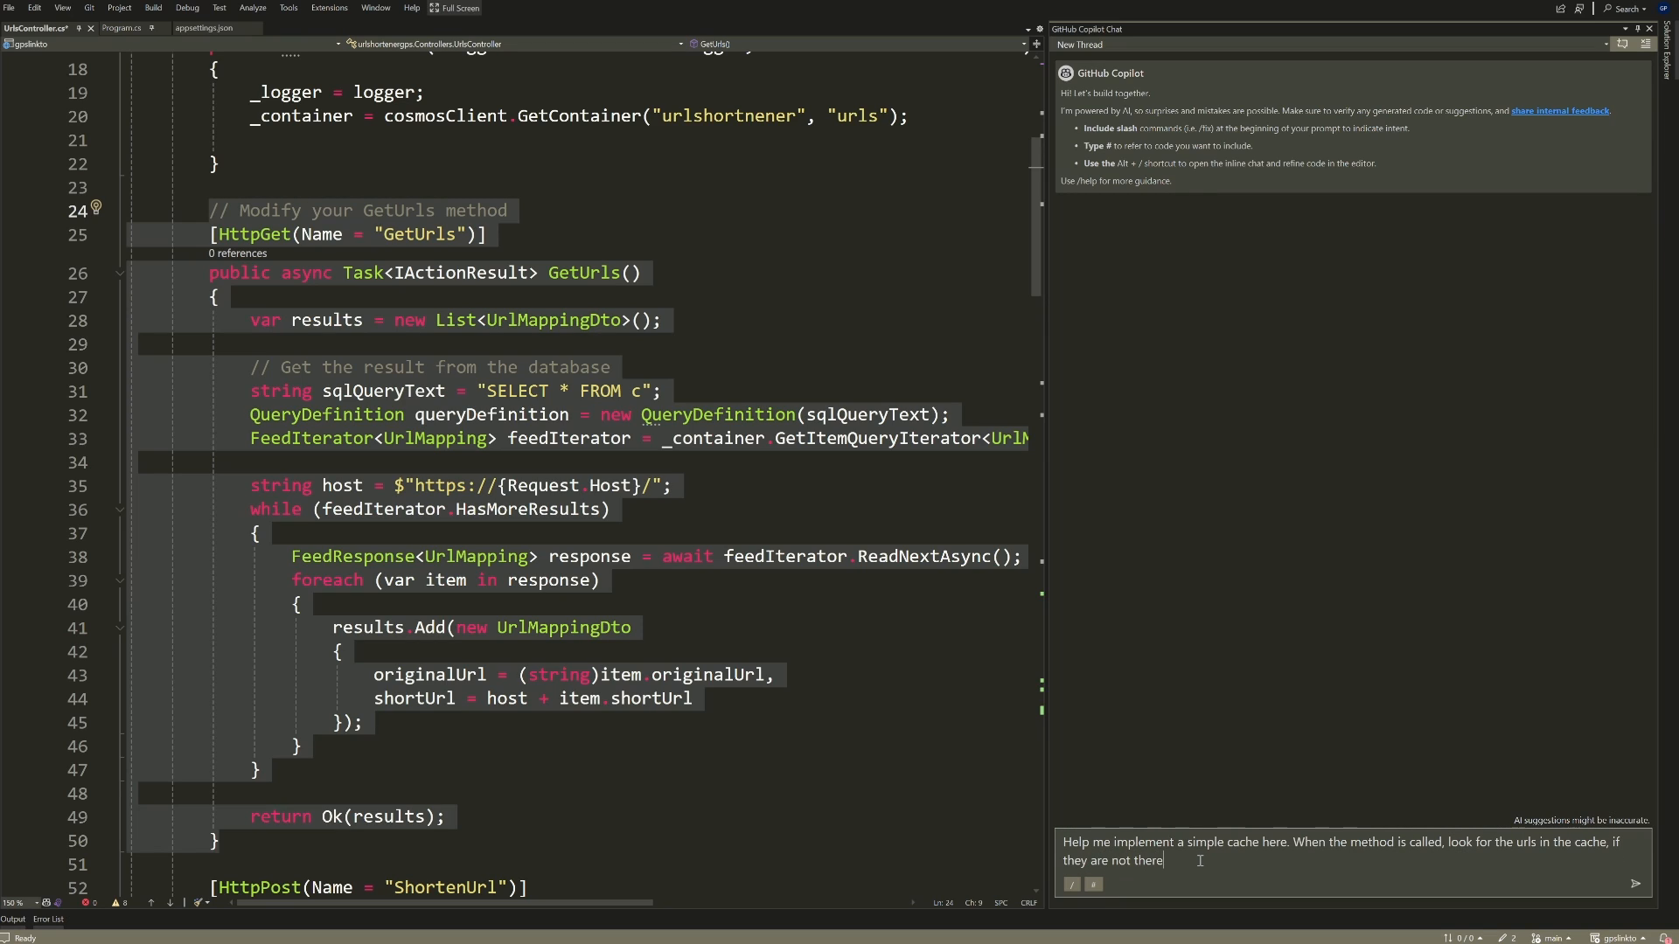
{"action": "type", "text": "ge"}
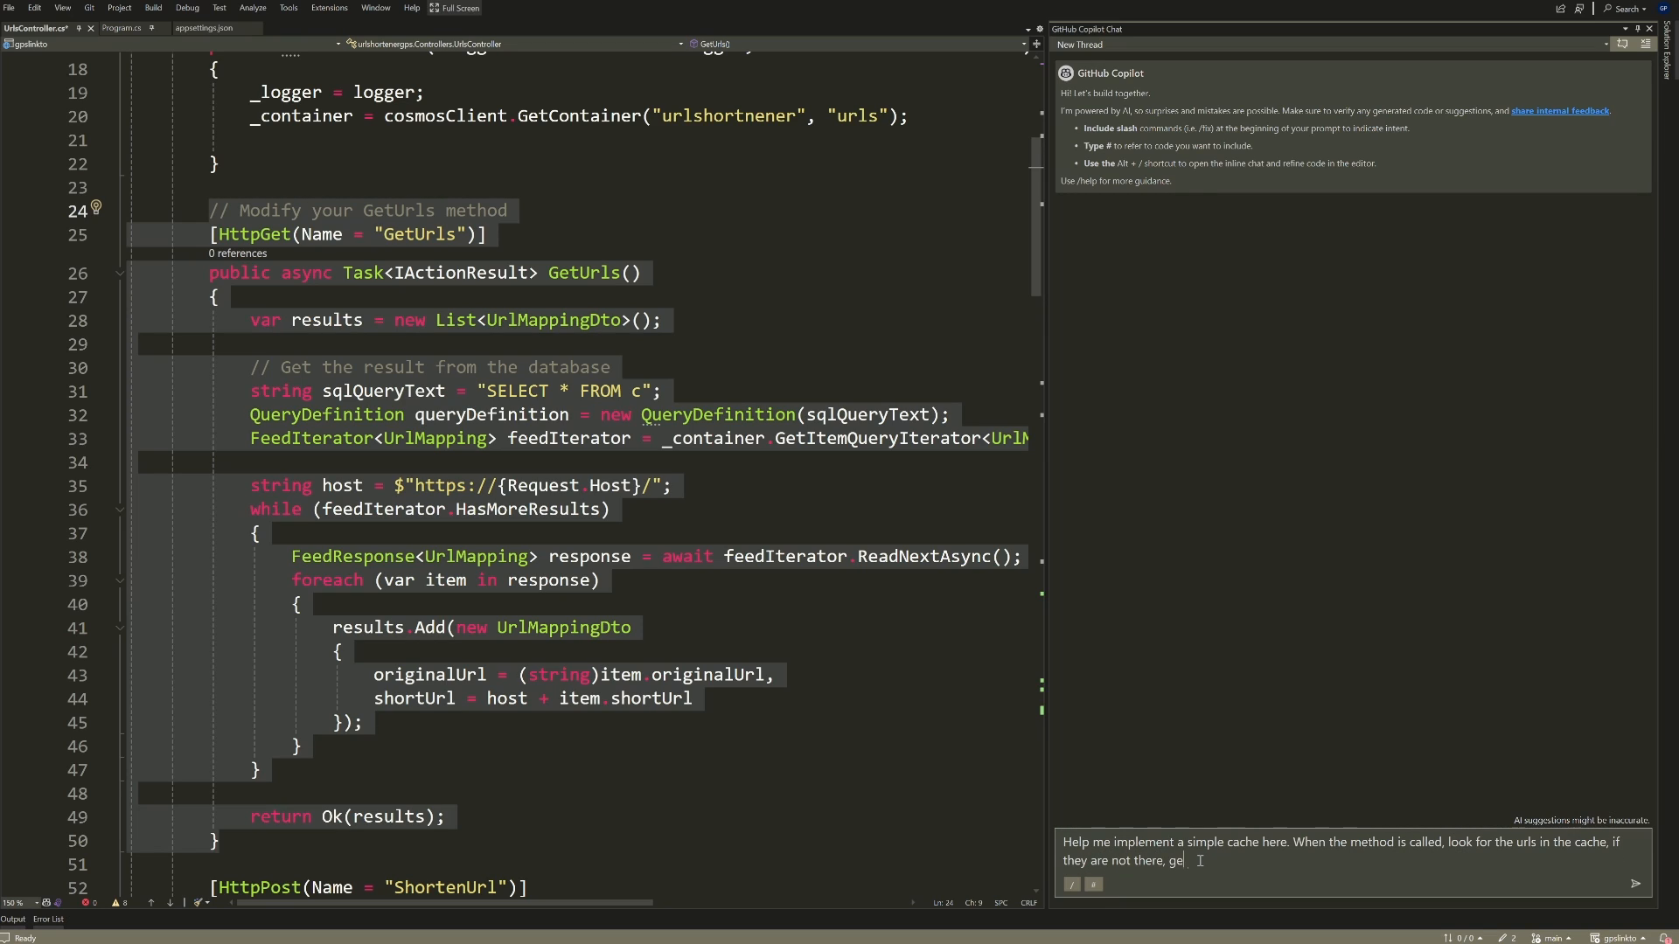
{"action": "type", "text": "t them from the db,"}
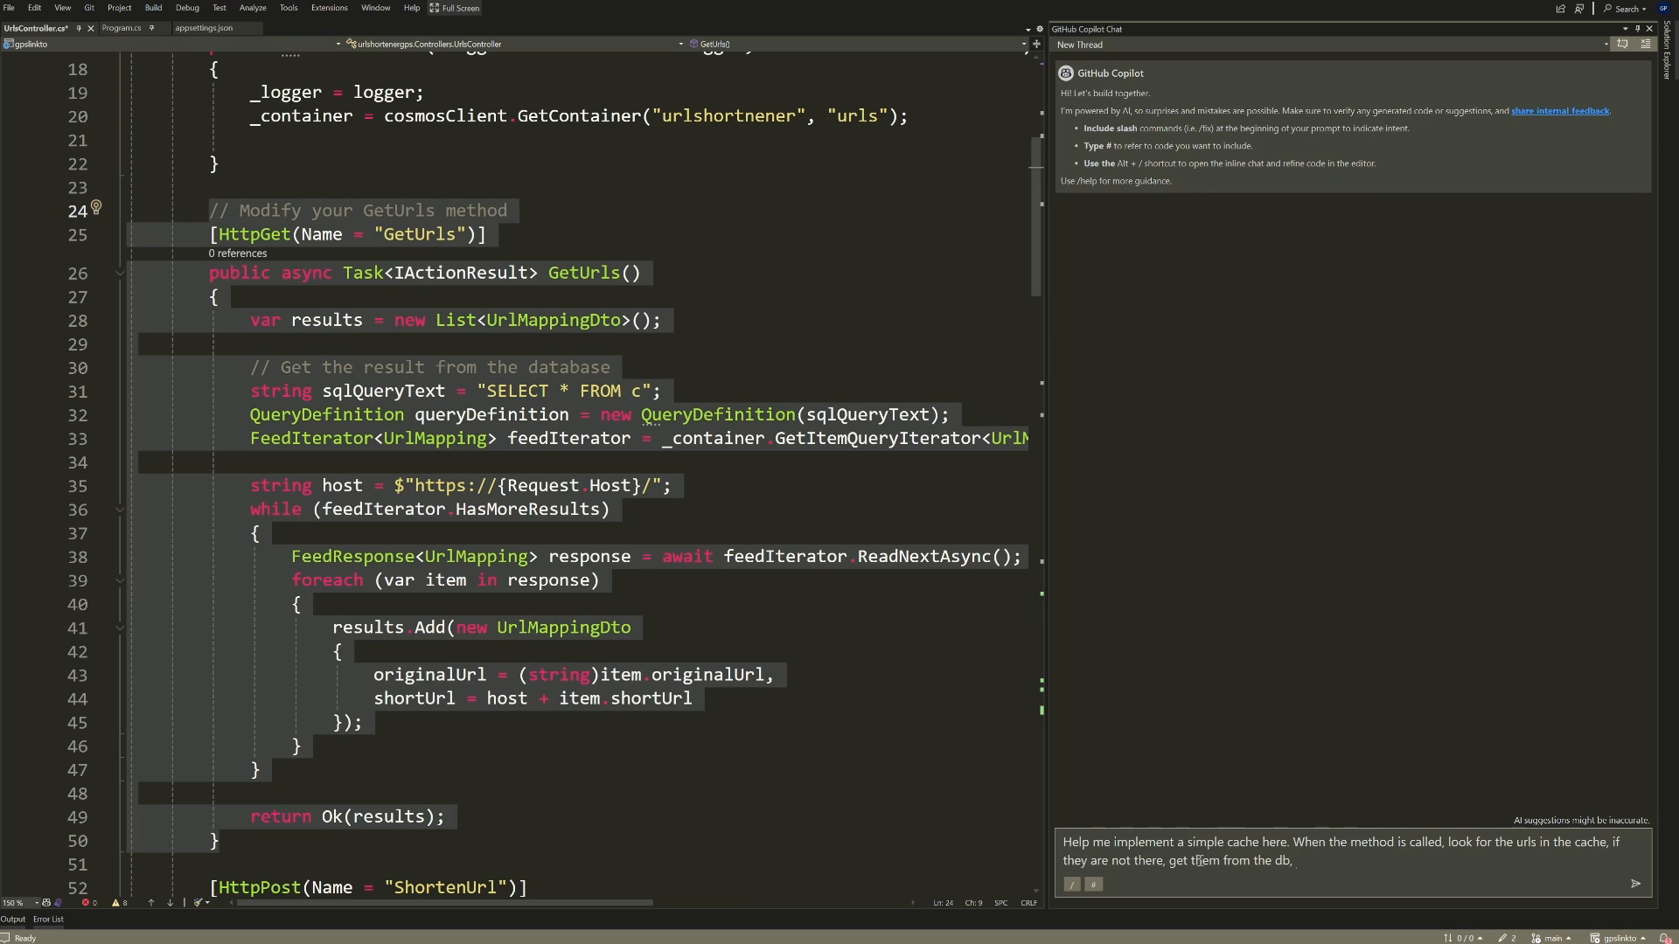
{"action": "type", "text": "and save"}
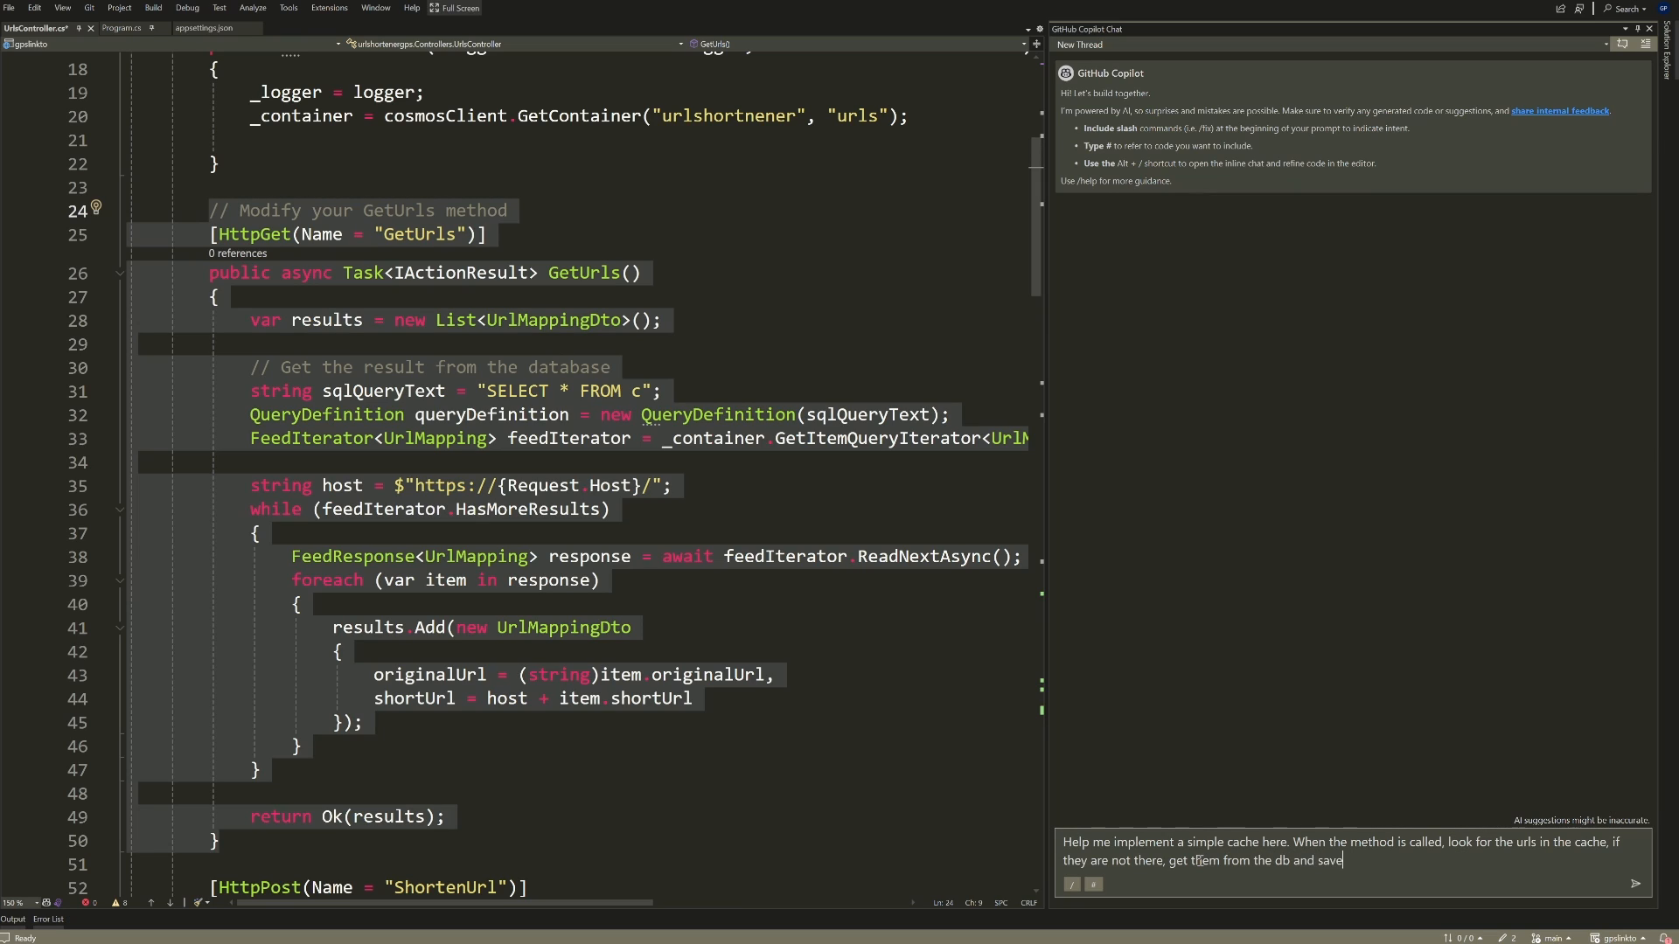
{"action": "type", "text": "to cache."}
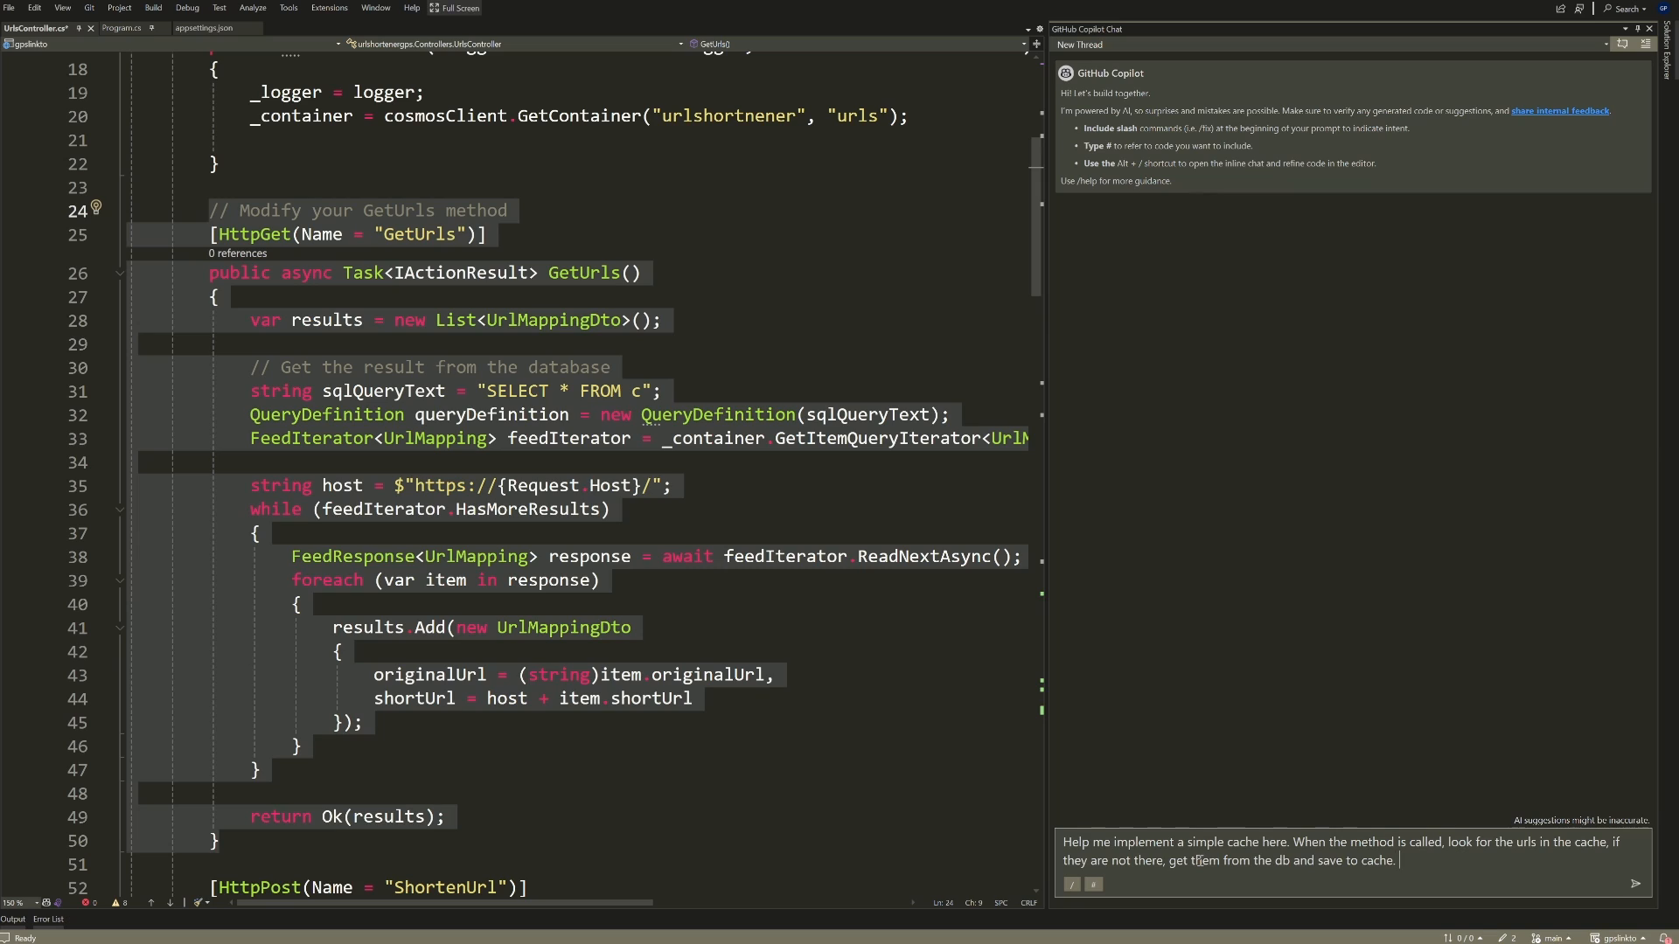
{"action": "type", "text": "Using azure cache for redis which we"}
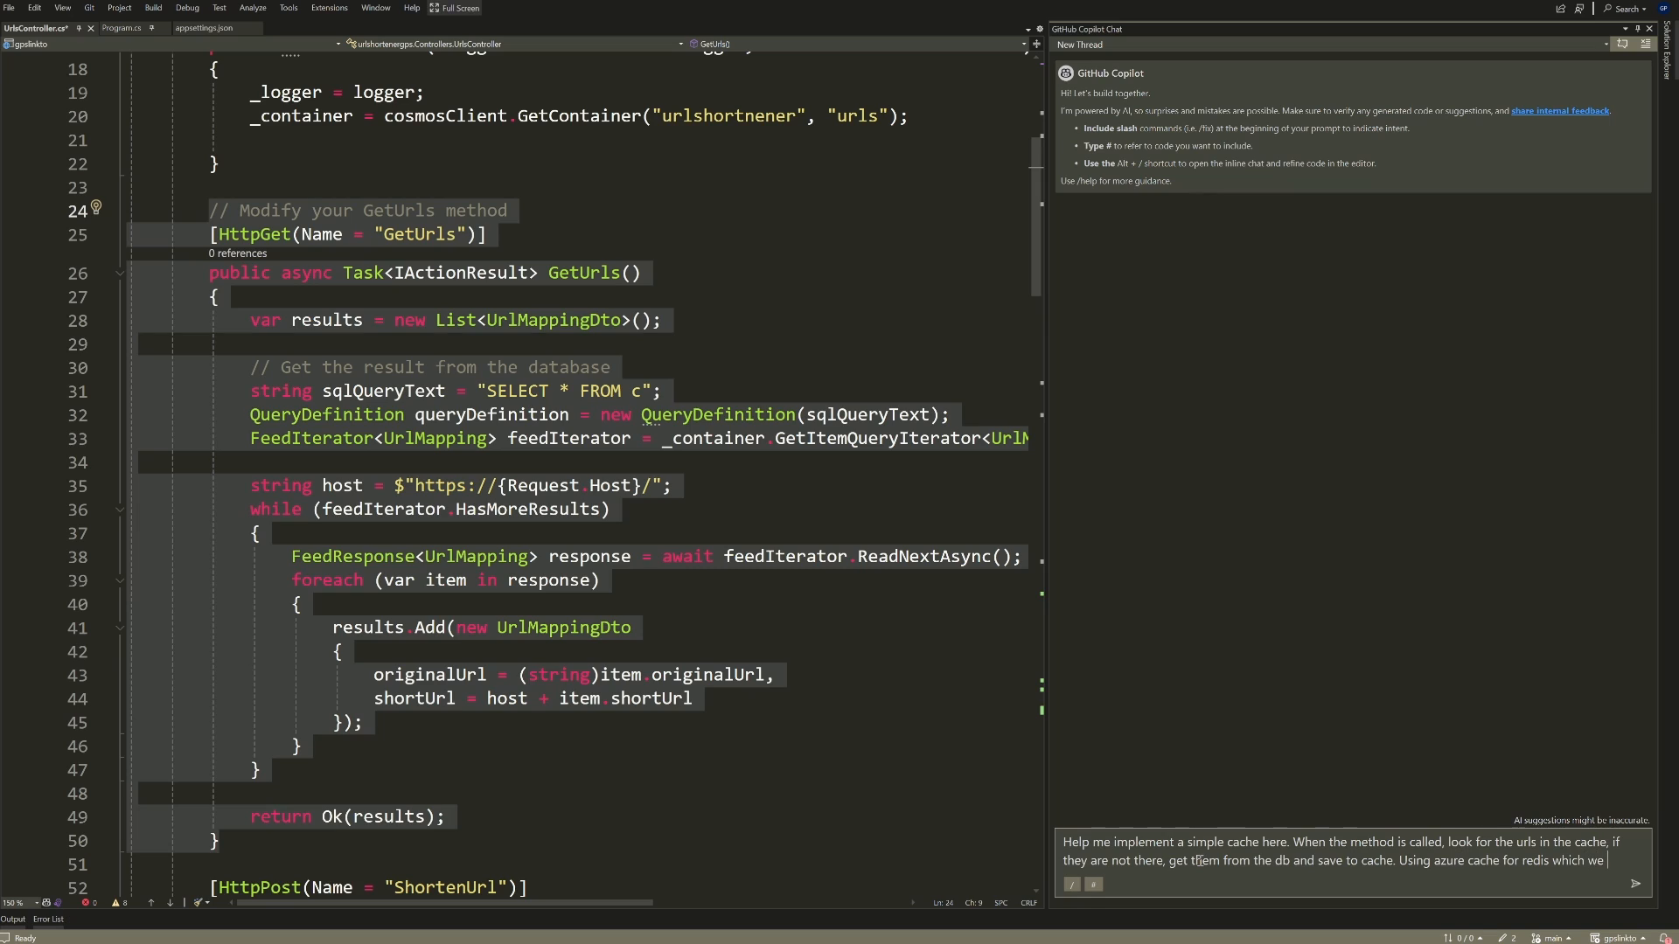
{"action": "type", "text": "configured"}
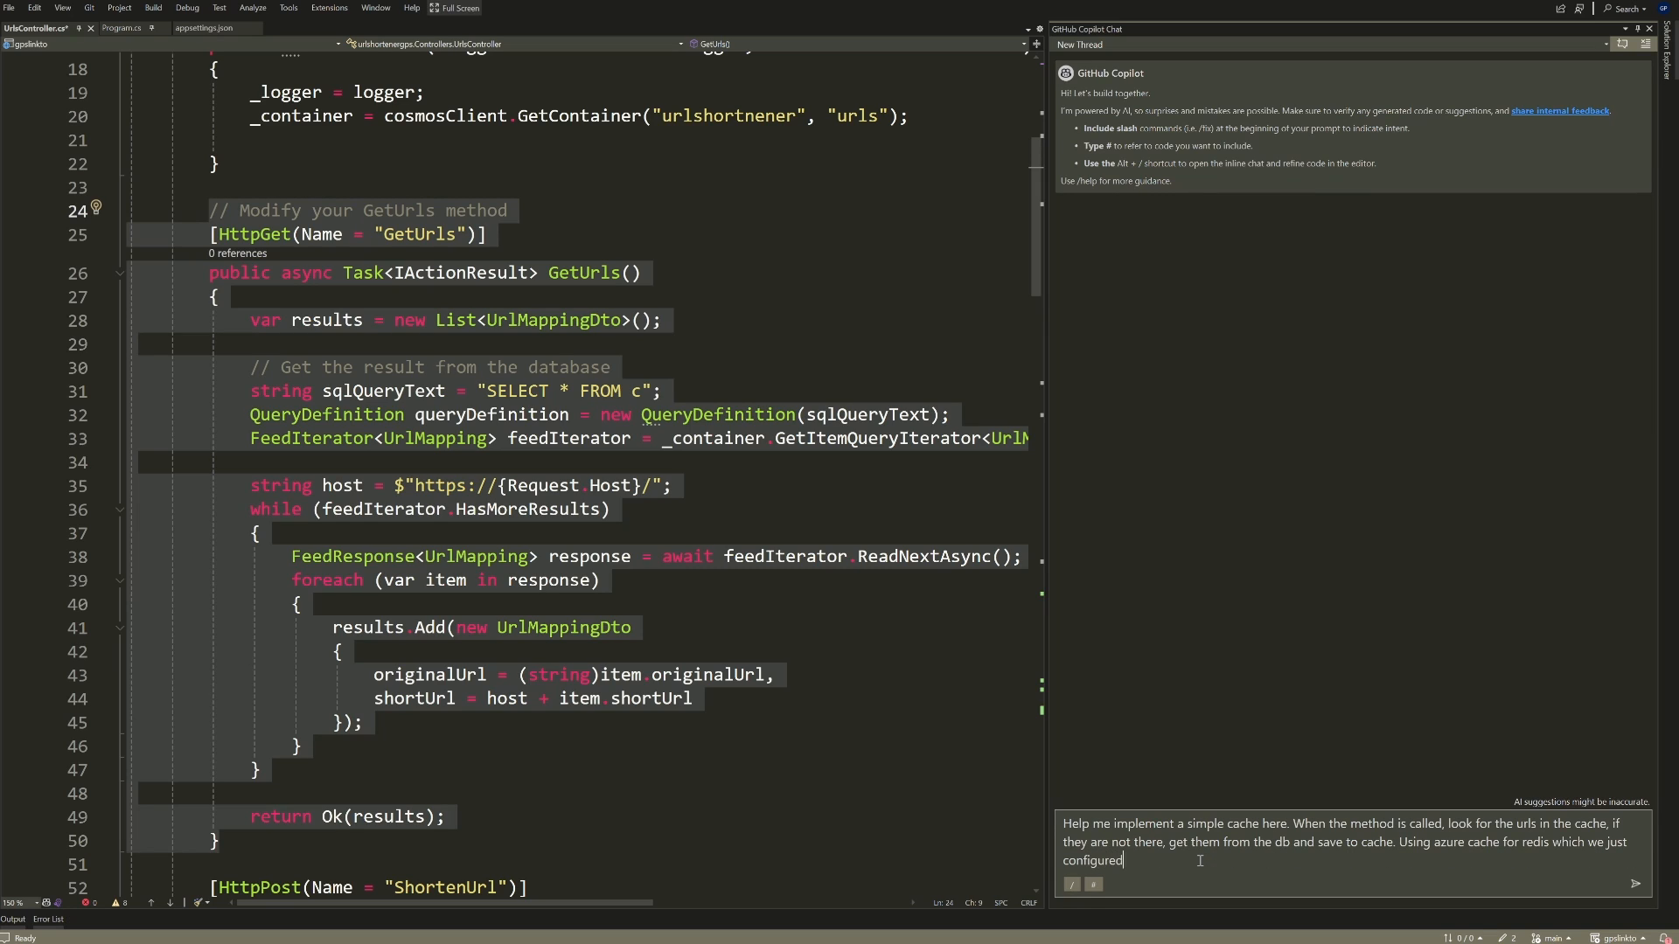
{"action": "type", "text": "in the #program.cs"}
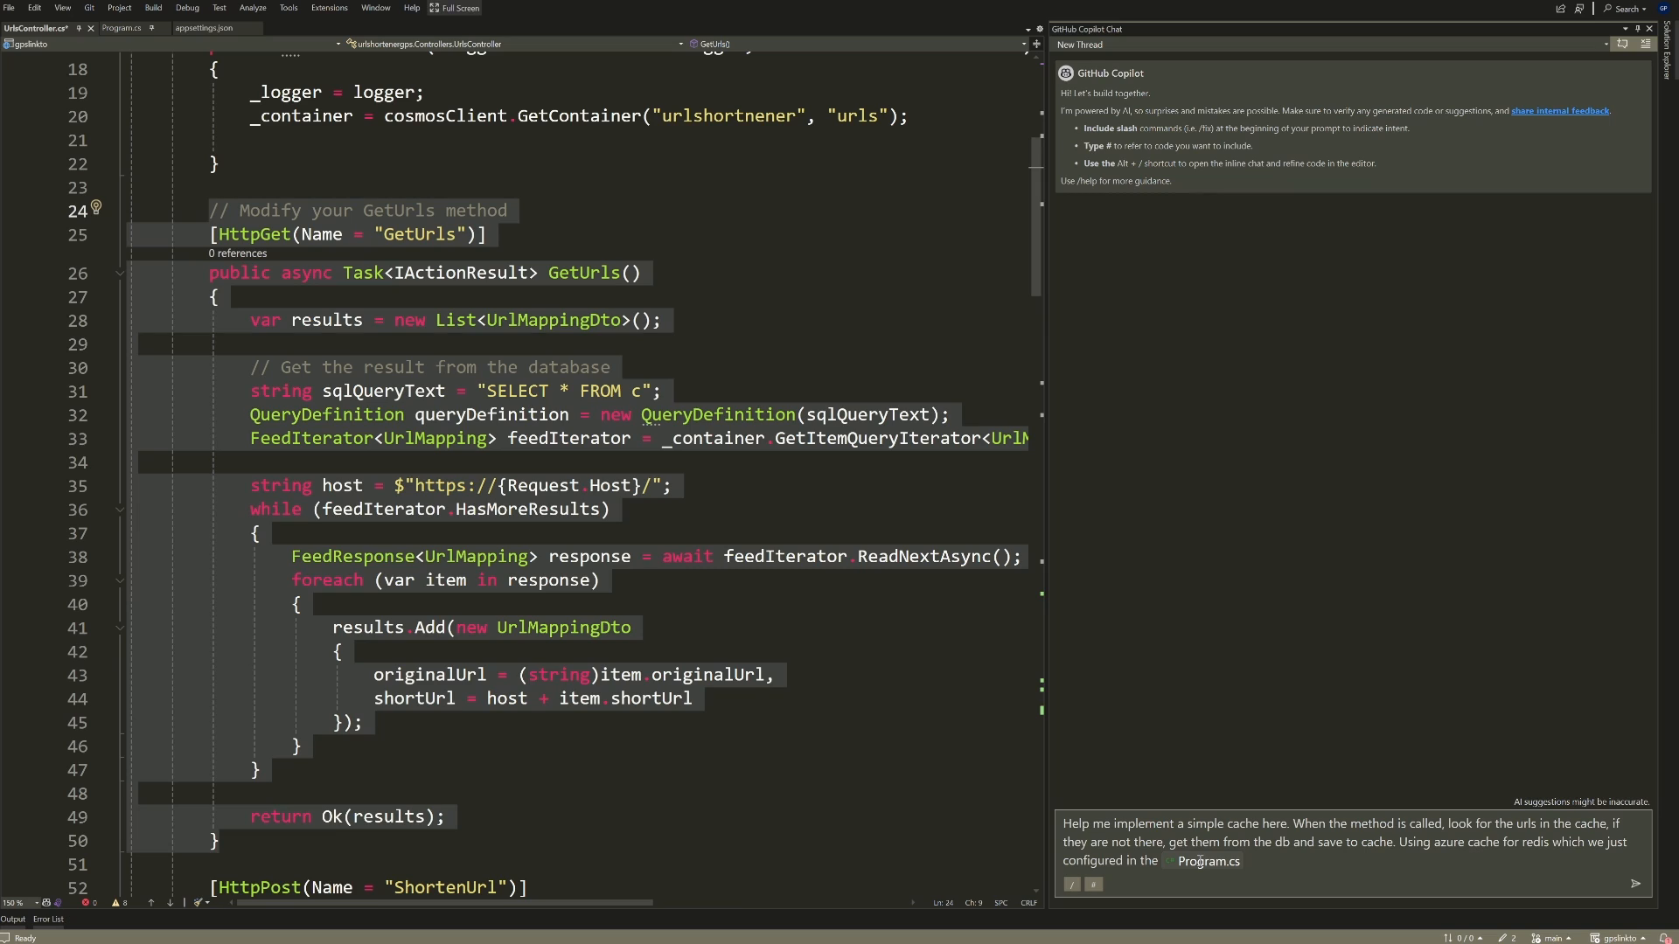
{"action": "left_click", "coordinate": [1635, 883]}
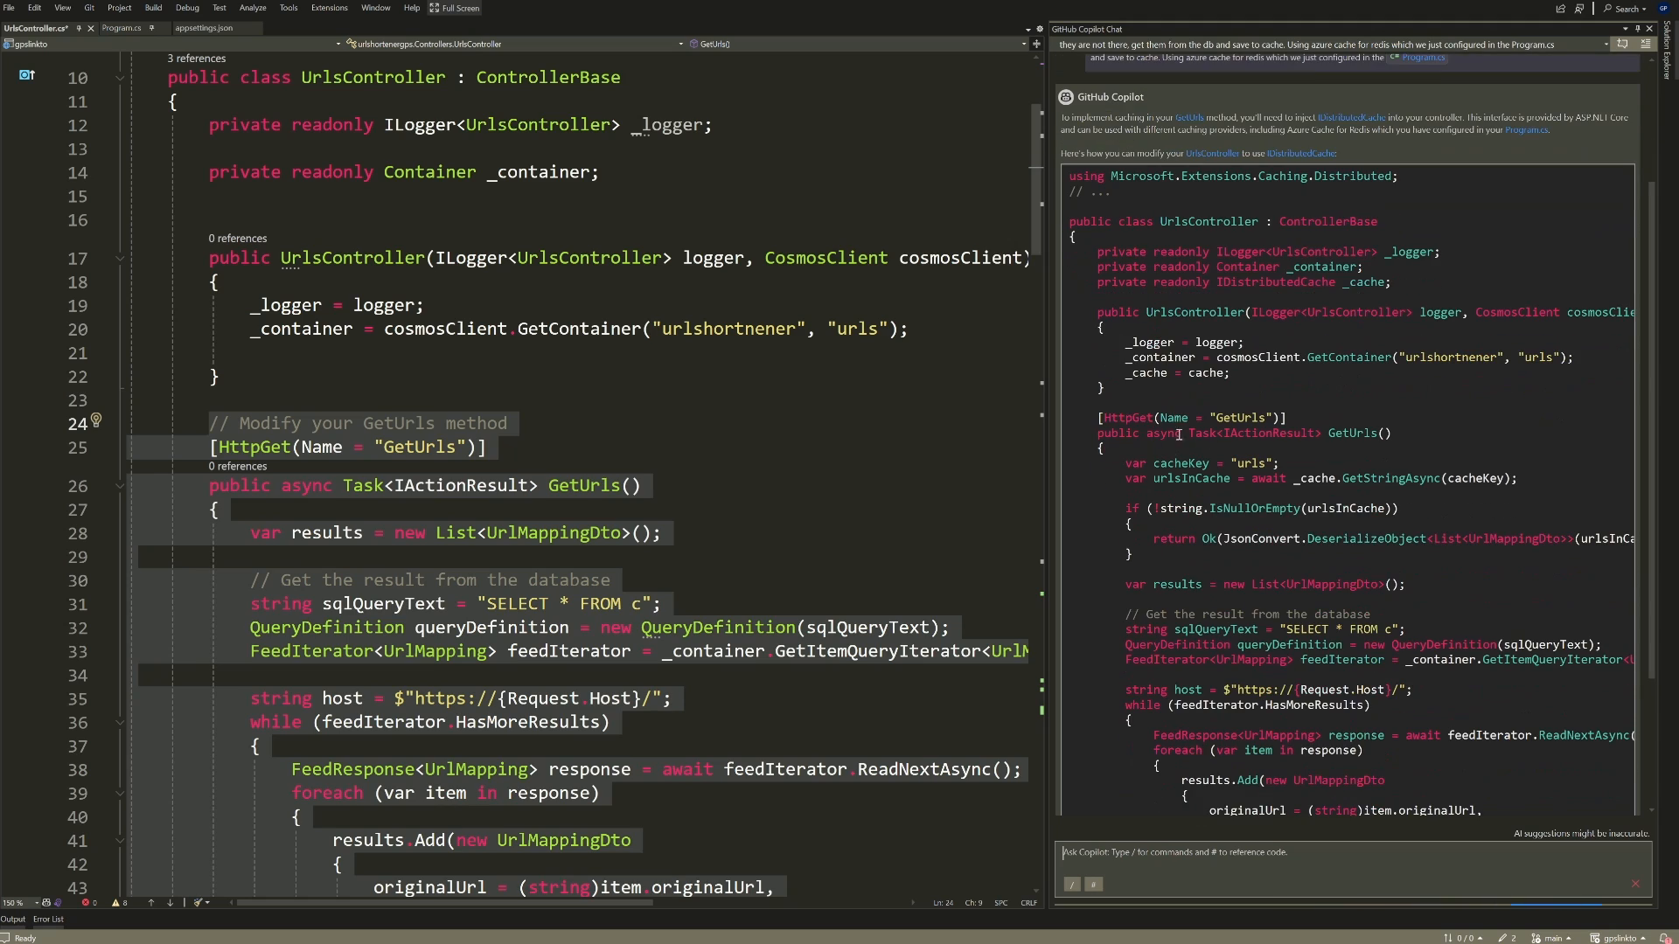
Step: Scroll through Copilot's suggested GetUrls code that checks Redis via IDistributedCache
{"action": "scroll", "scroll_direction": "down", "scroll_amount": 3}
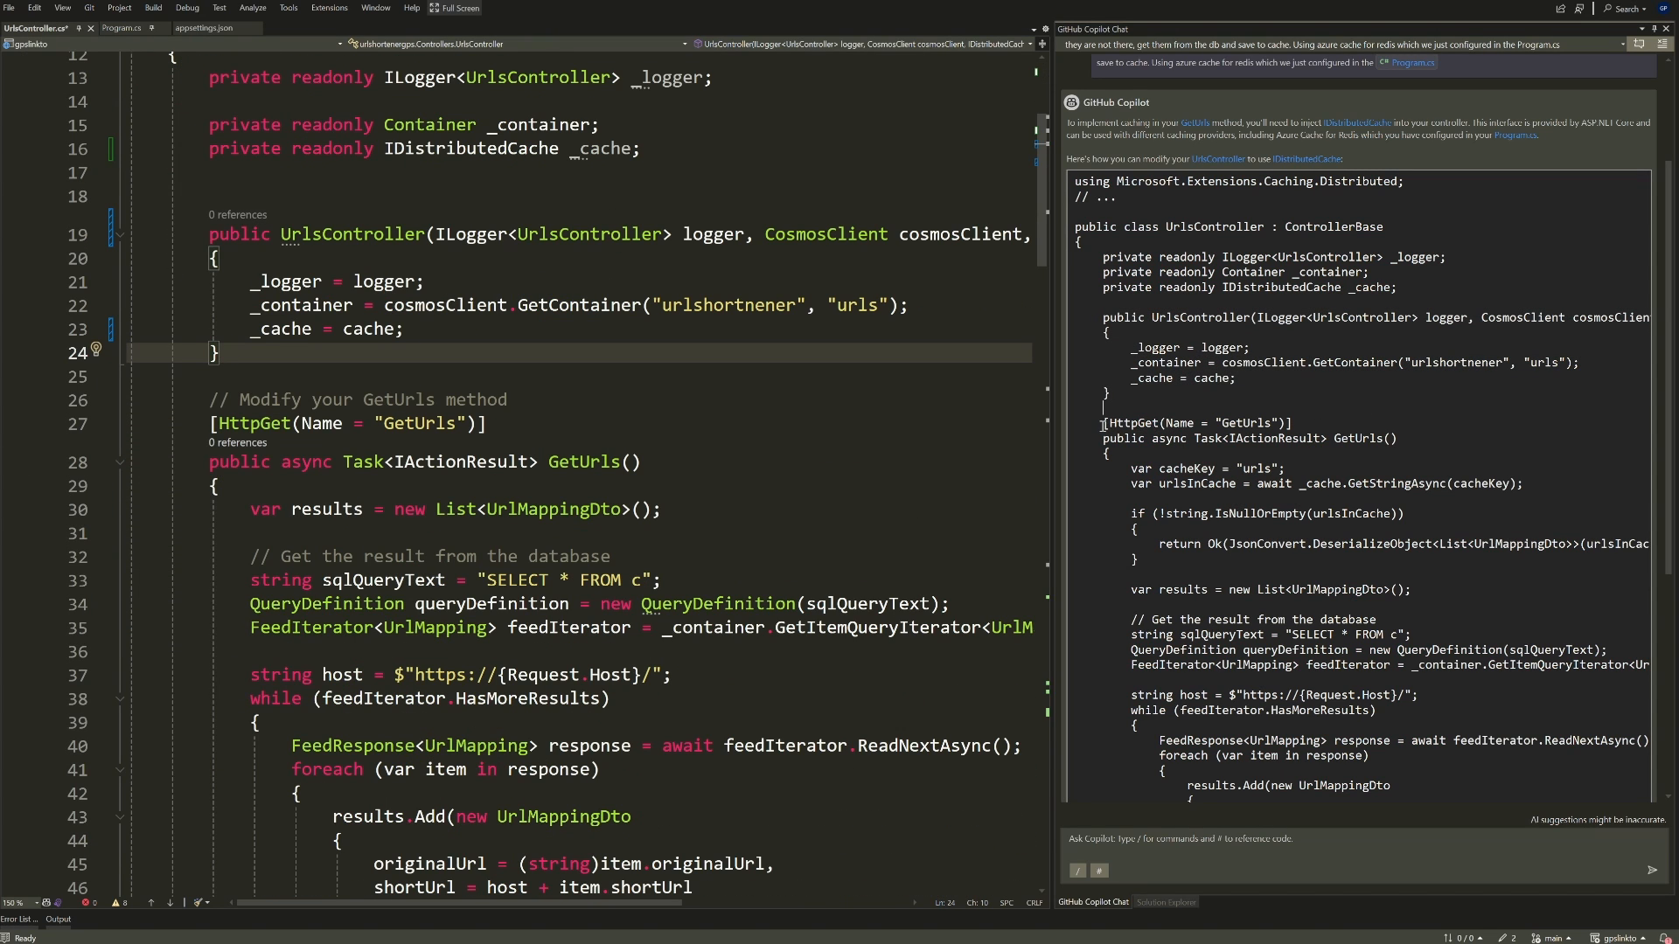
{"action": "scroll", "scroll_direction": "down", "scroll_amount": 3}
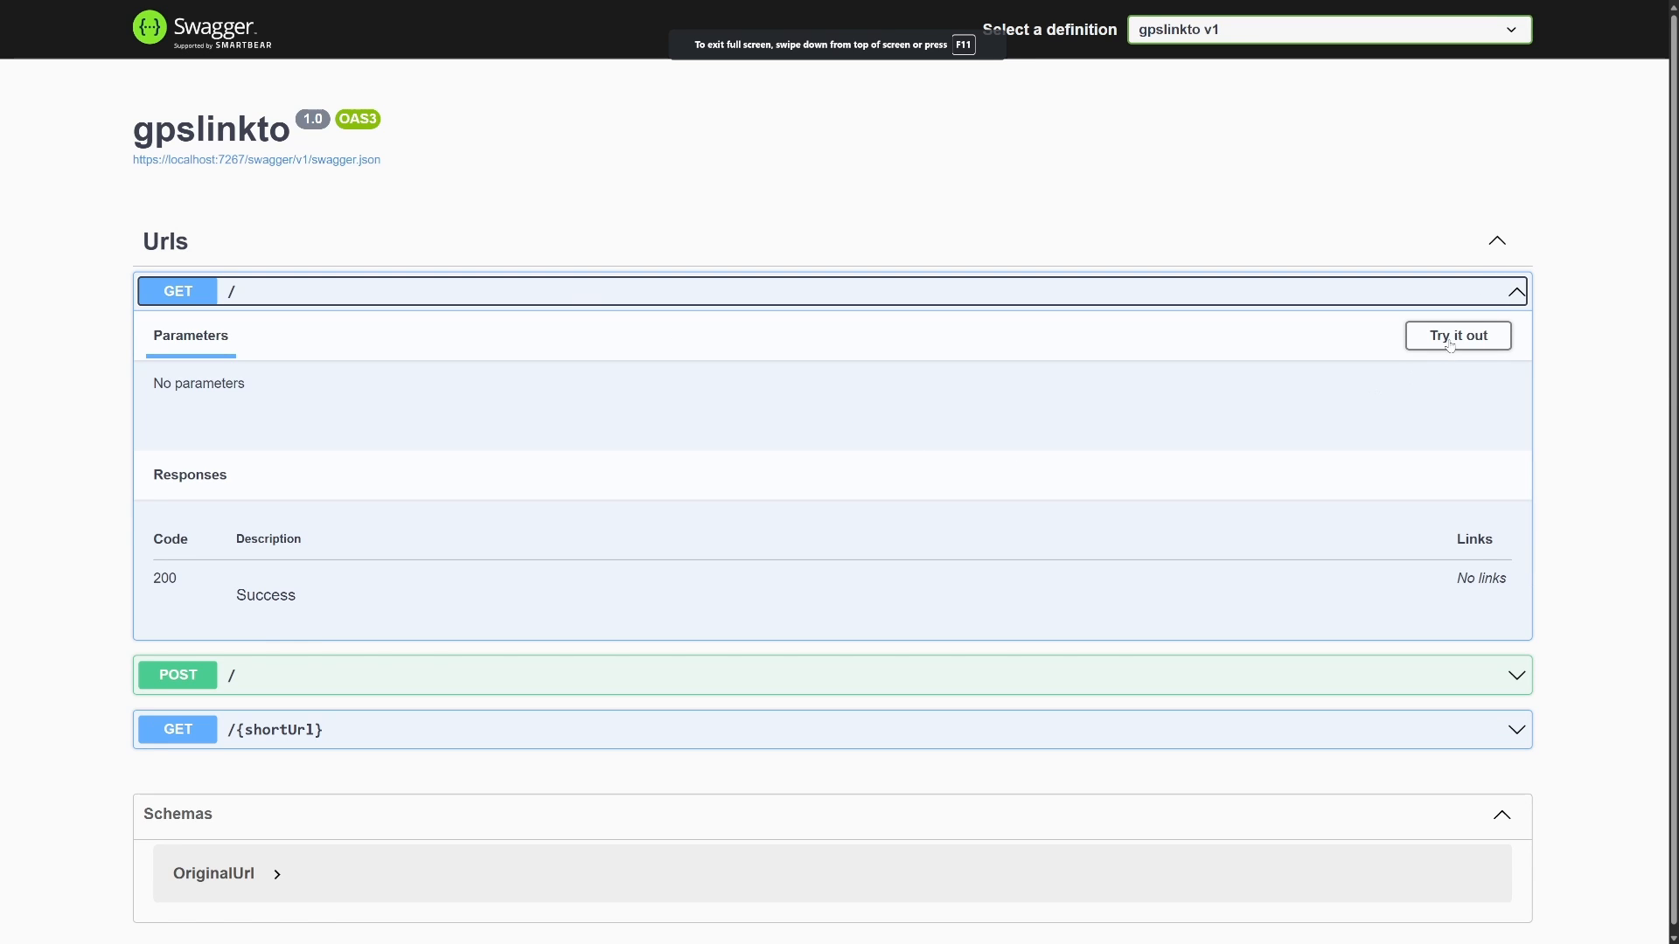
Step: Execute GET / again and scroll down to the returned URL mappings
{"action": "left_click", "coordinate": [1456, 335]}
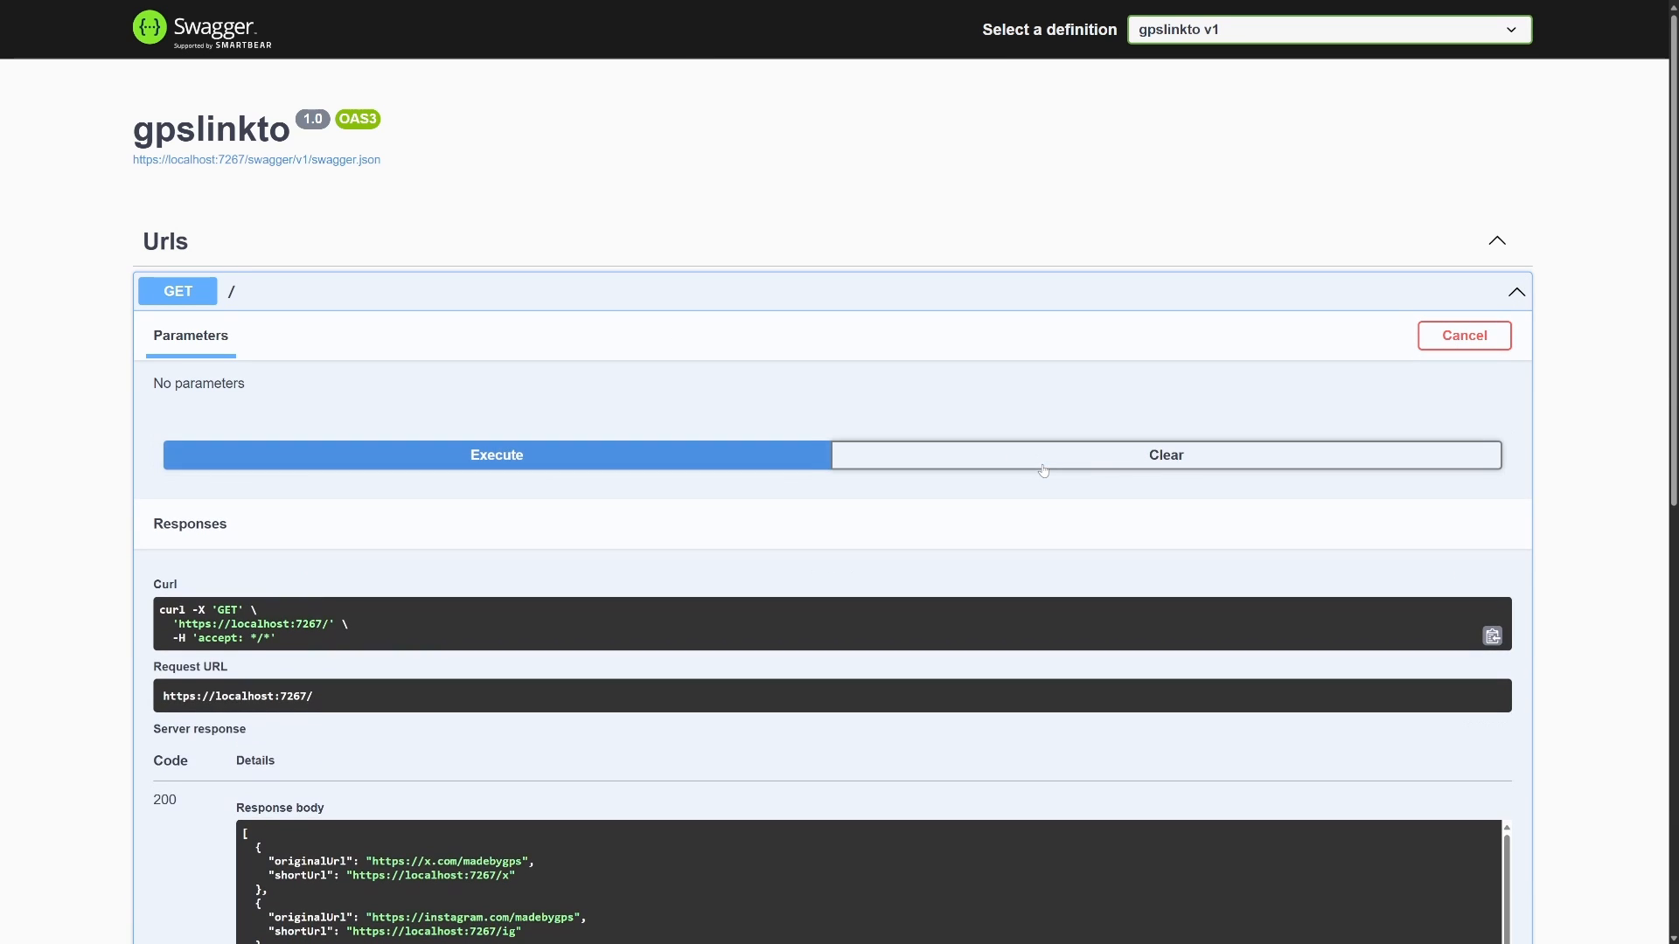
{"action": "scroll", "scroll_direction": "down", "scroll_amount": 3}
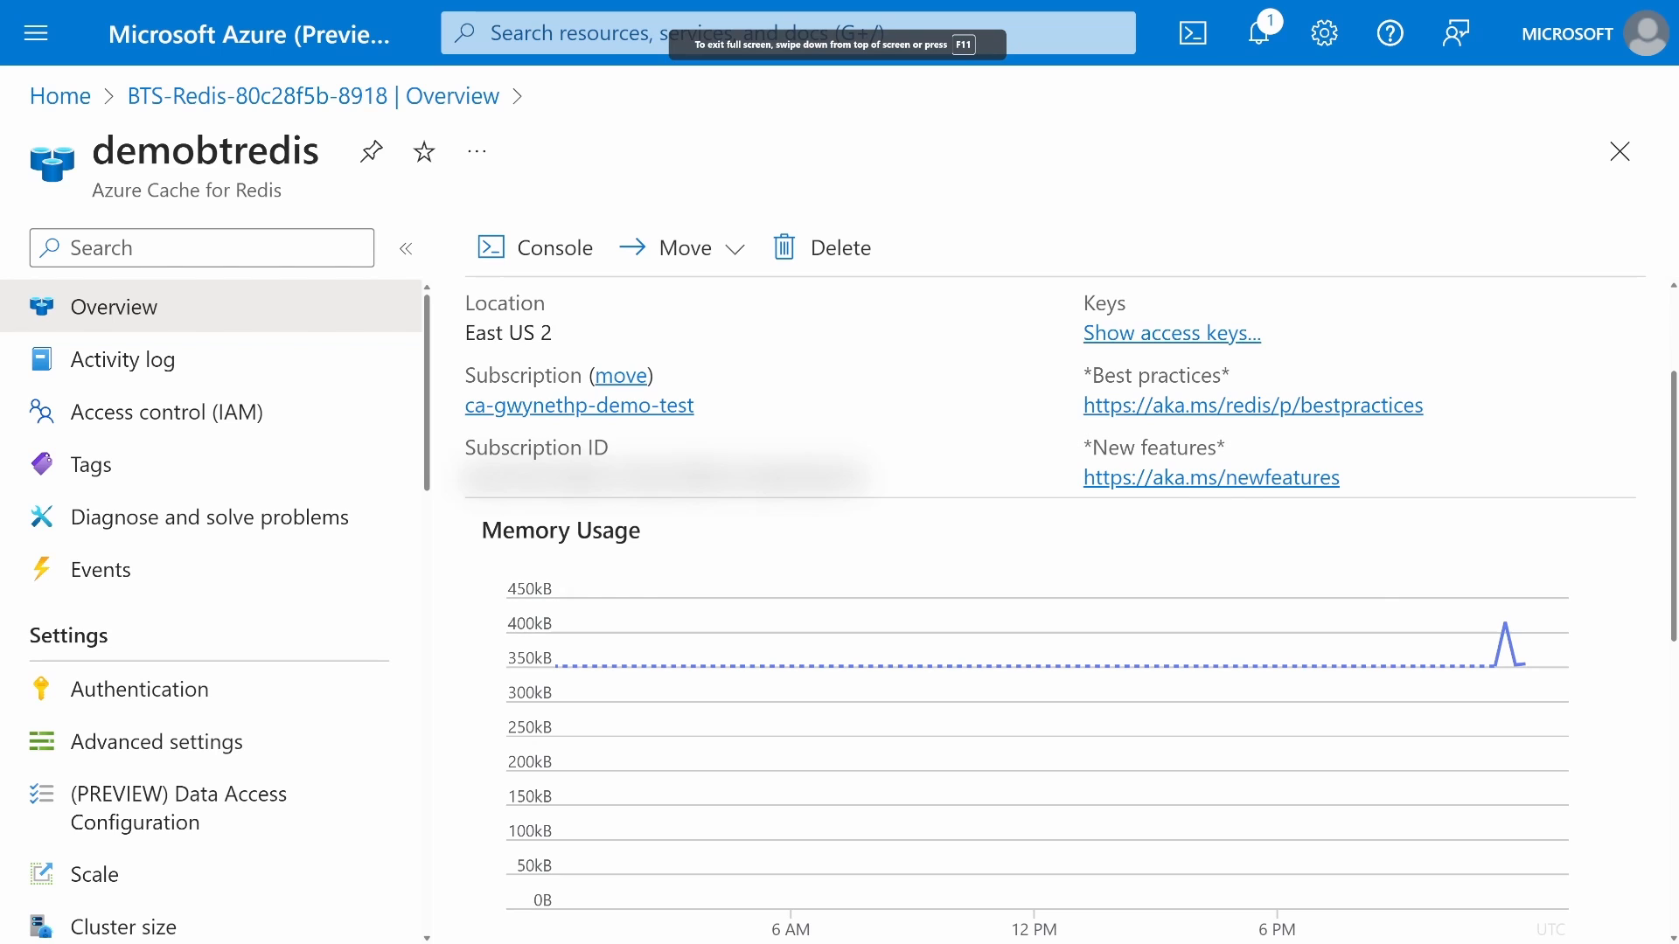
Step: Scroll the demobtredis overview to the Memory Usage and Redis Server Load charts
{"action": "scroll", "scroll_direction": "down", "scroll_amount": 3}
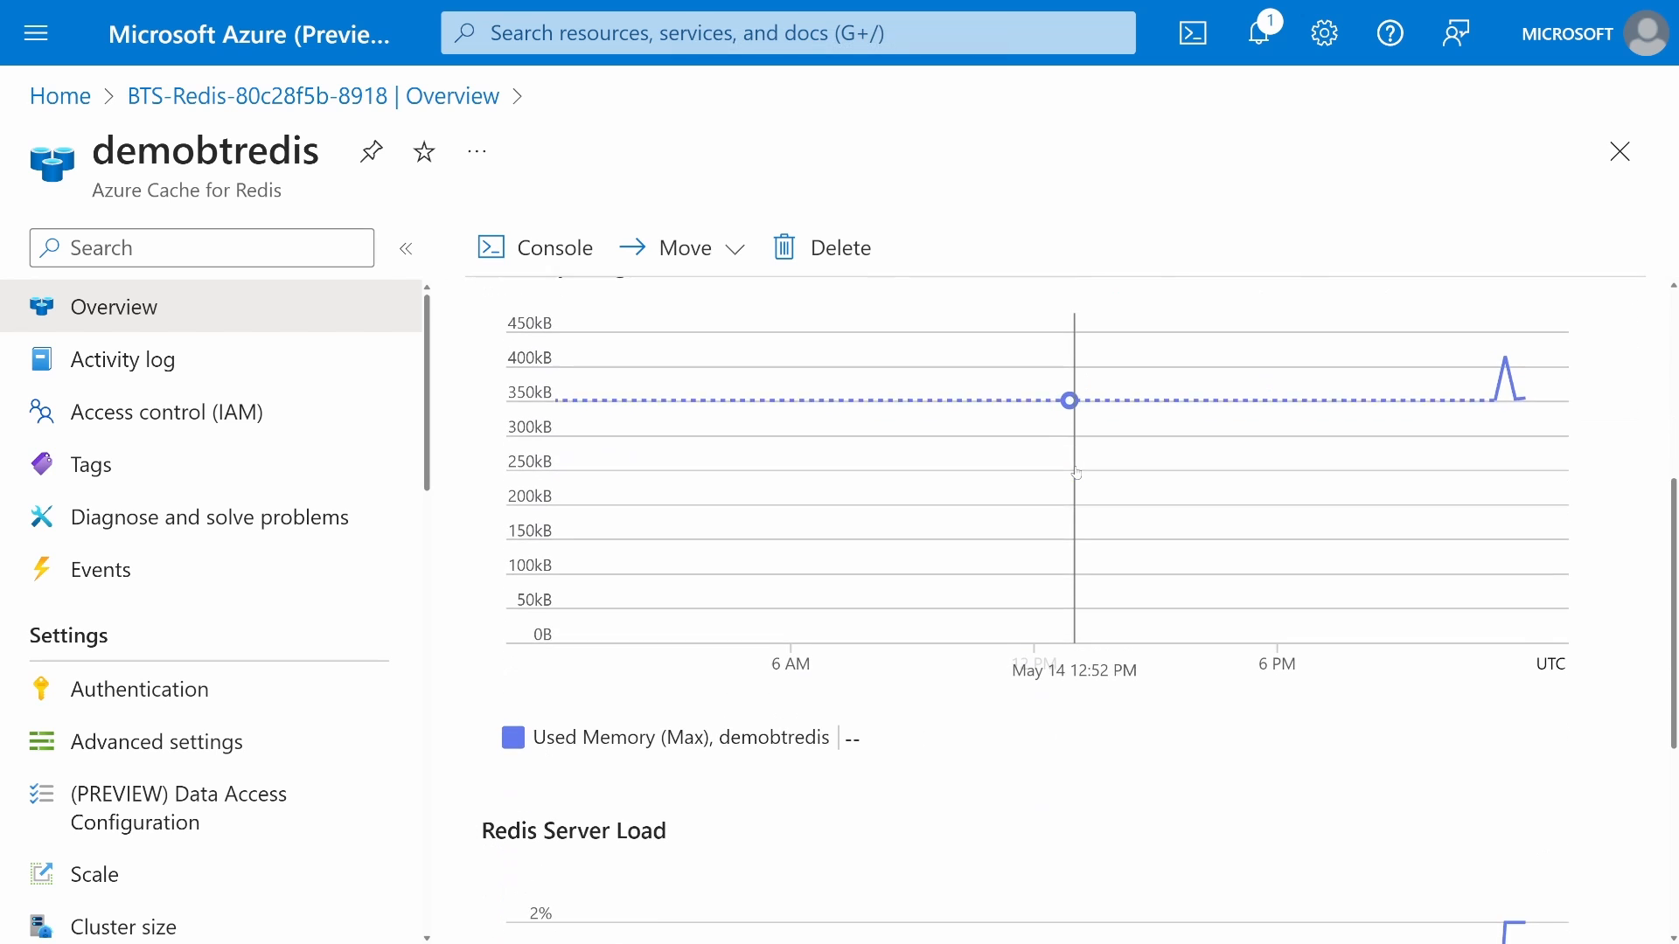
{"action": "scroll", "scroll_direction": "down", "scroll_amount": 3}
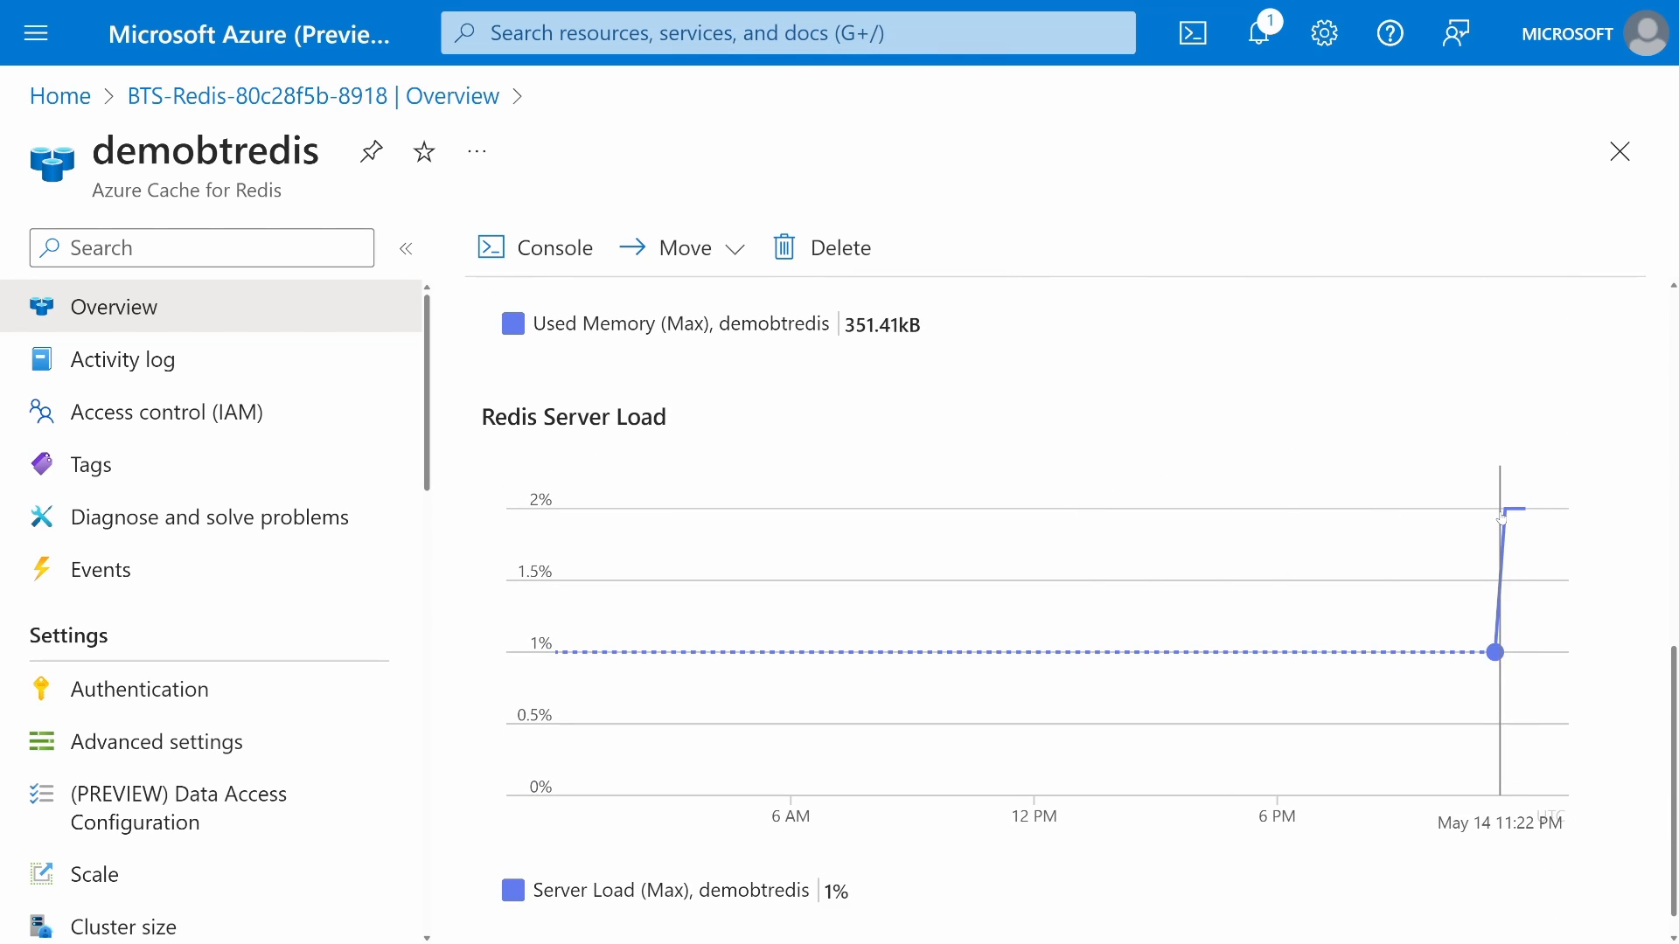